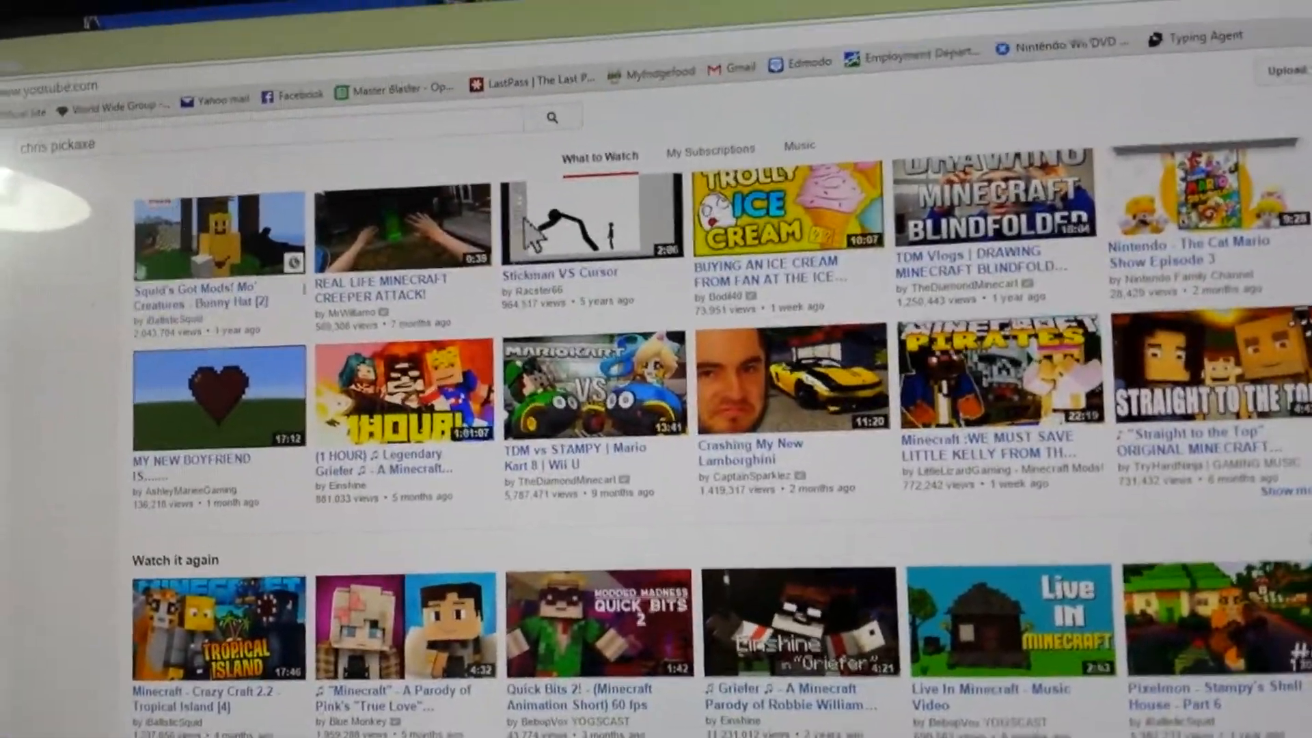
Step: Go to My Channel after scrolling around the YouTube home feed
scroll("down", 3)
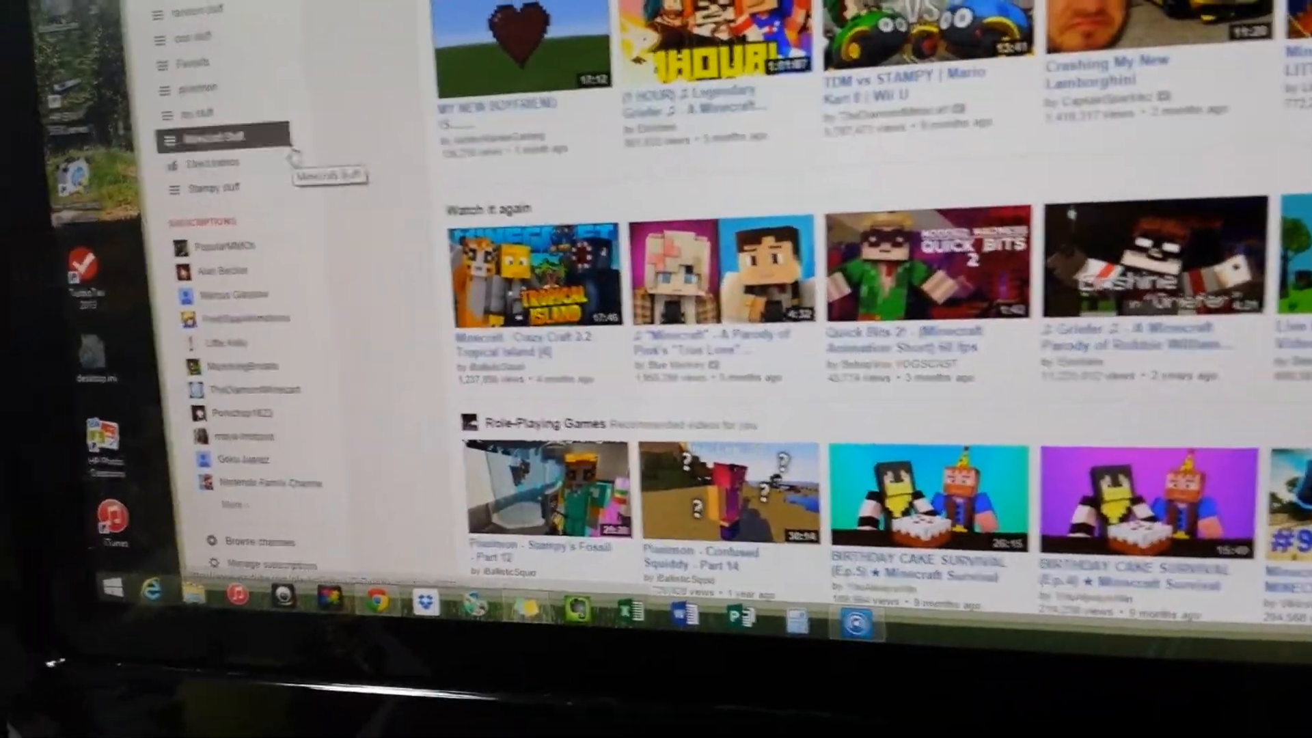
scroll("up", 3)
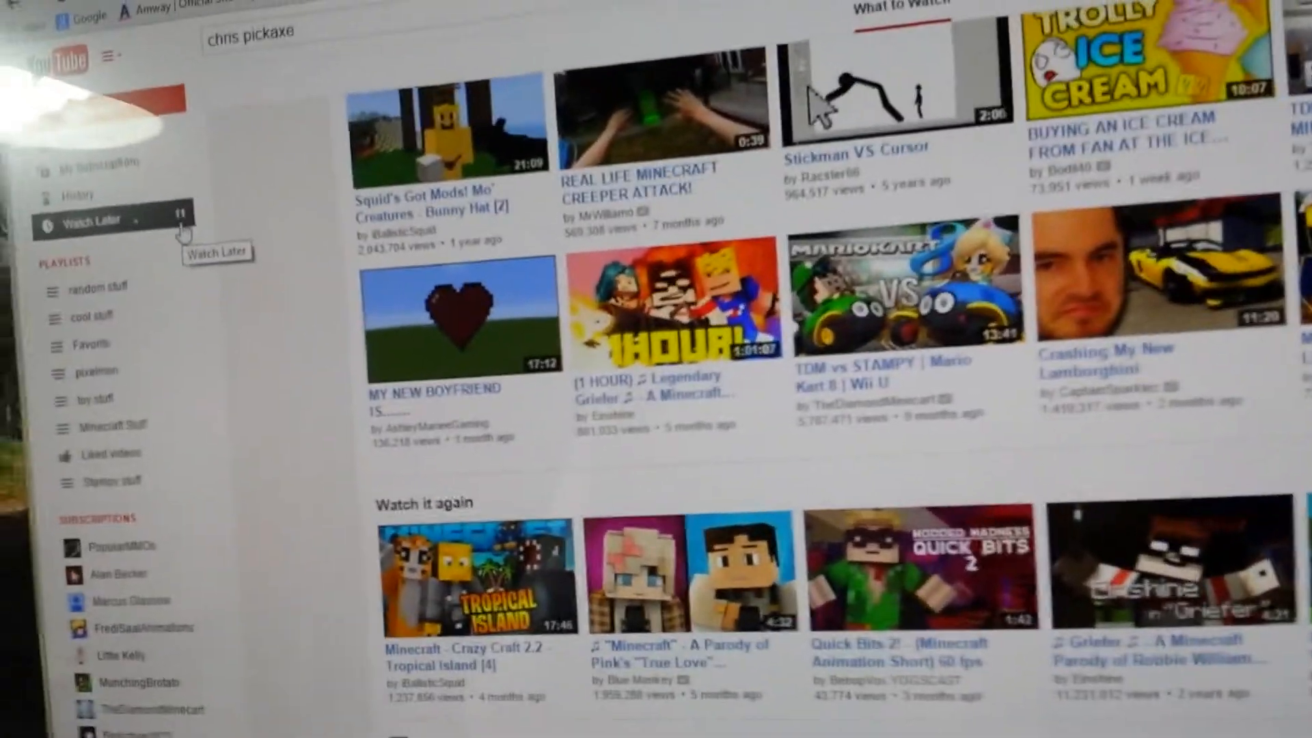
scroll("down", 3)
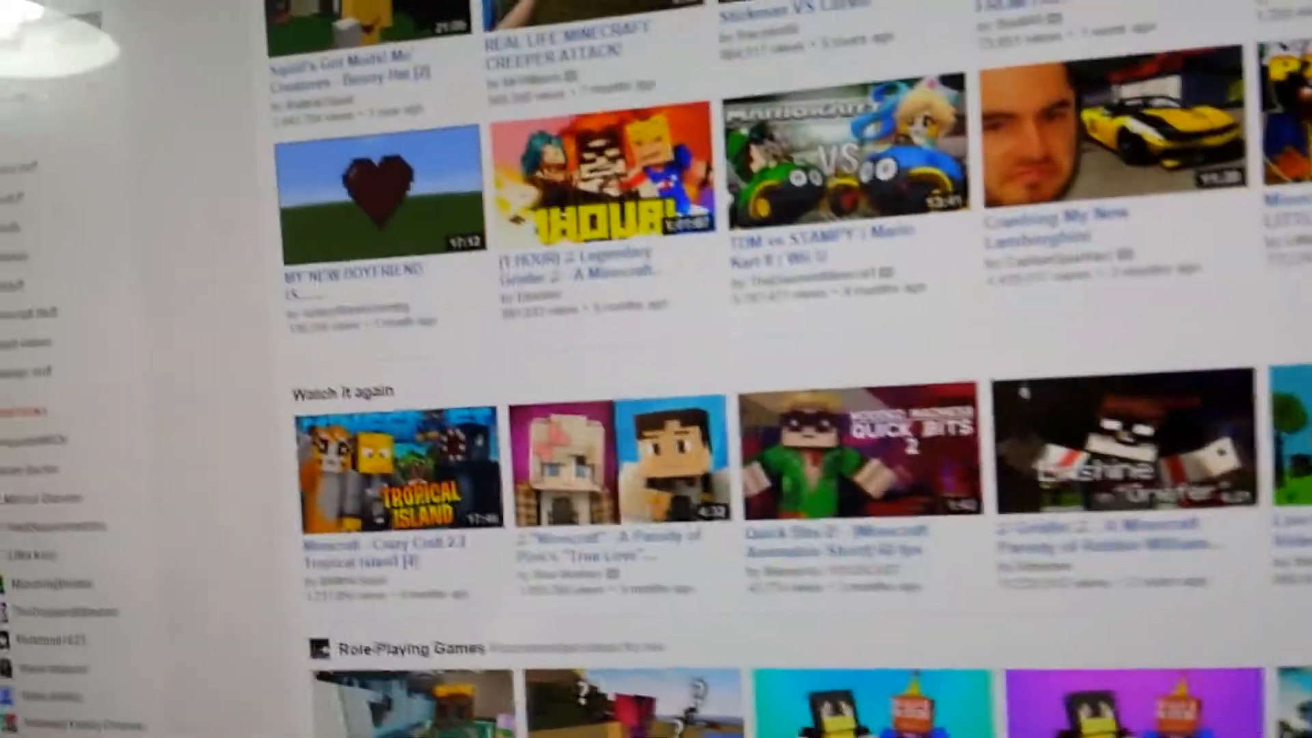
scroll("down", 3)
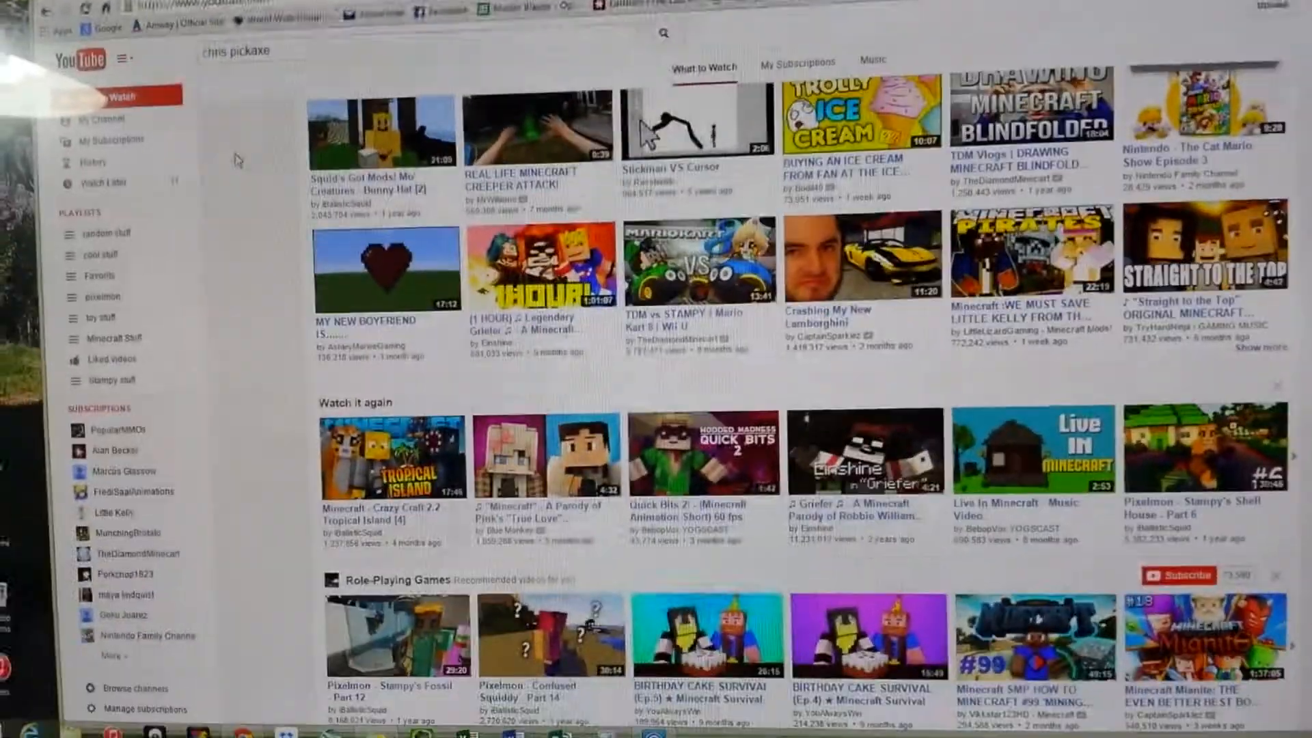
scroll("down", 3)
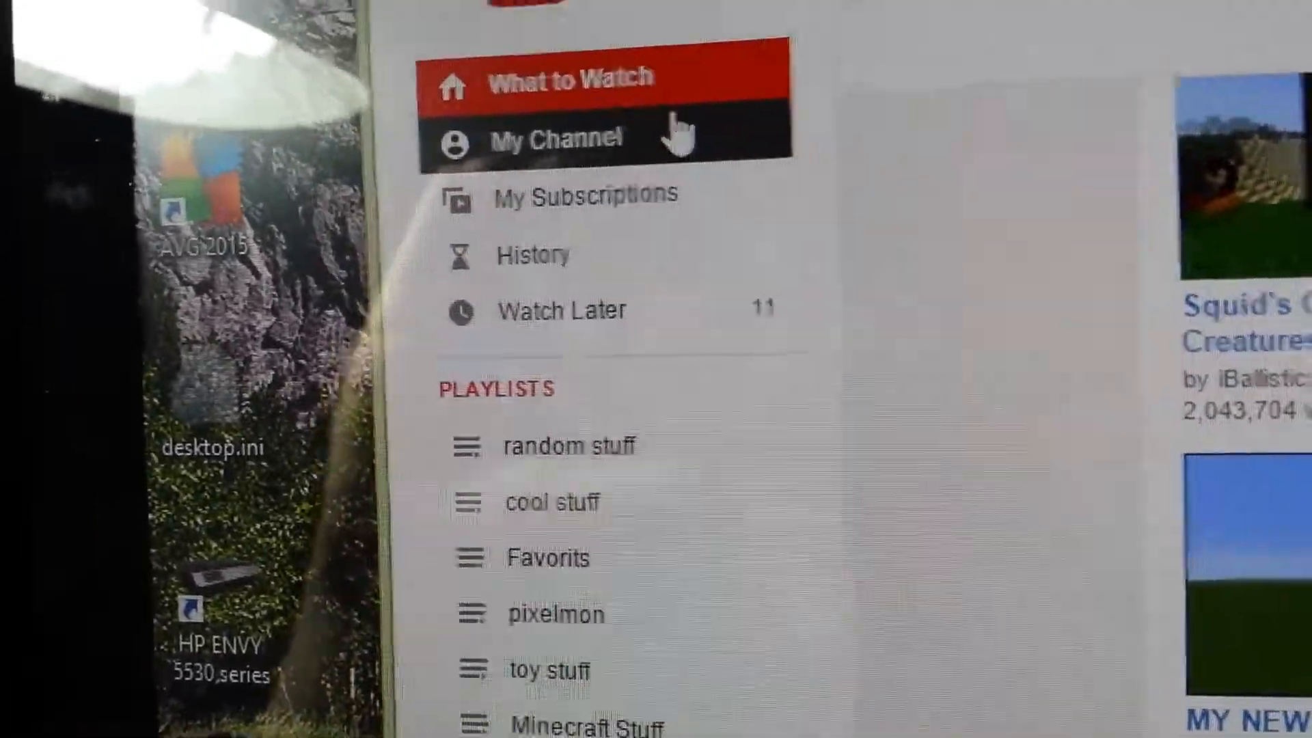
left_click(555, 138)
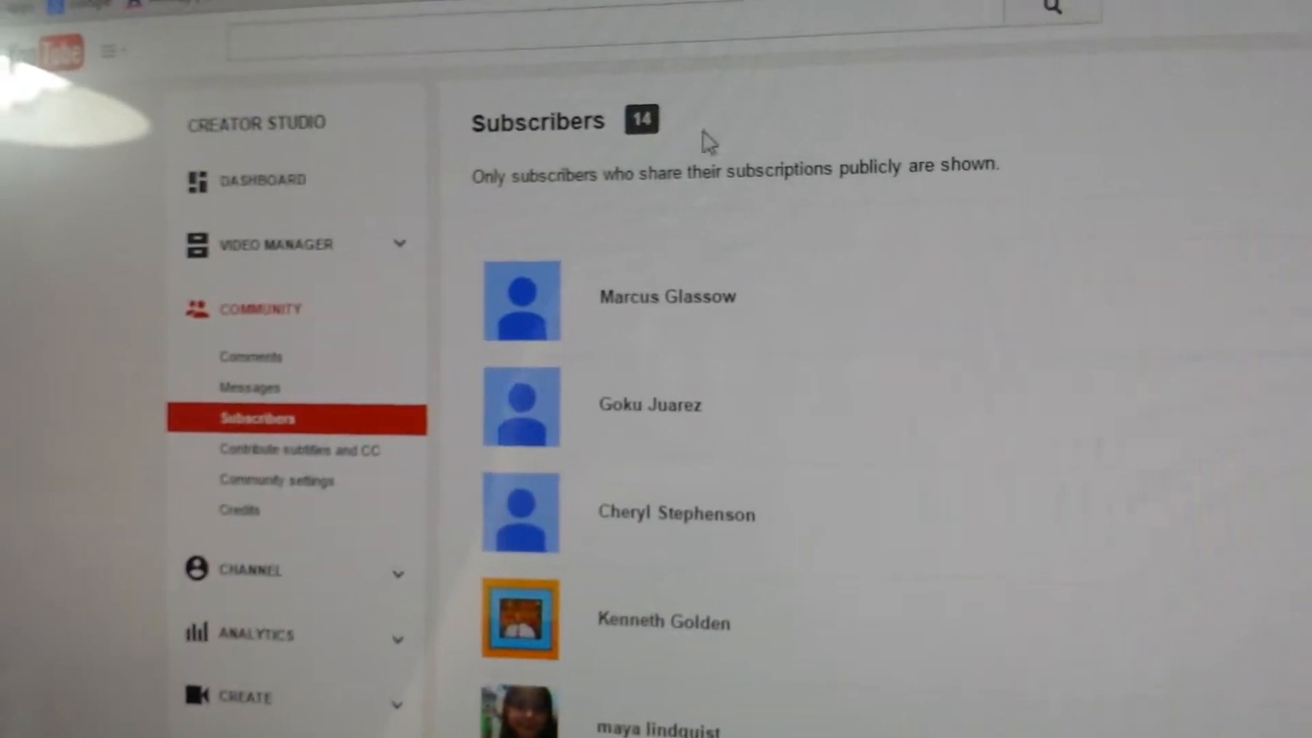
Step: Scroll through the Creator Studio Subscribers list of 14 subscribers with join dates
scroll("down", 3)
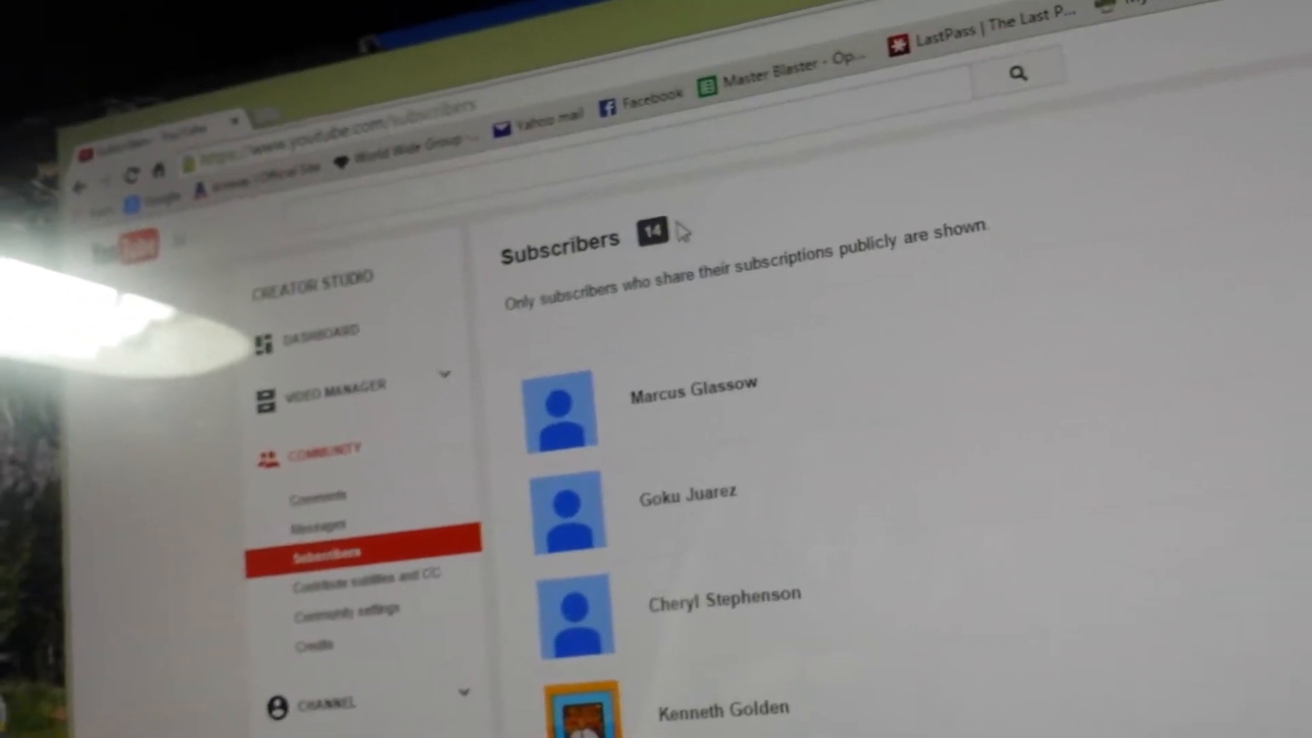
scroll("down", 3)
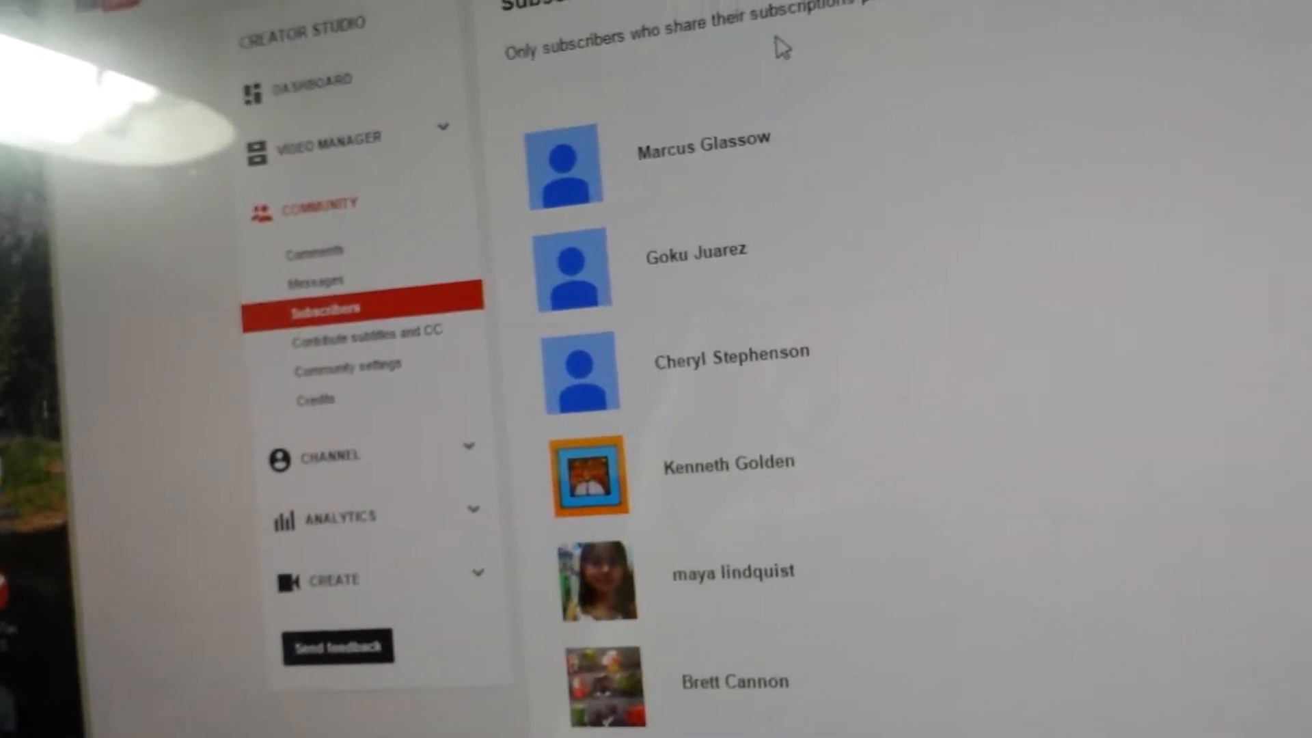
scroll("down", 3)
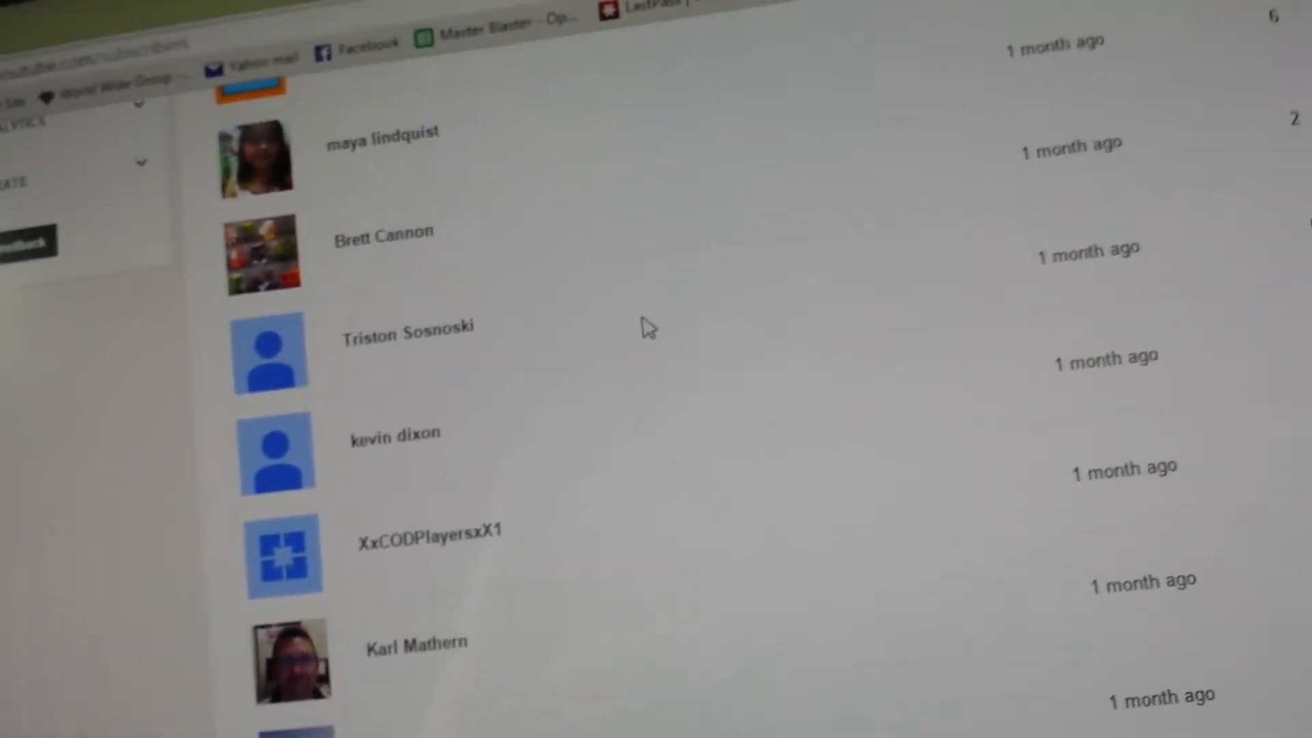
scroll("down", 3)
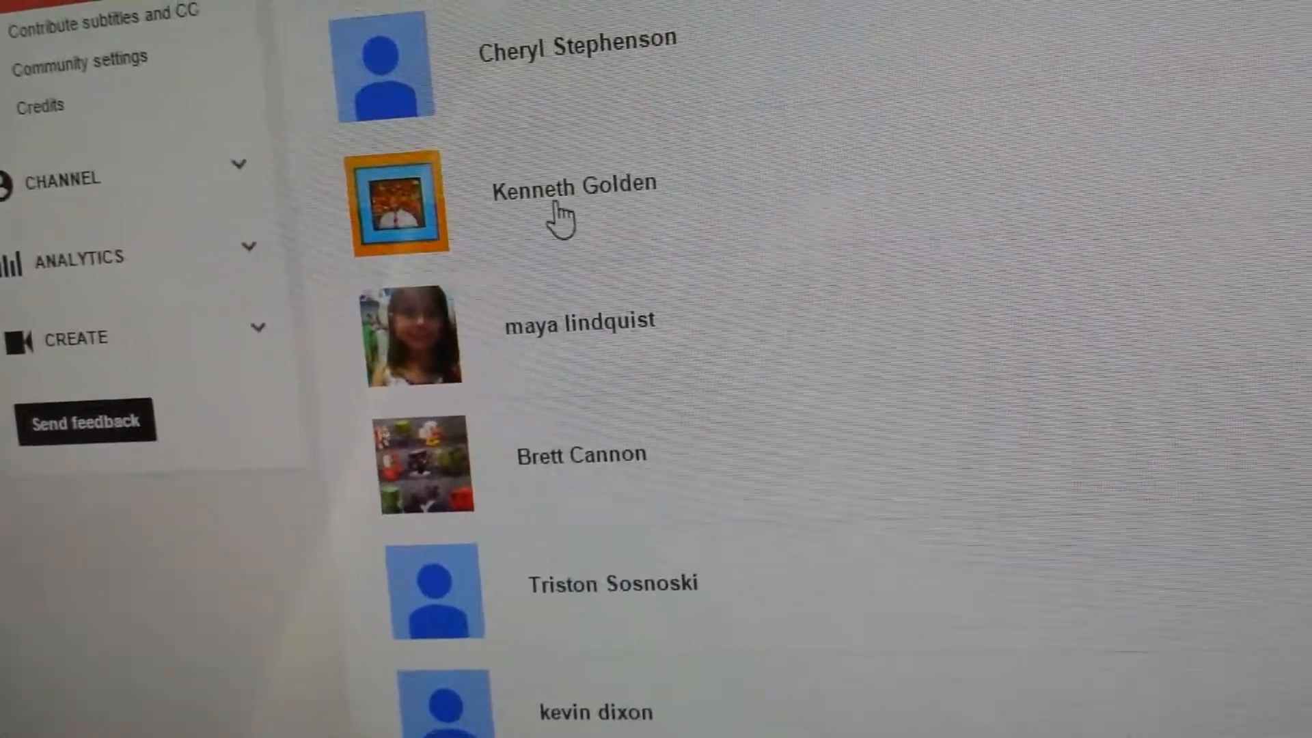
Step: Scroll the Chris Pickaxe channel's Home feed of liked Minecraft videos
scroll("down", 3)
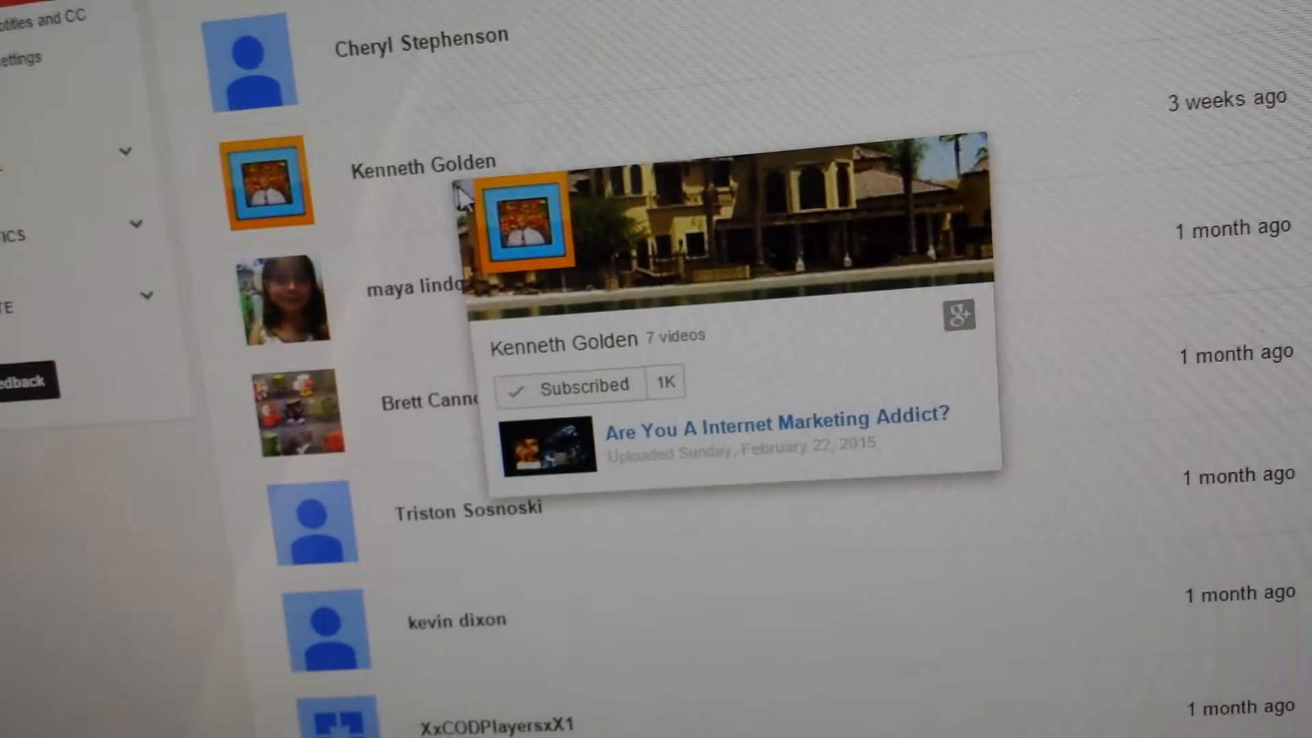
scroll("down", 3)
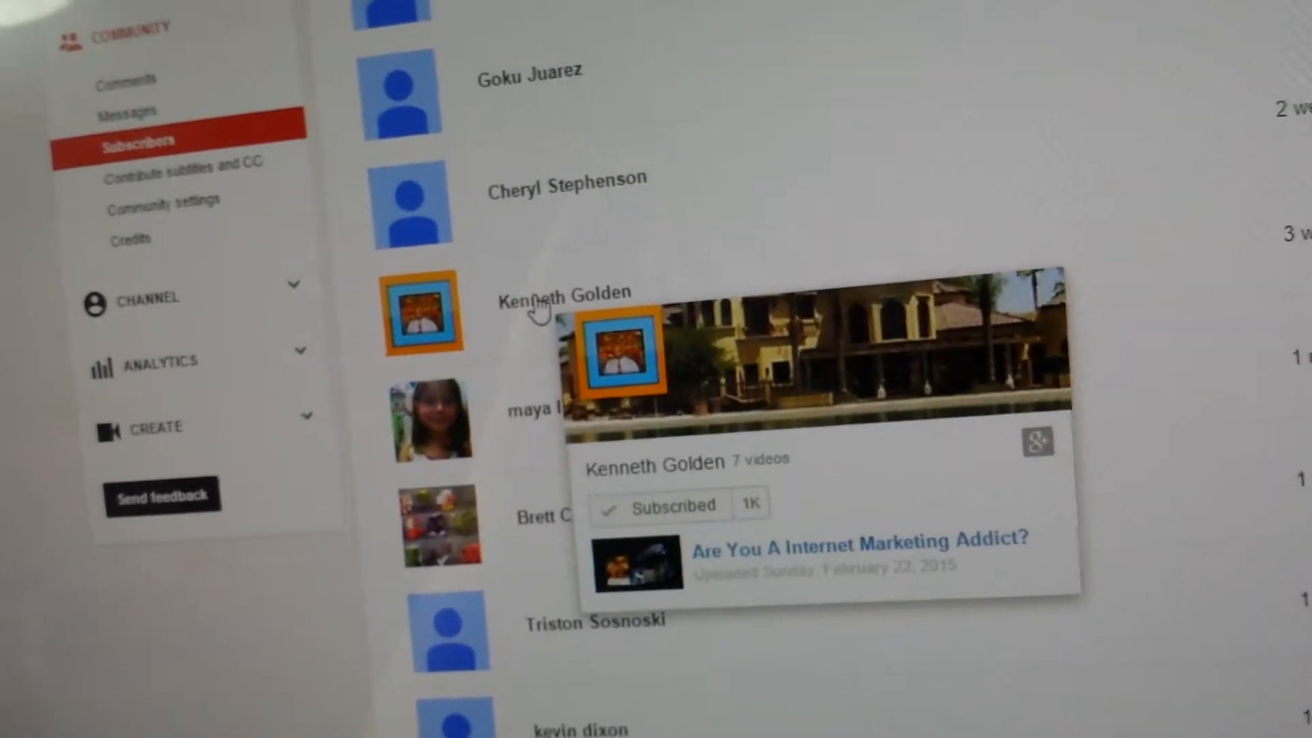
scroll("down", 3)
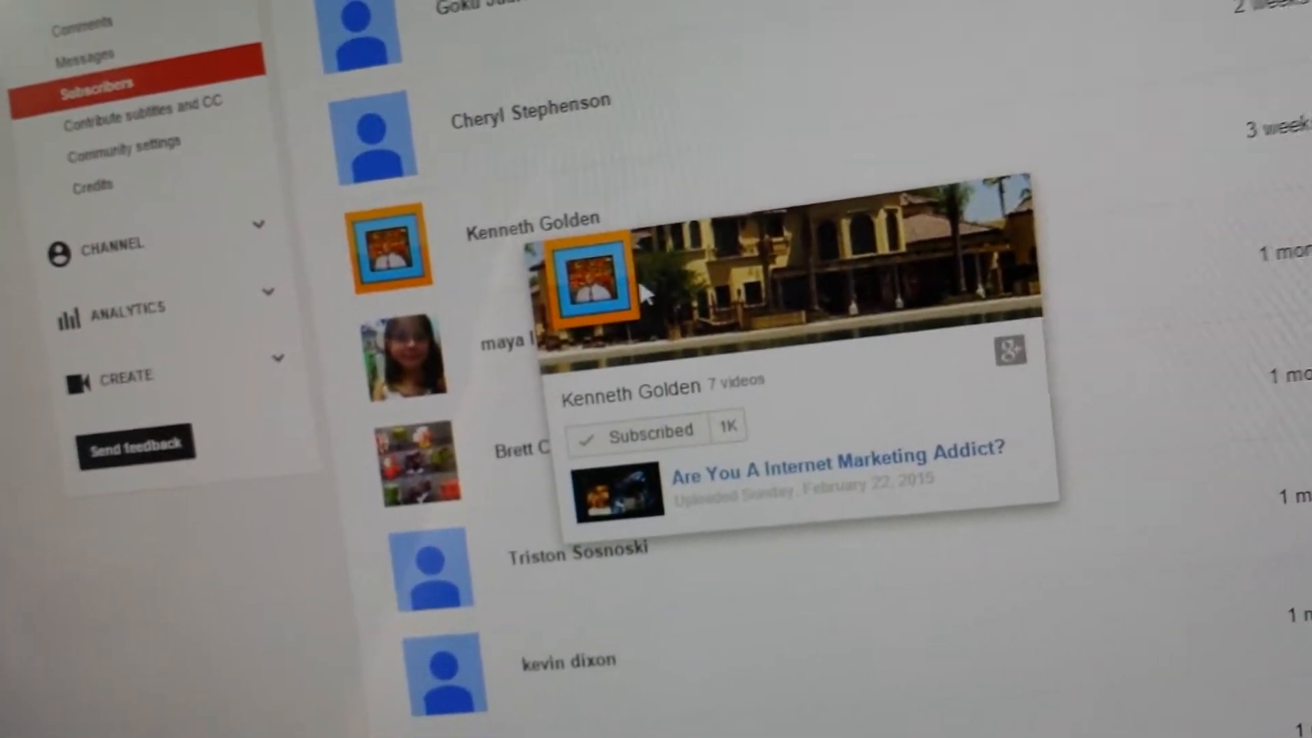
mouse_move(670, 256)
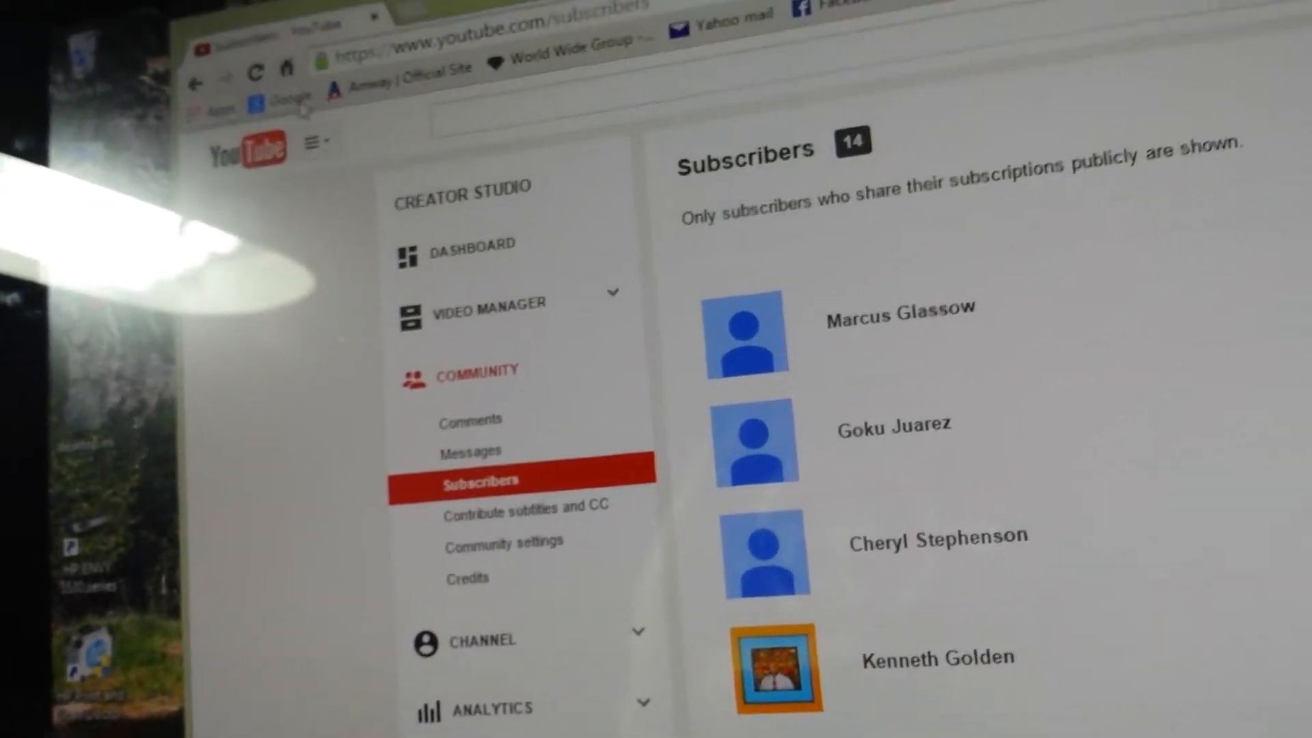
scroll("down", 3)
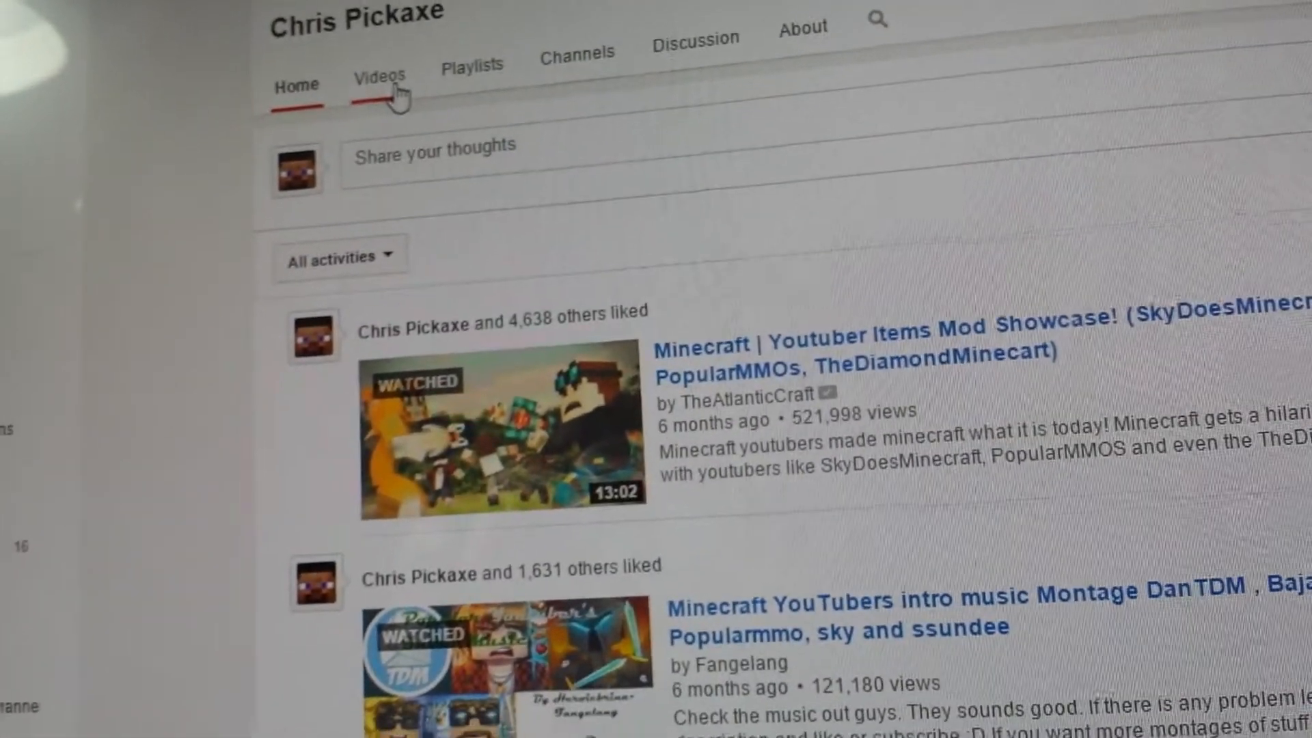
Step: Show the channel's Videos list with the Angry Bird toy movies and Mario clips
left_click(378, 76)
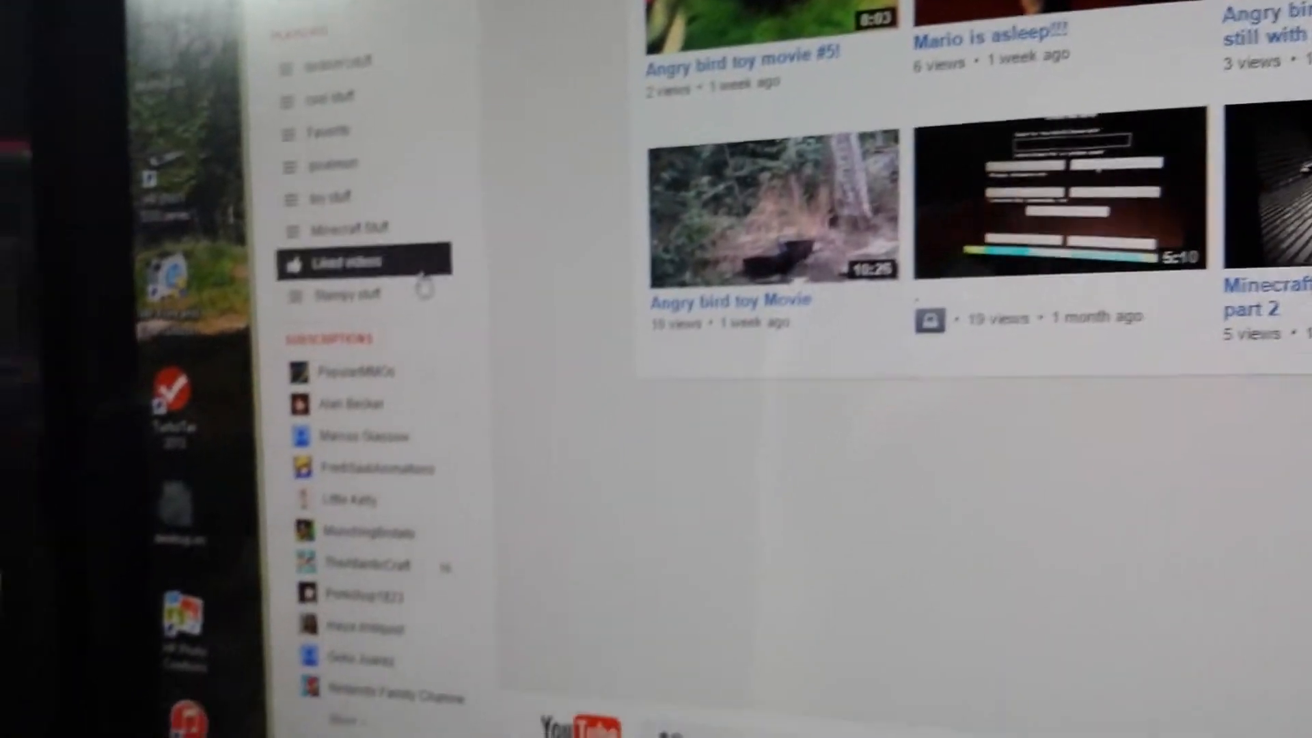
Step: Go to Browse channels and reach the subscriptions list of 118 channels
scroll("down", 3)
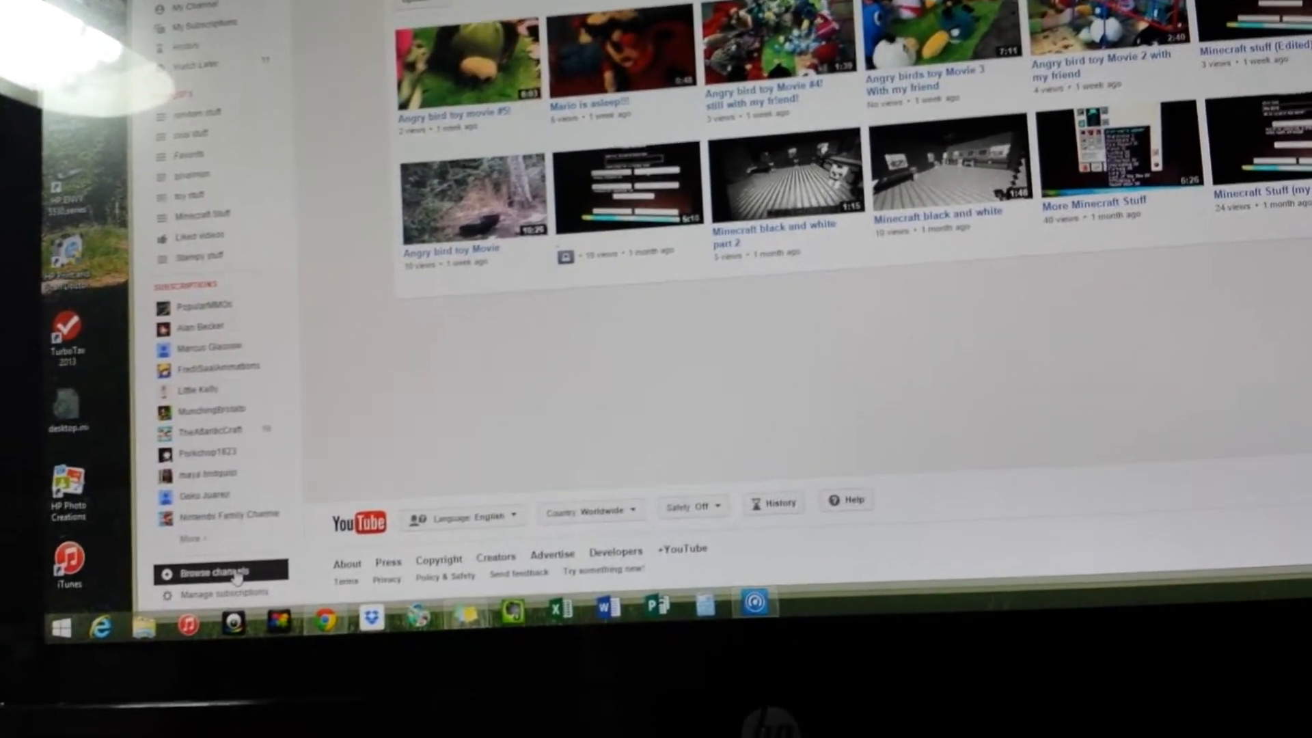
left_click(221, 573)
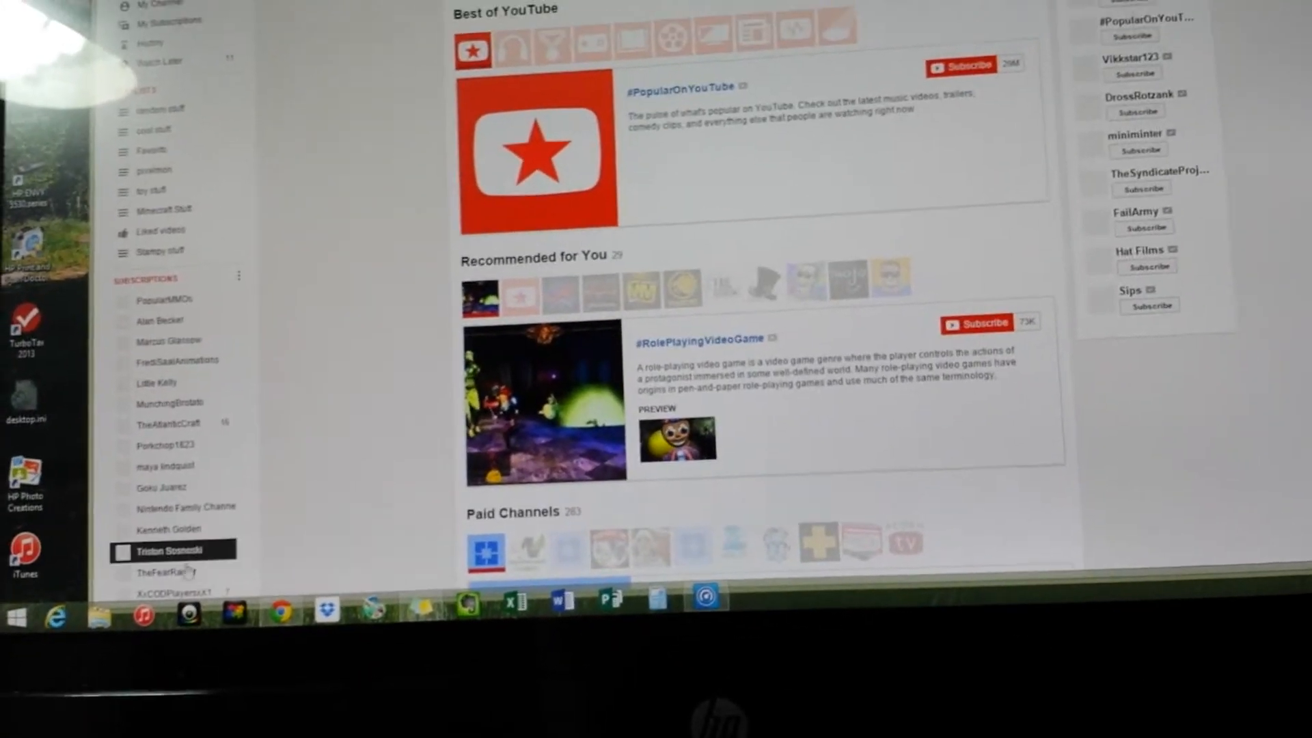
scroll("down", 3)
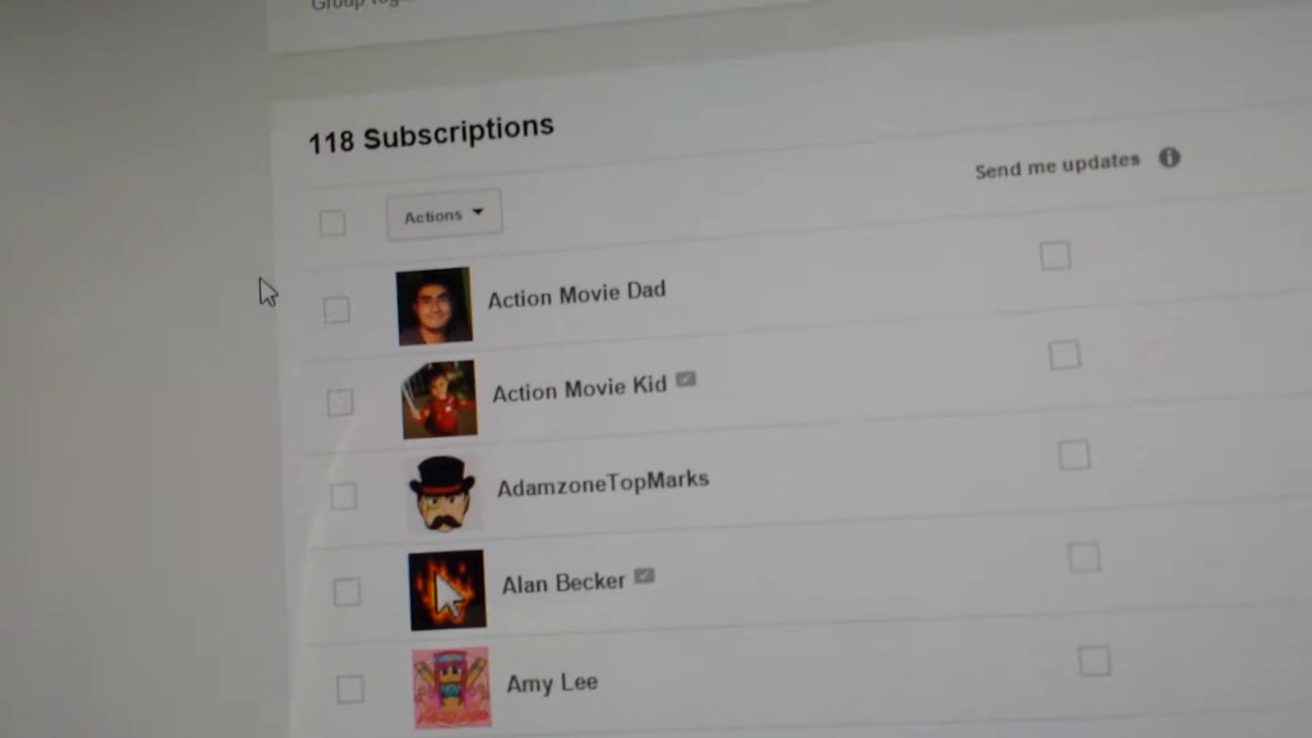
scroll("down", 3)
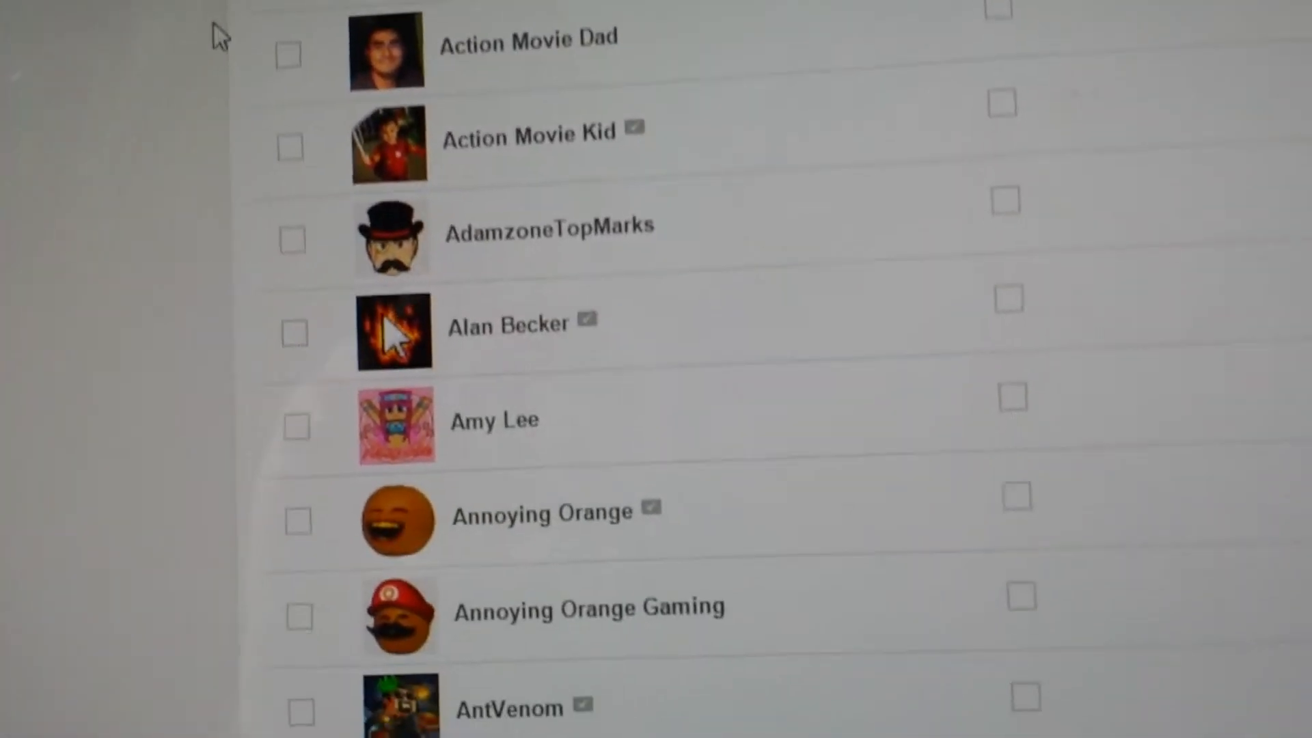
scroll("down", 3)
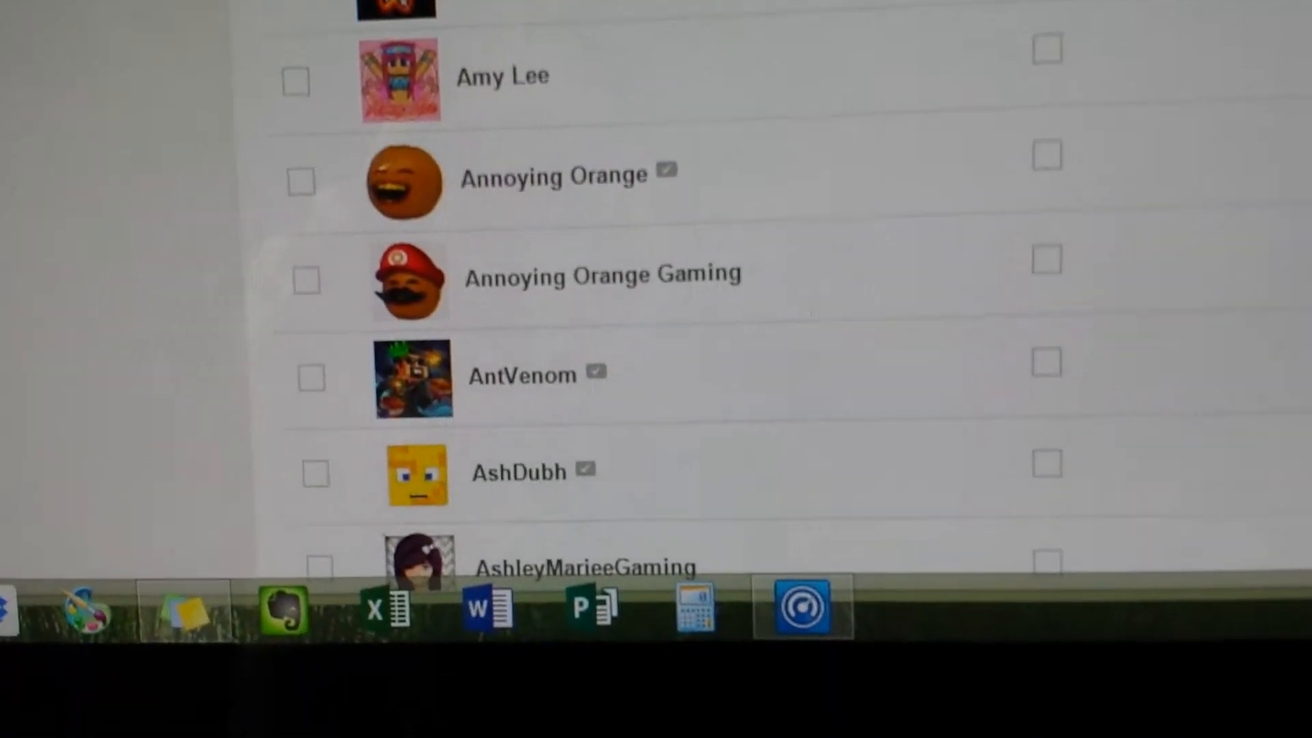
scroll("down", 3)
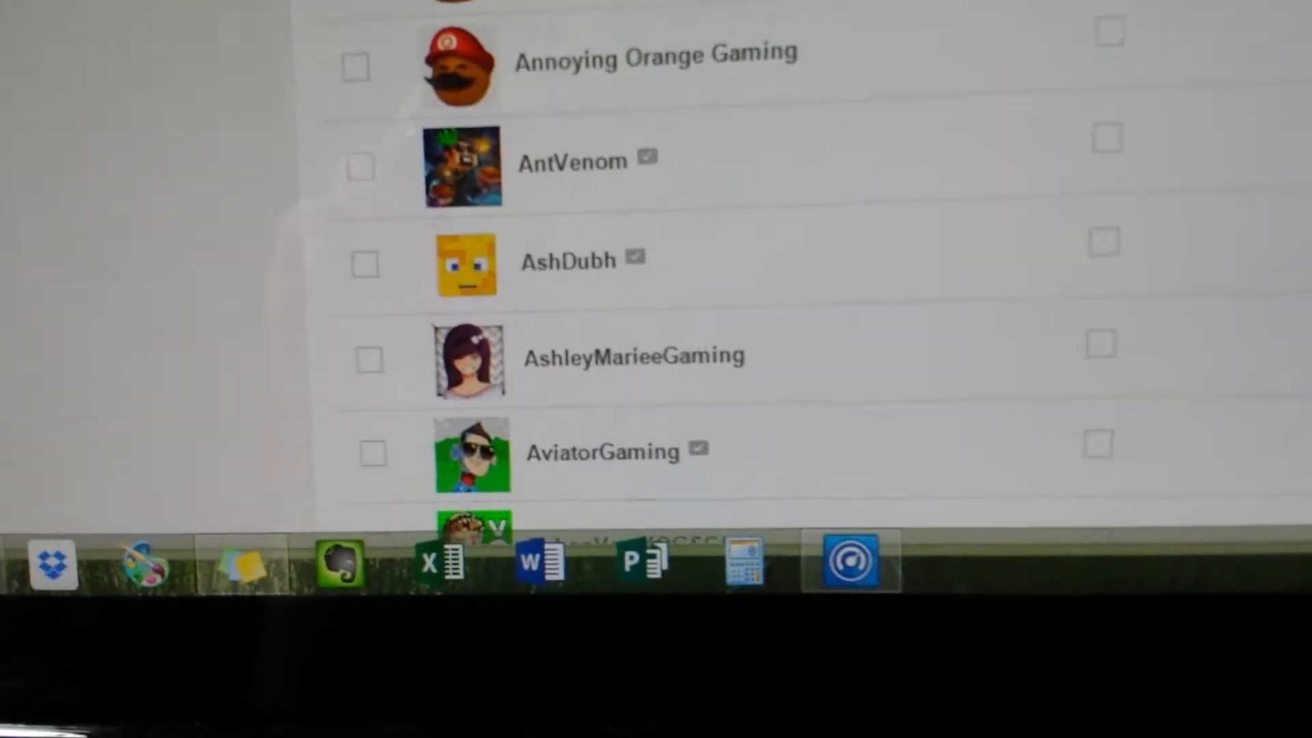
scroll("down", 3)
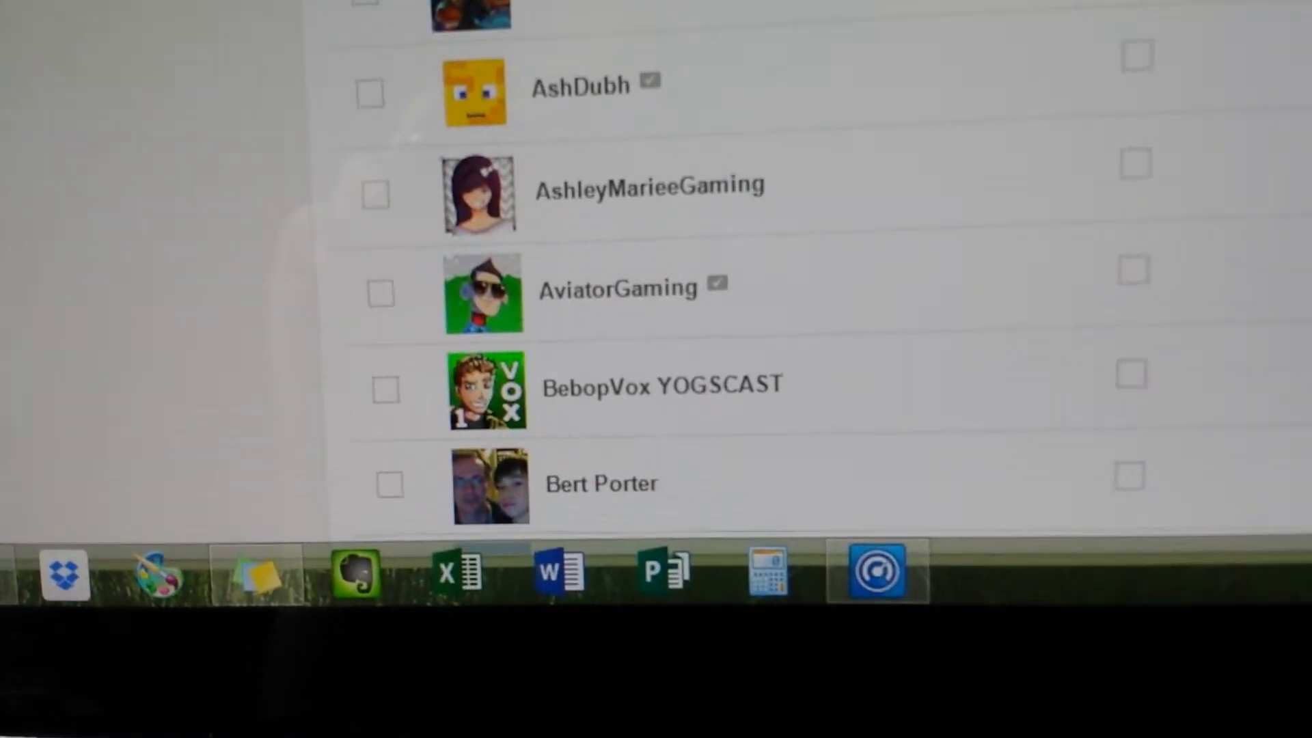
scroll("down", 3)
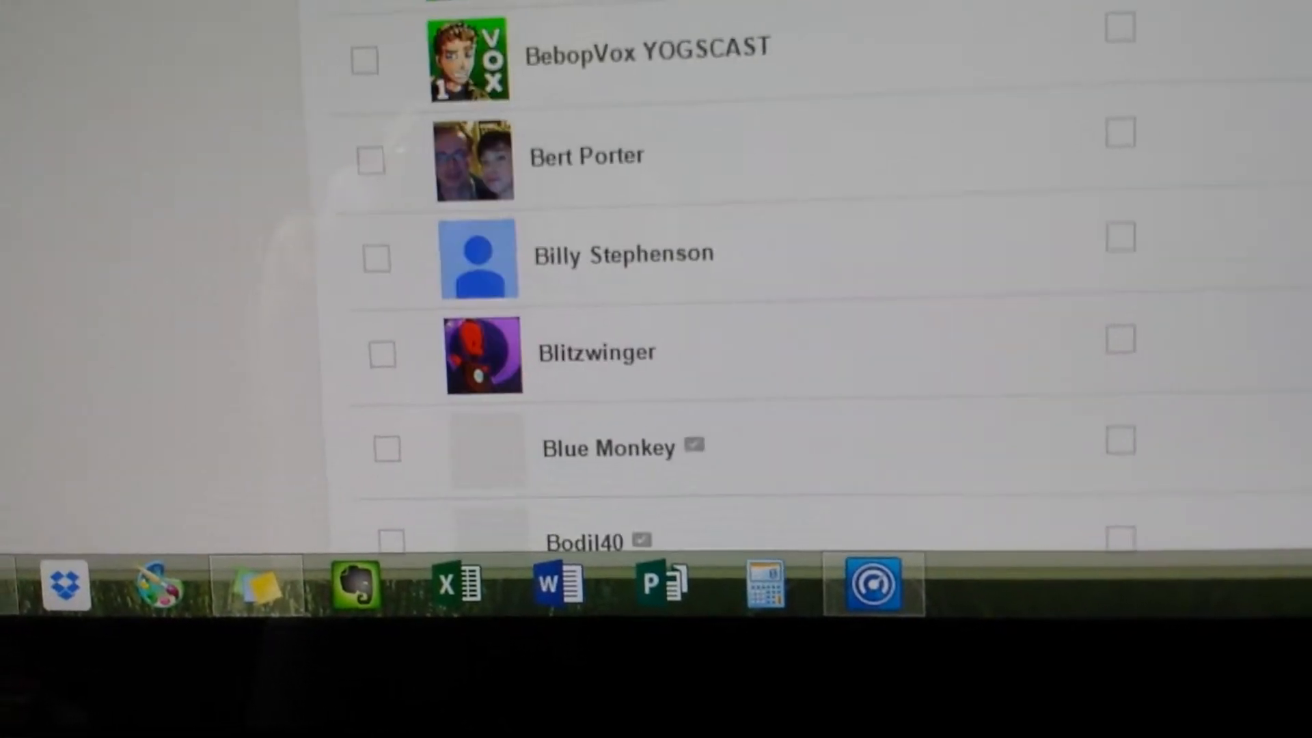
scroll("down", 3)
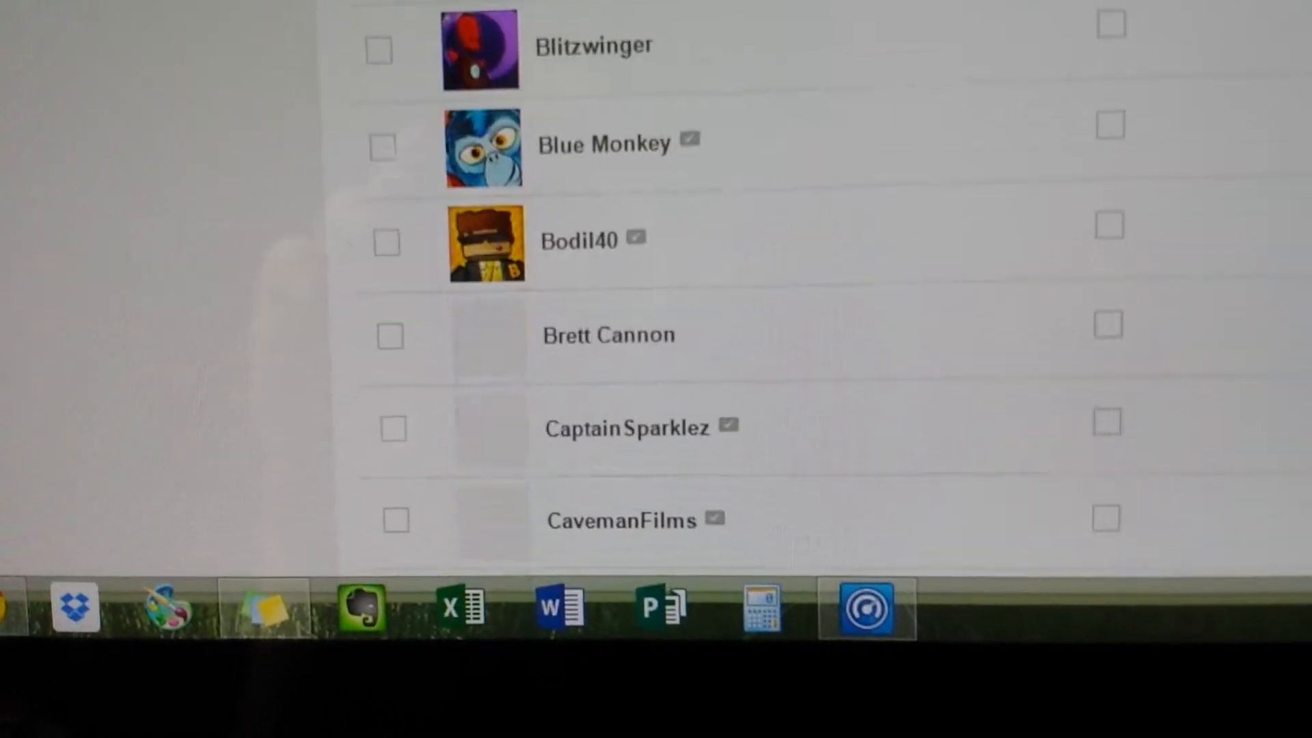
scroll("down", 3)
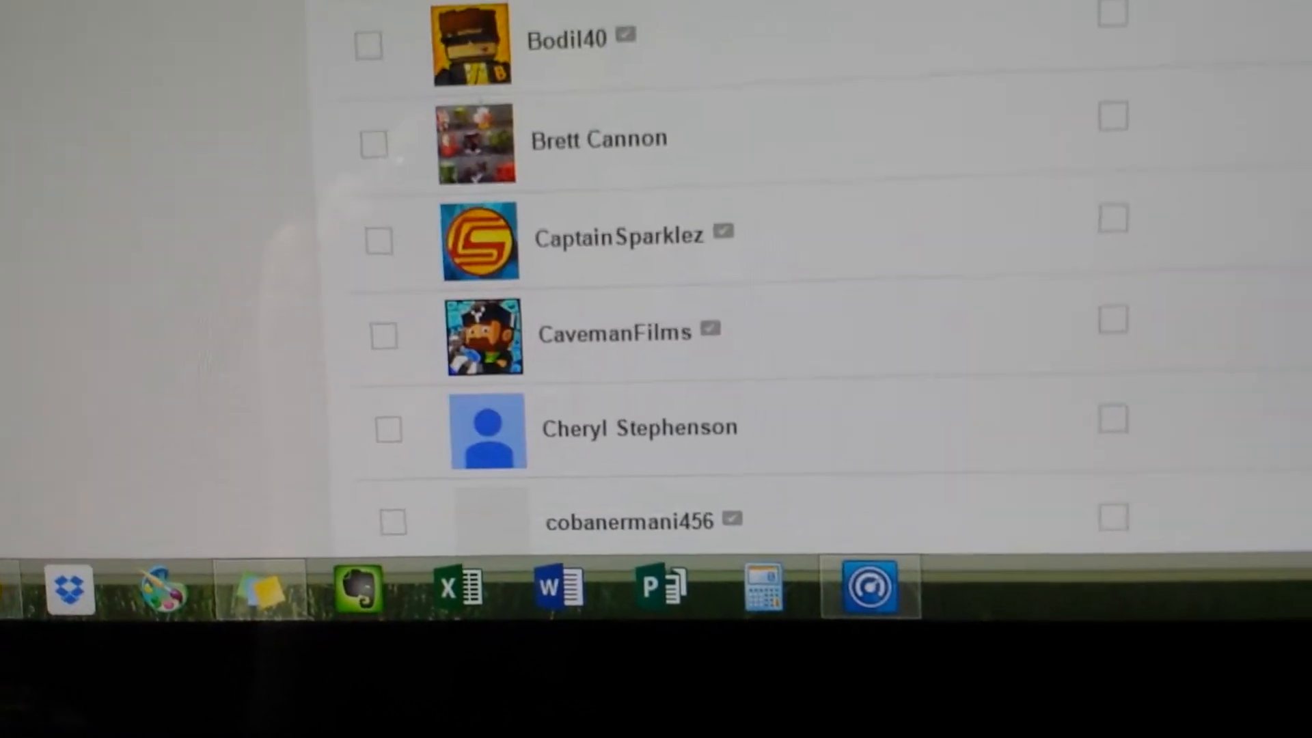
scroll("down", 3)
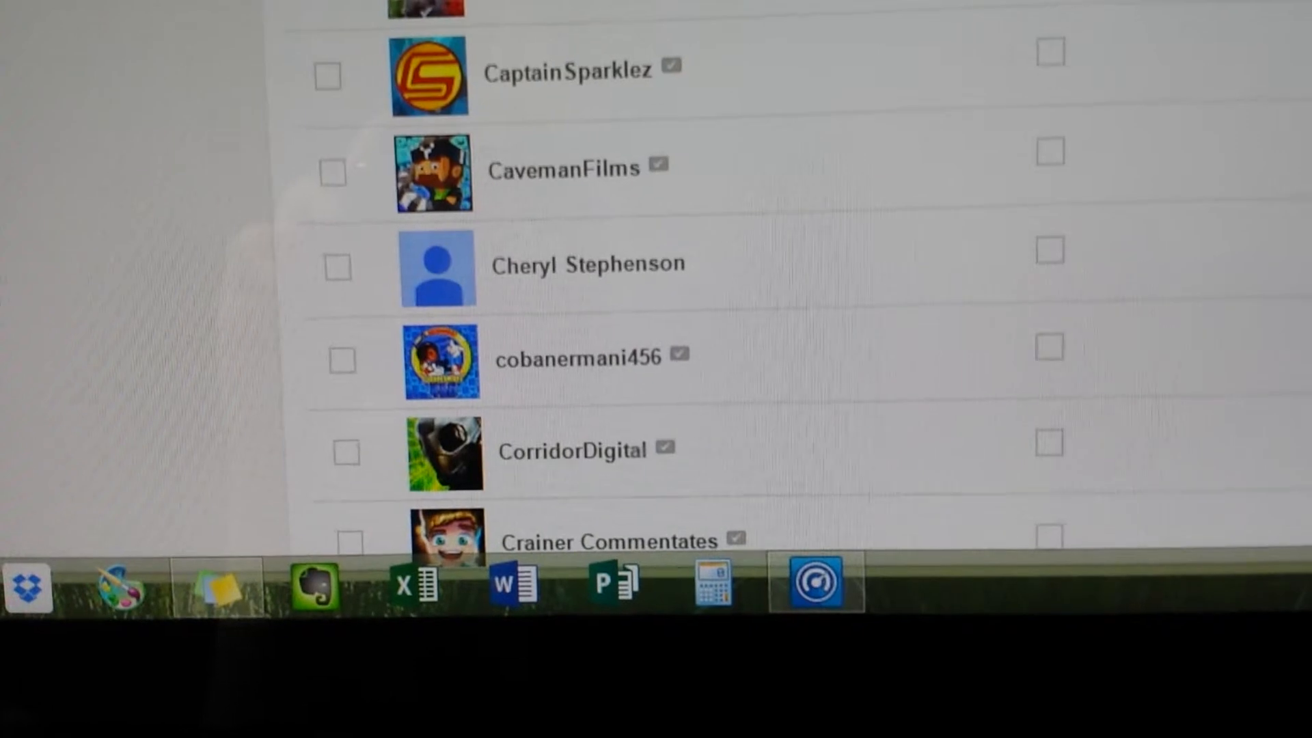
scroll("down", 3)
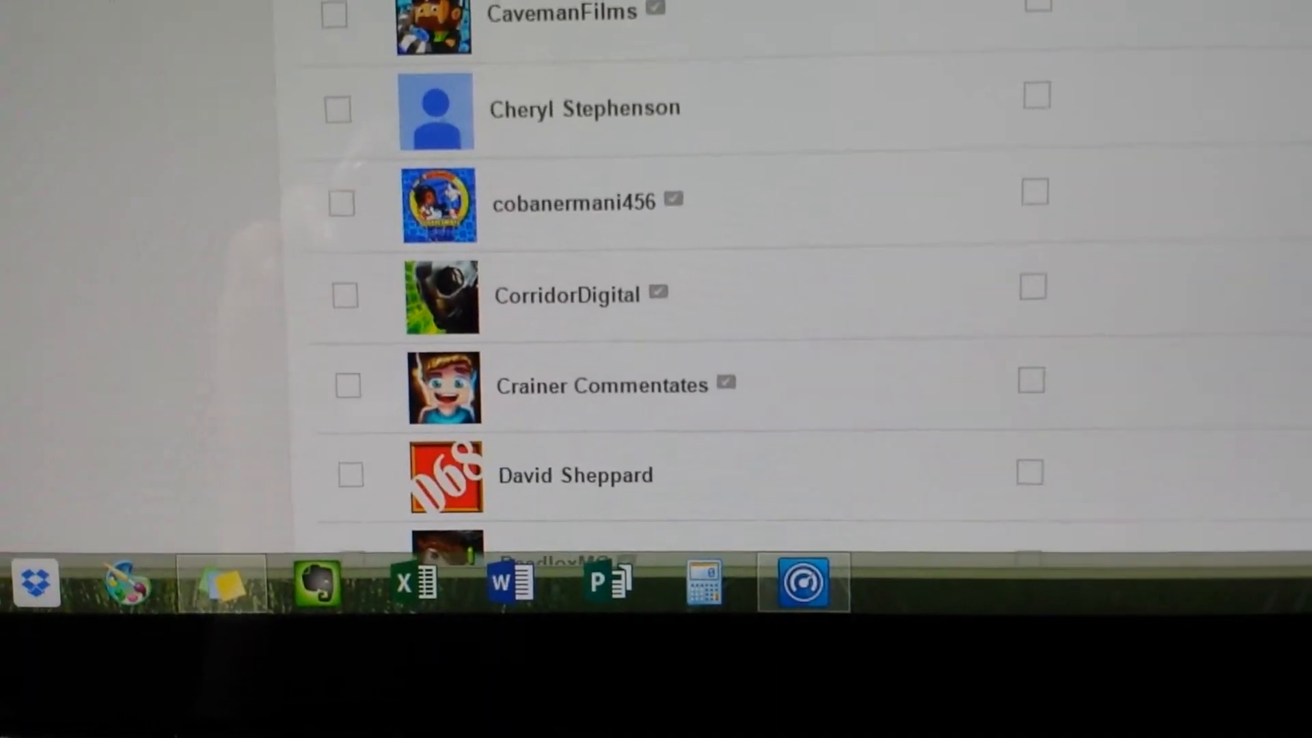
scroll("down", 3)
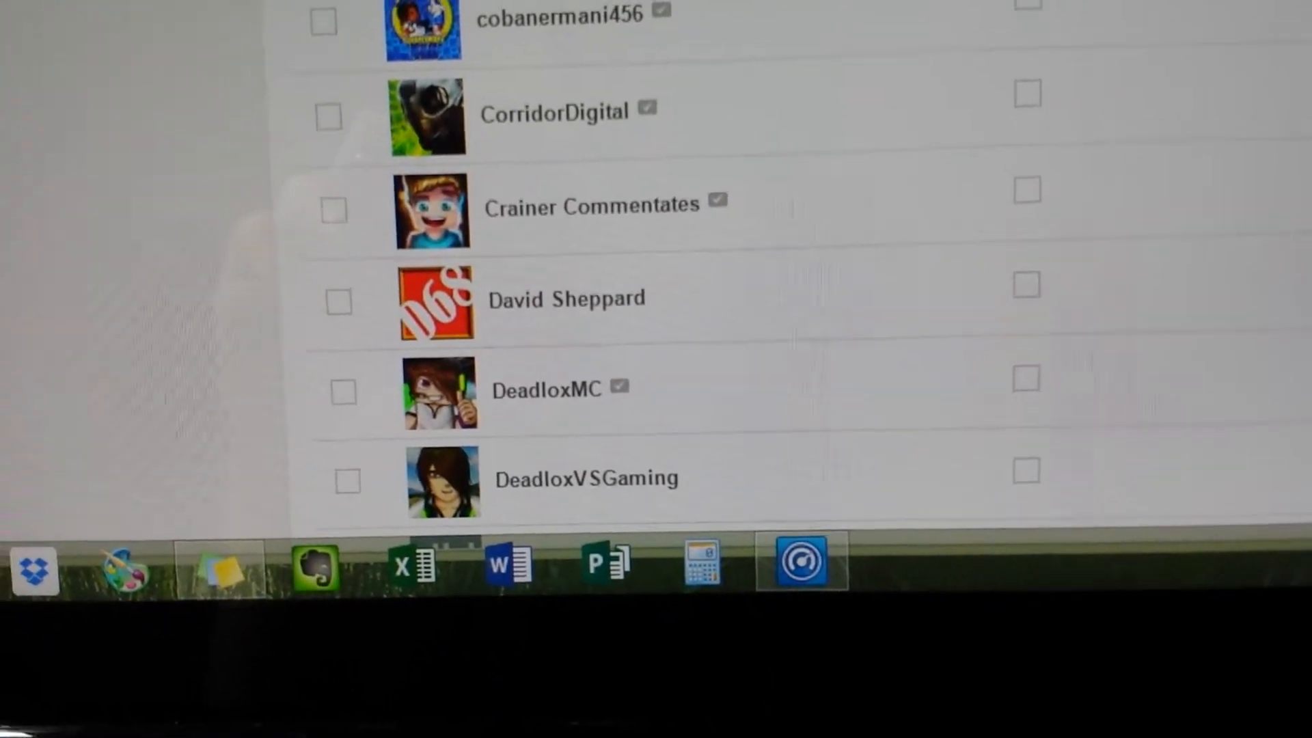
scroll("down", 3)
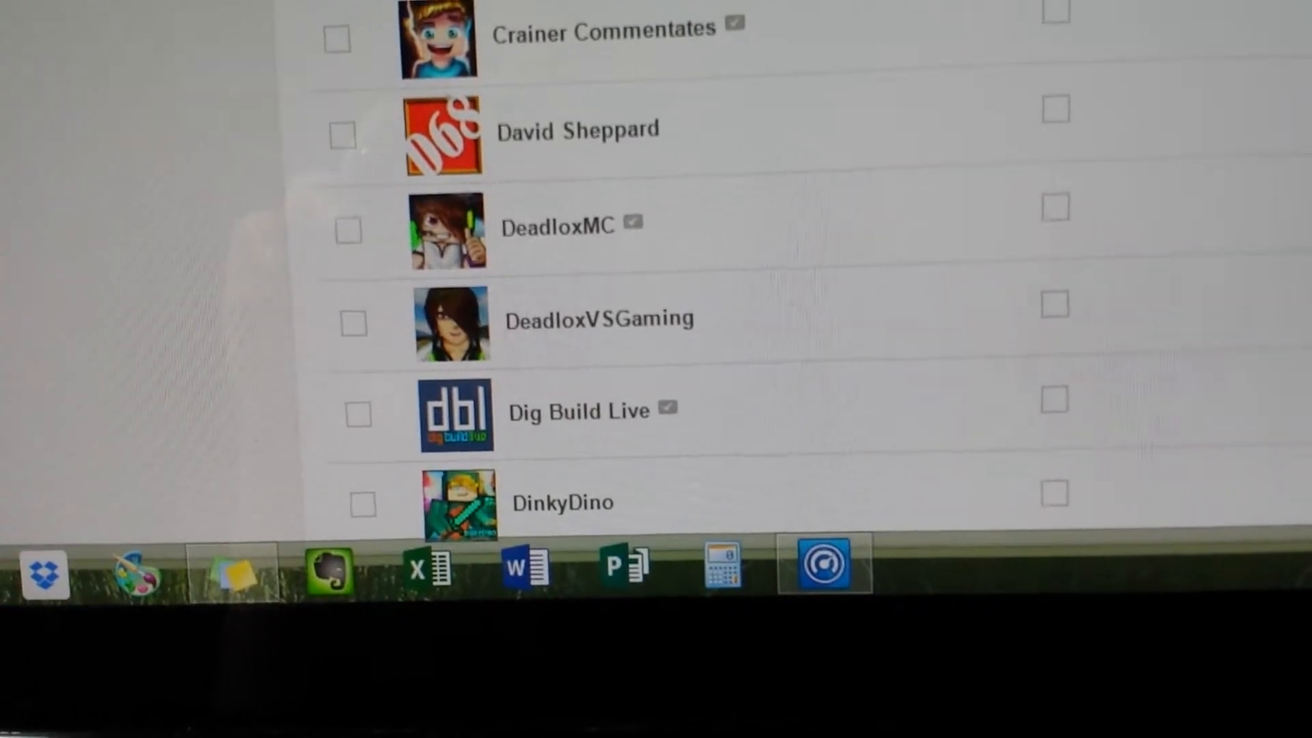
scroll("down", 3)
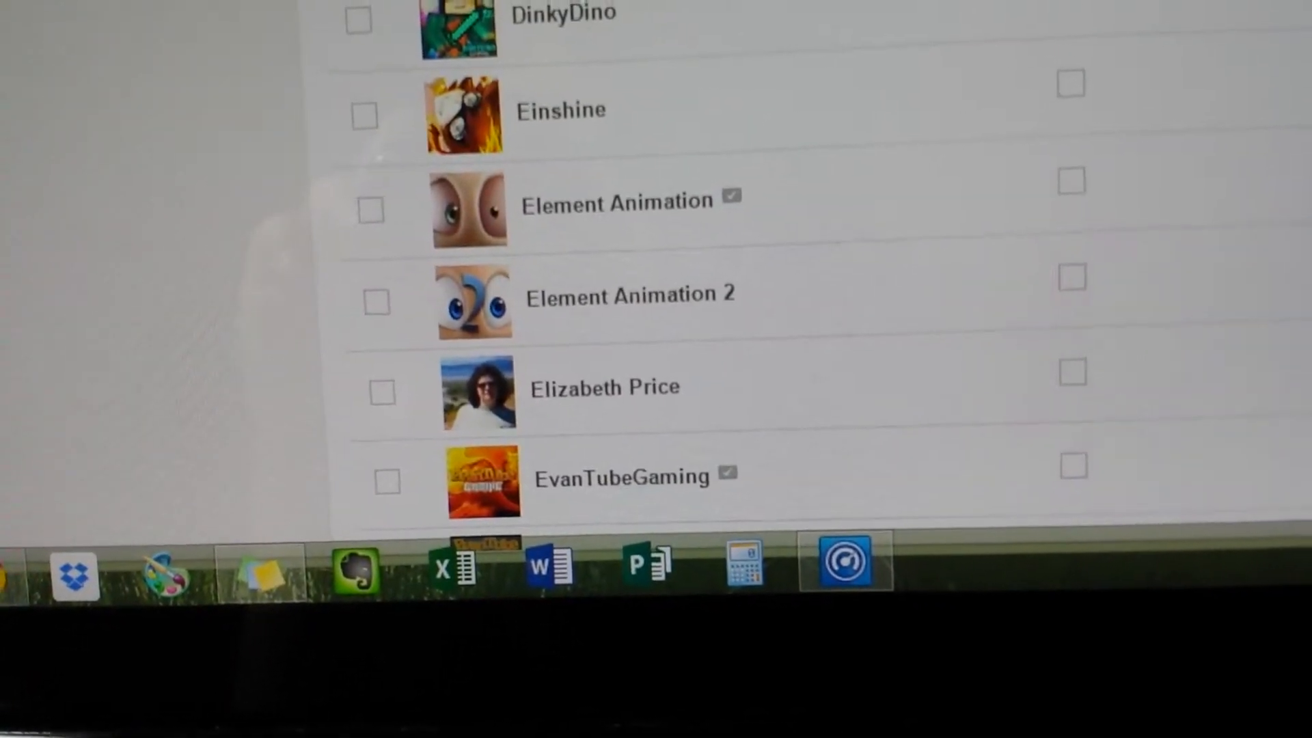
scroll("down", 3)
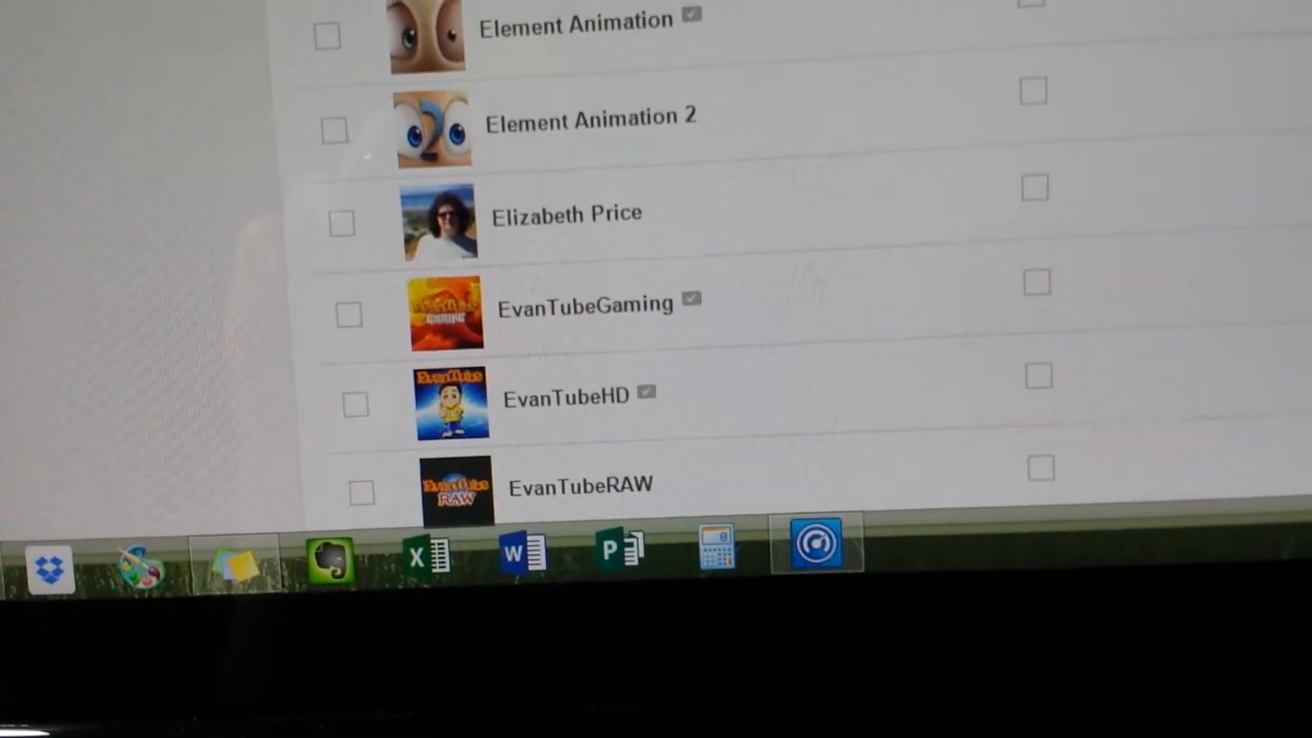
scroll("down", 3)
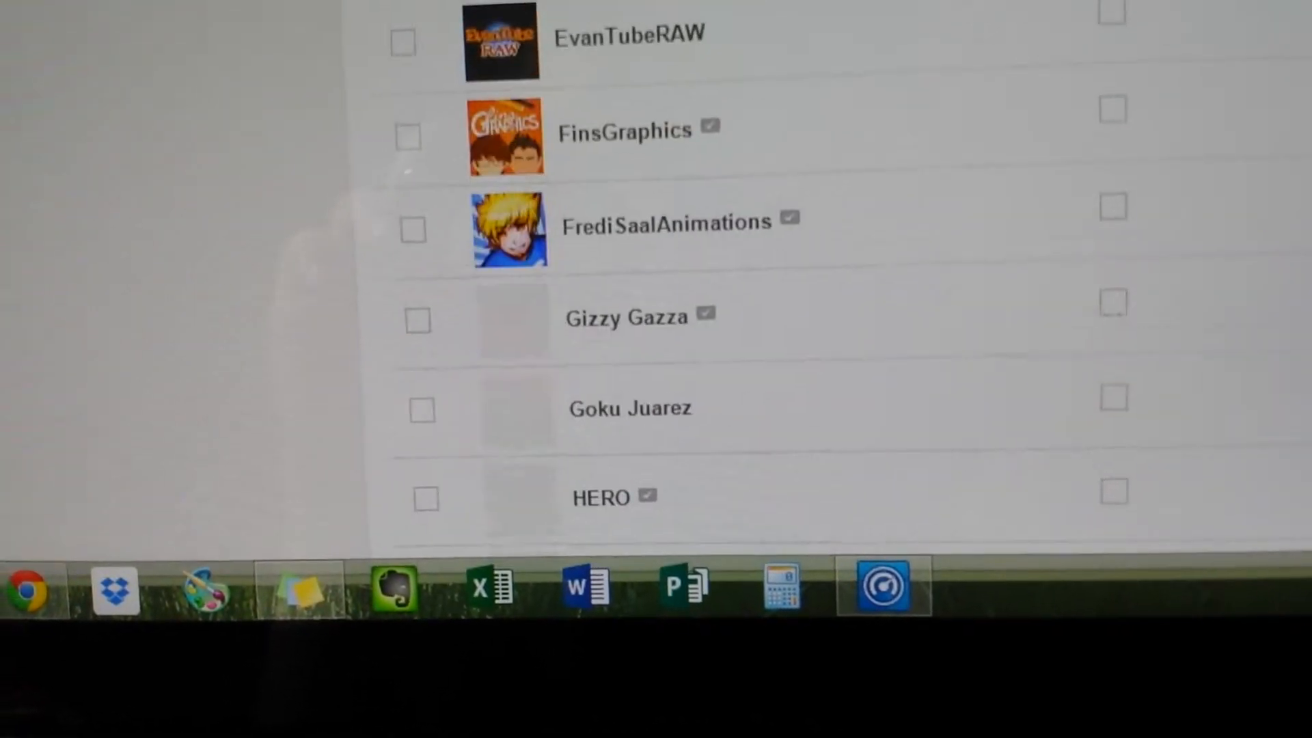
scroll("down", 3)
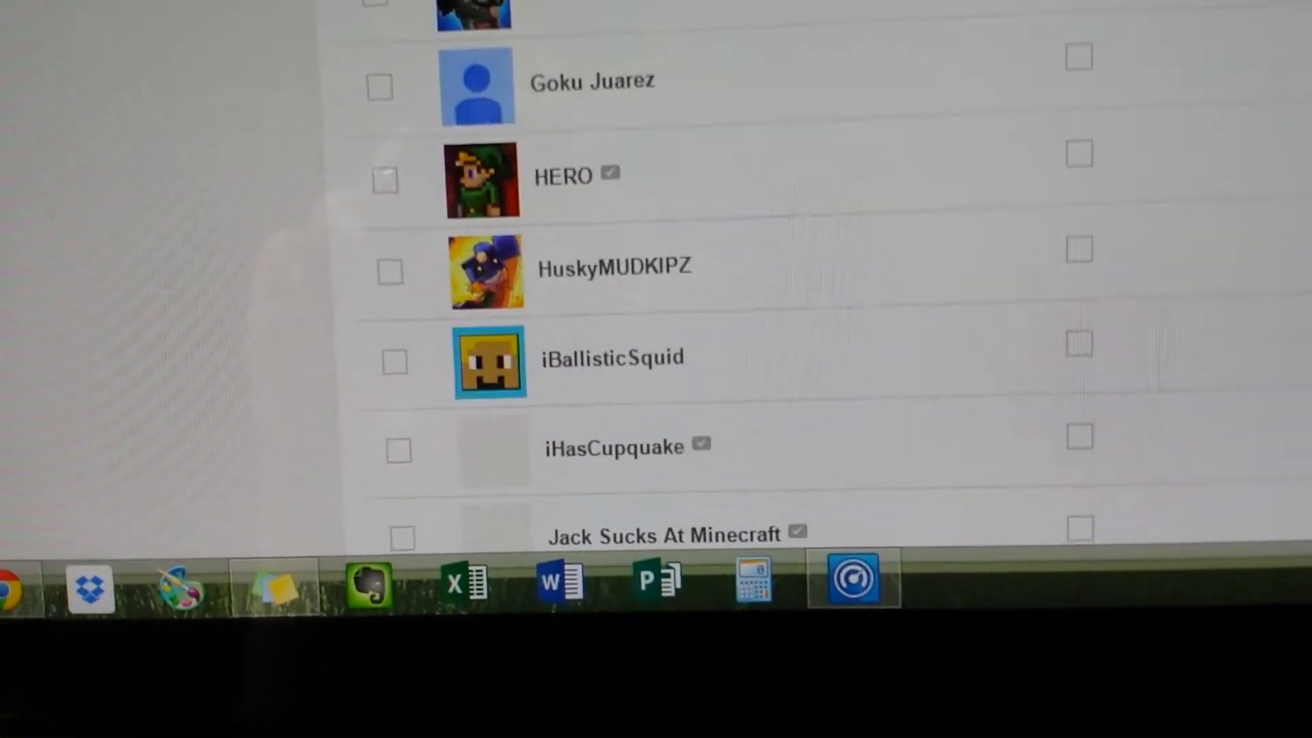
scroll("down", 3)
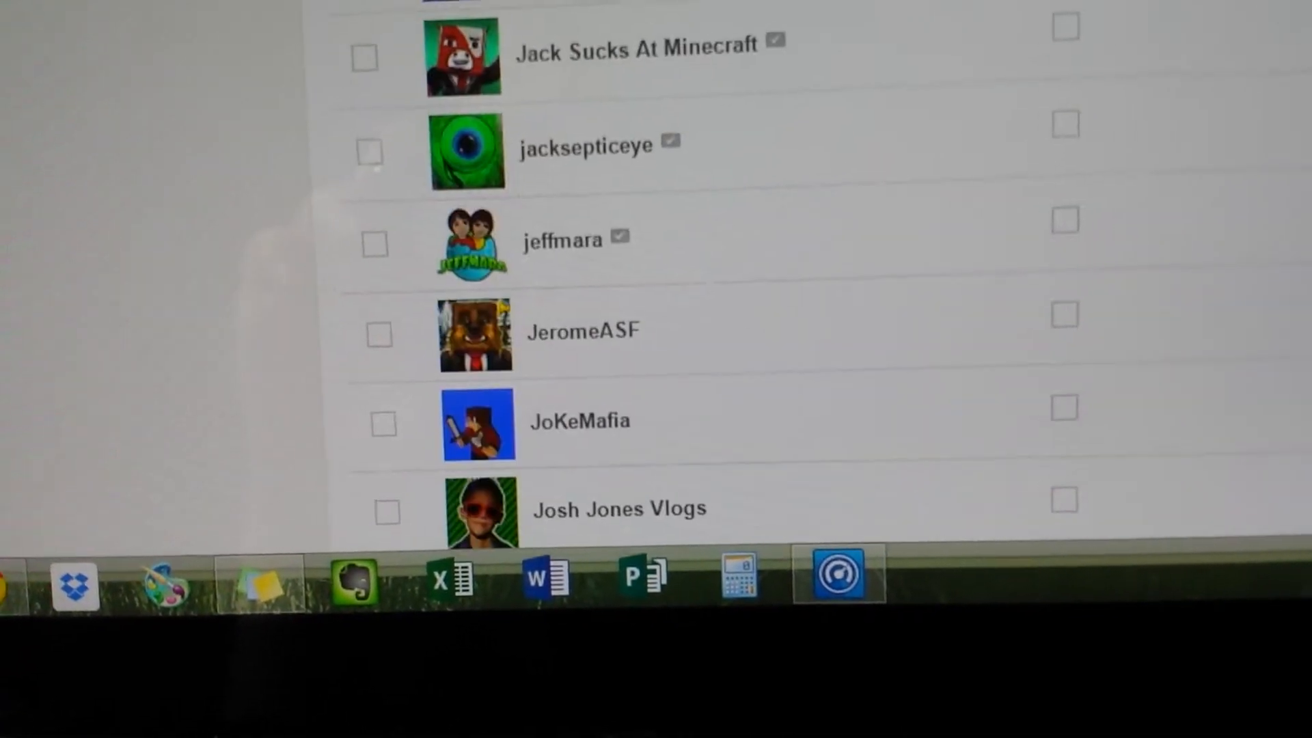
scroll("down", 3)
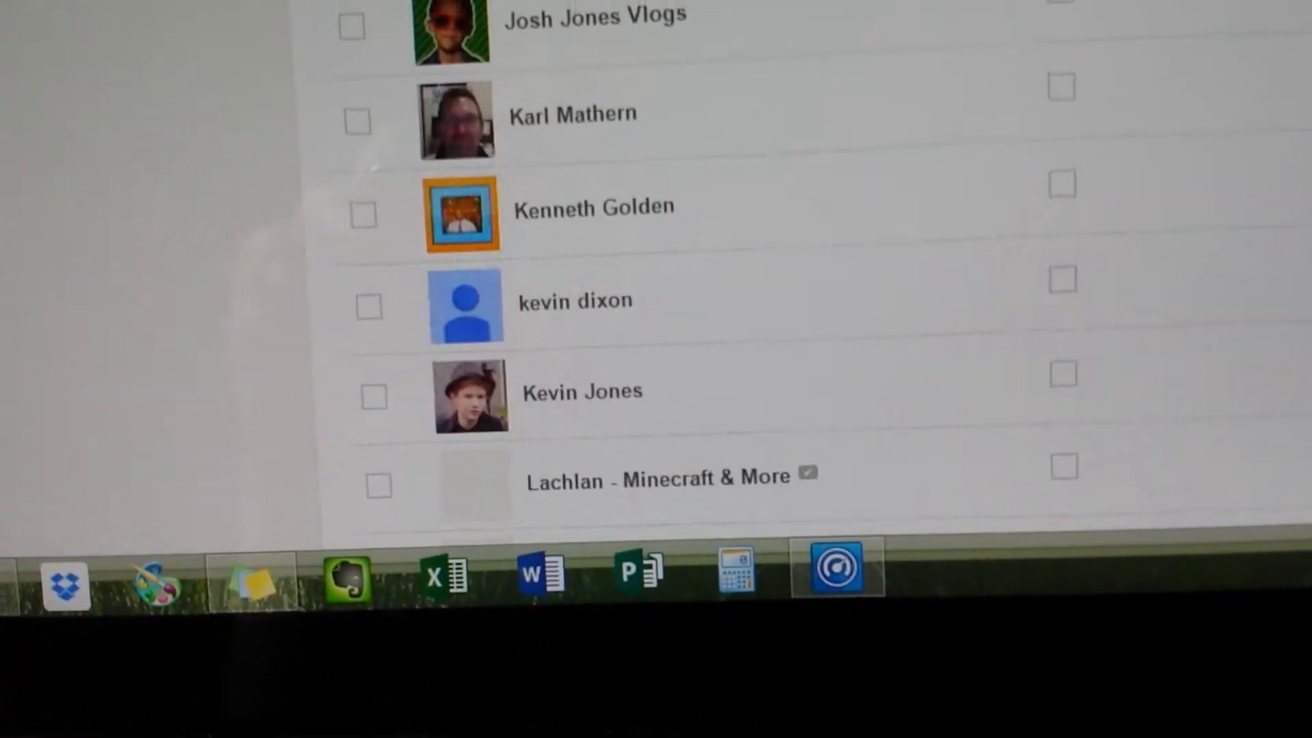
scroll("down", 3)
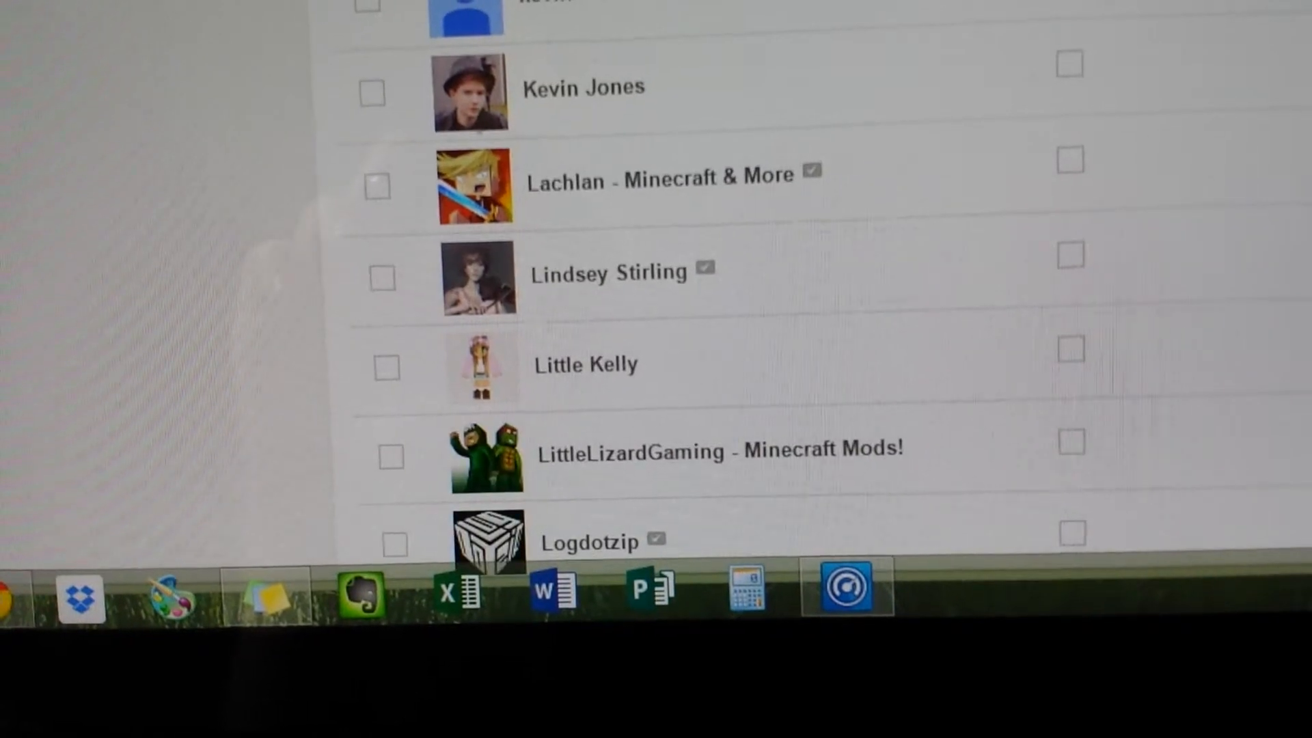
scroll("down", 3)
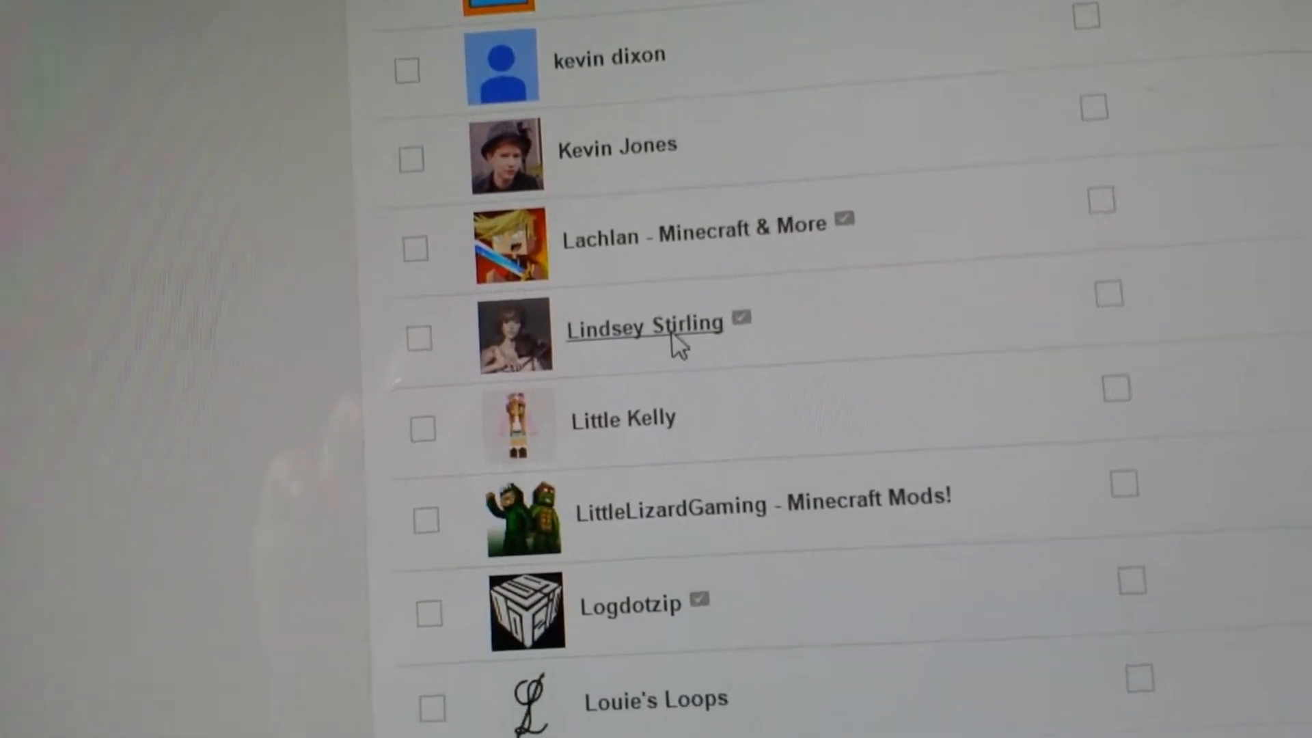
scroll("down", 3)
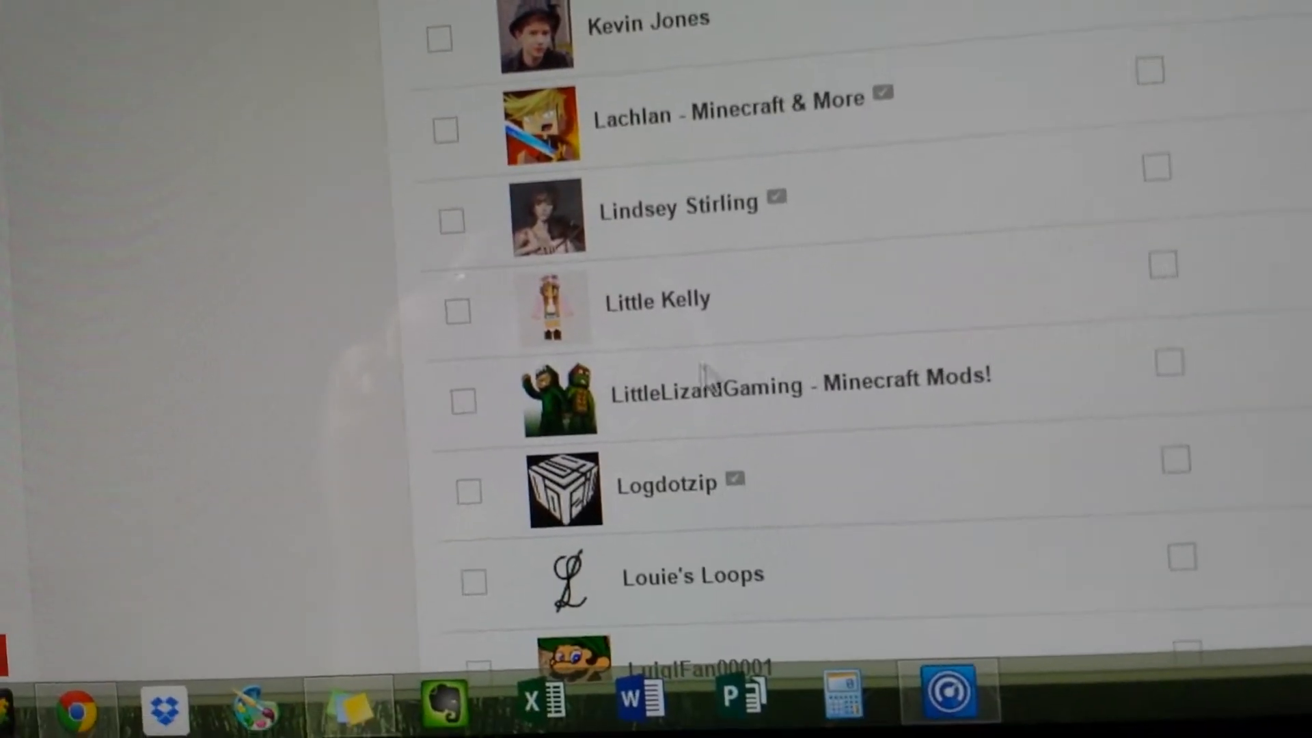
scroll("down", 3)
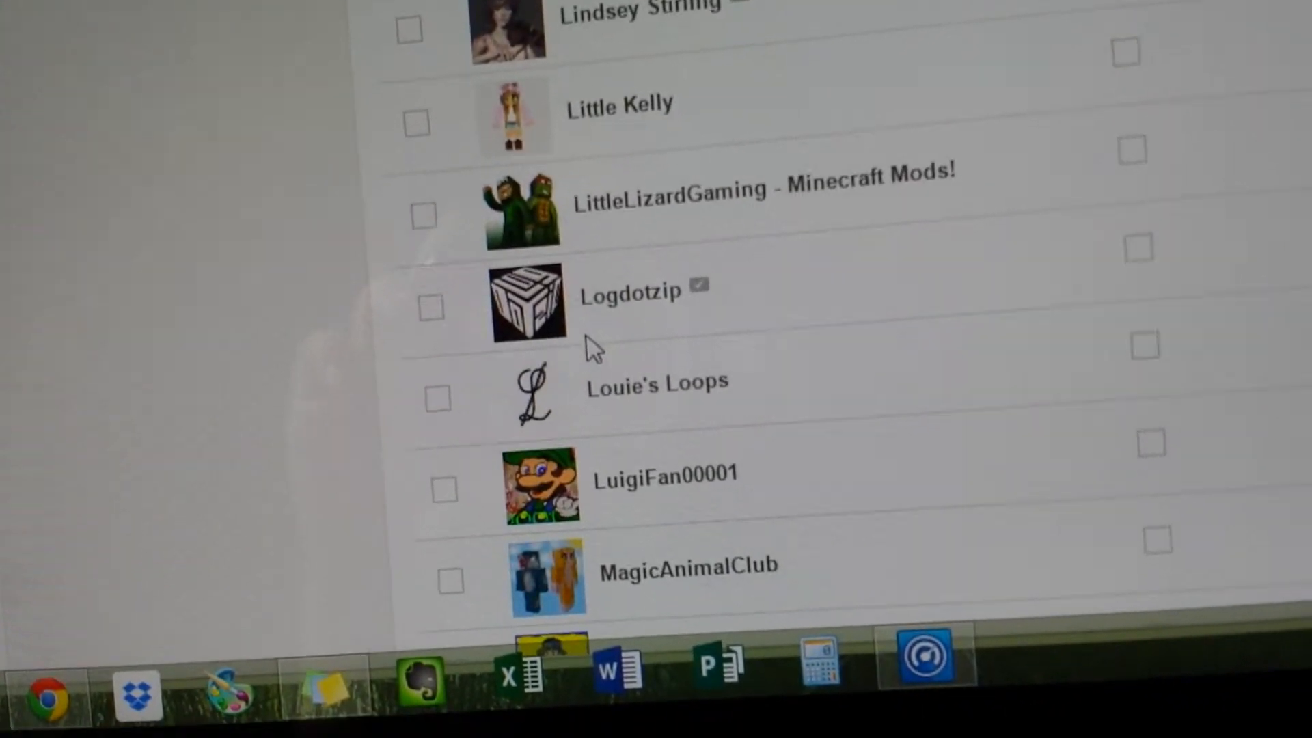
scroll("down", 3)
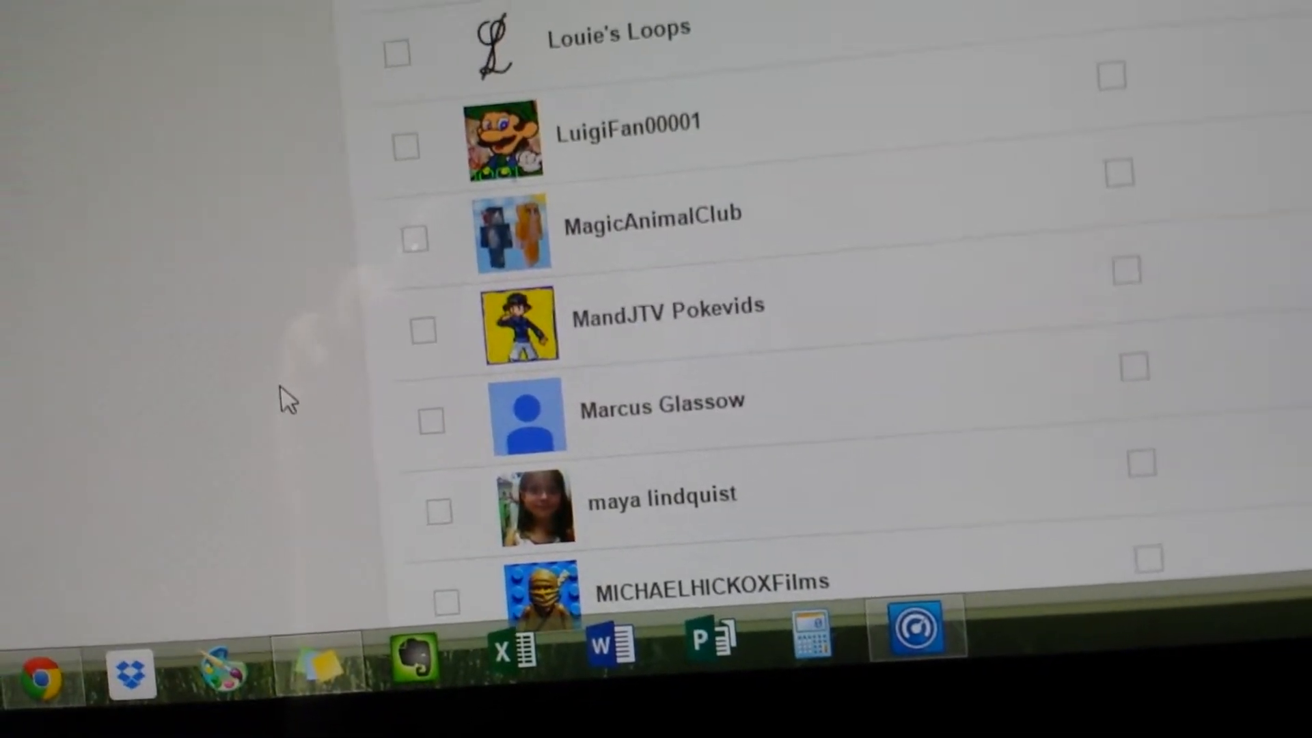
scroll("down", 3)
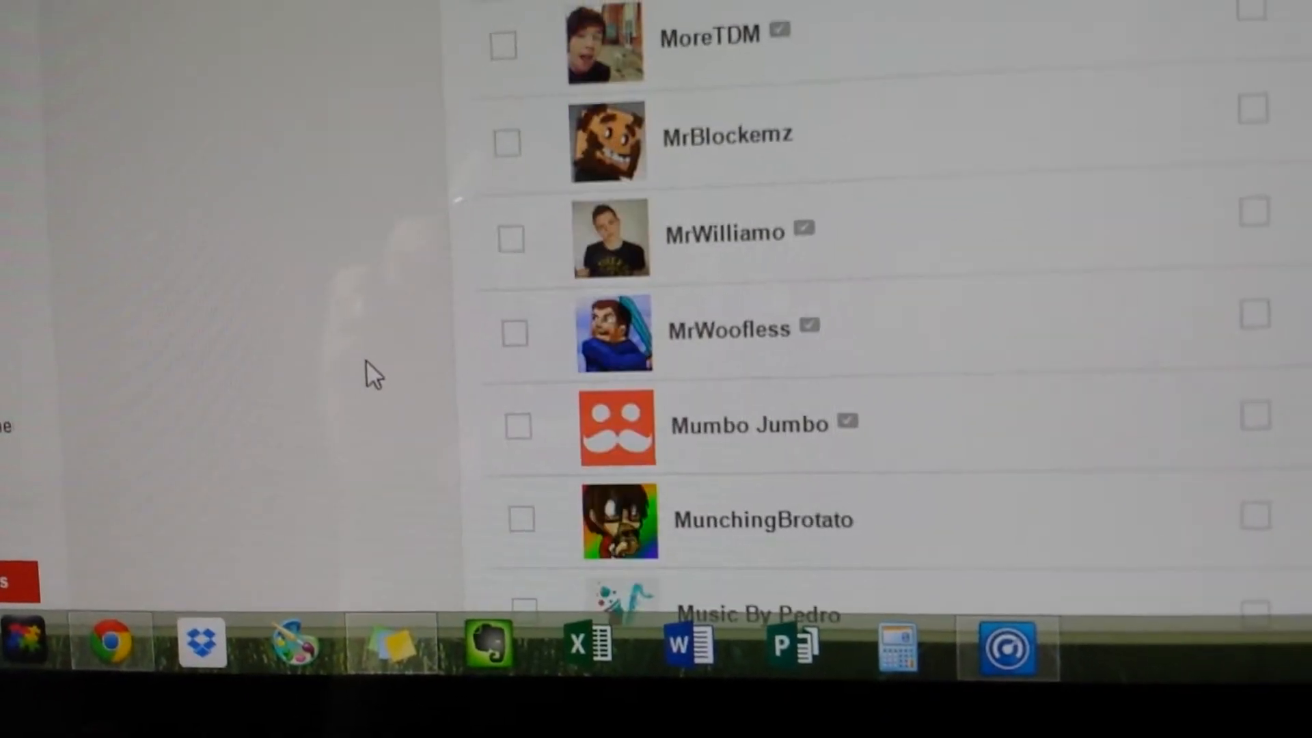
scroll("down", 3)
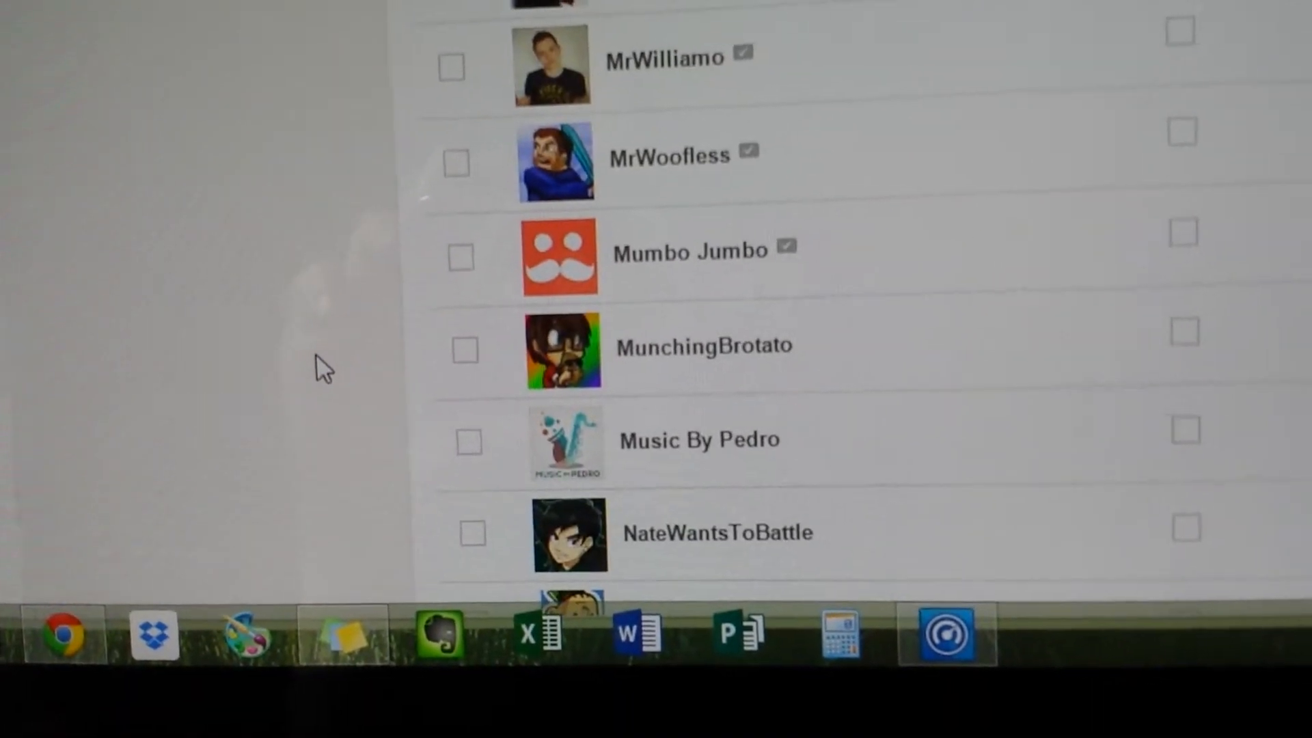
scroll("down", 3)
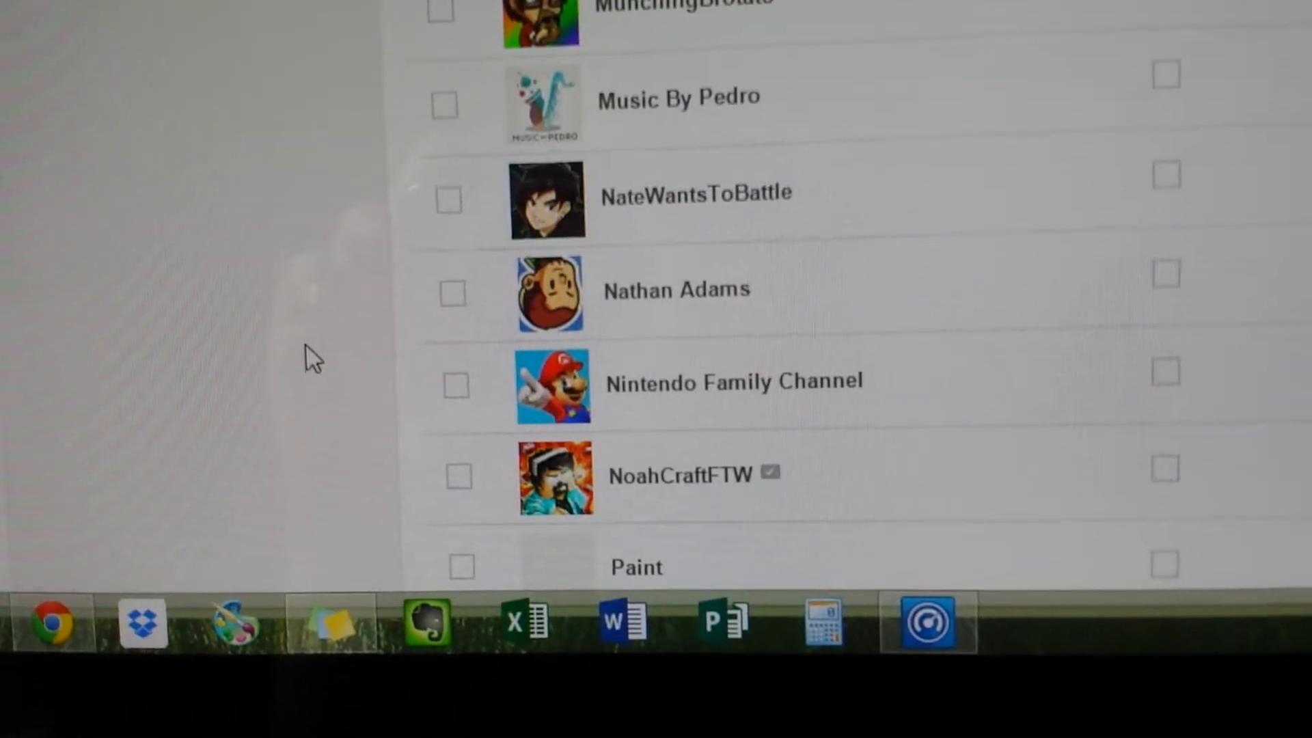
scroll("down", 3)
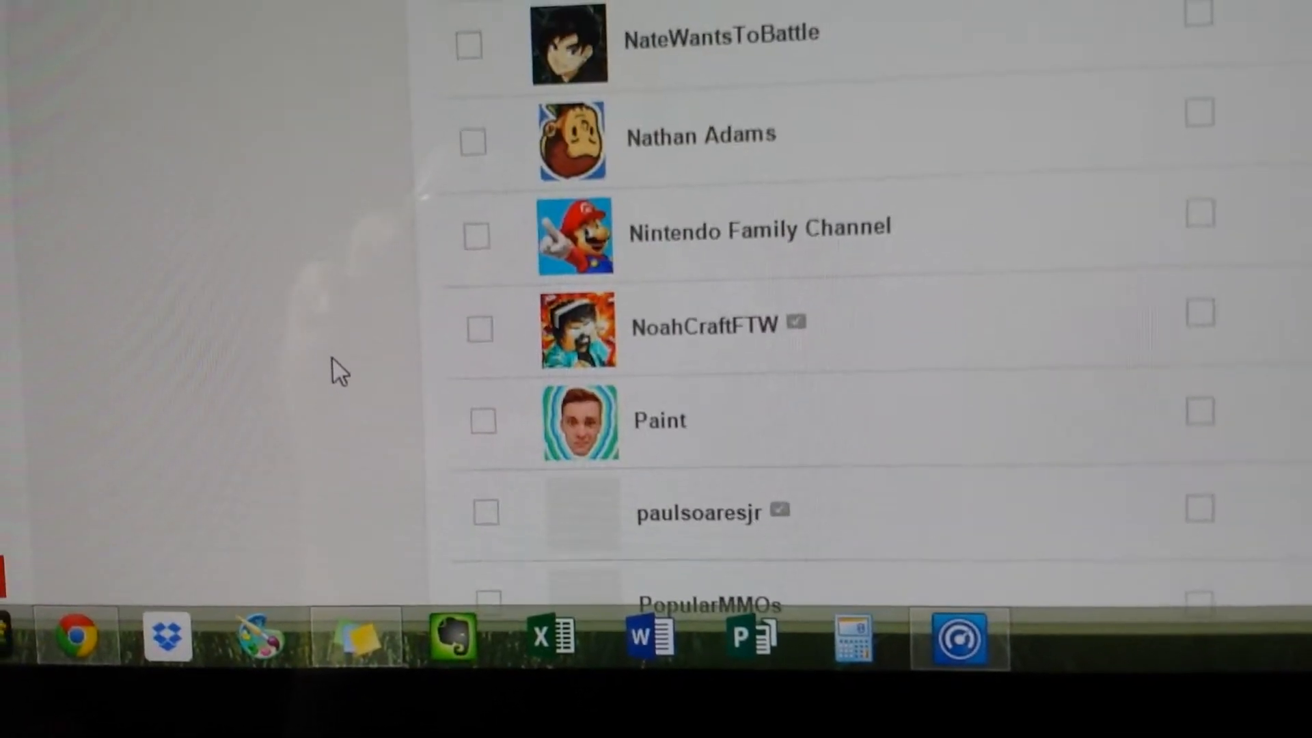
scroll("down", 3)
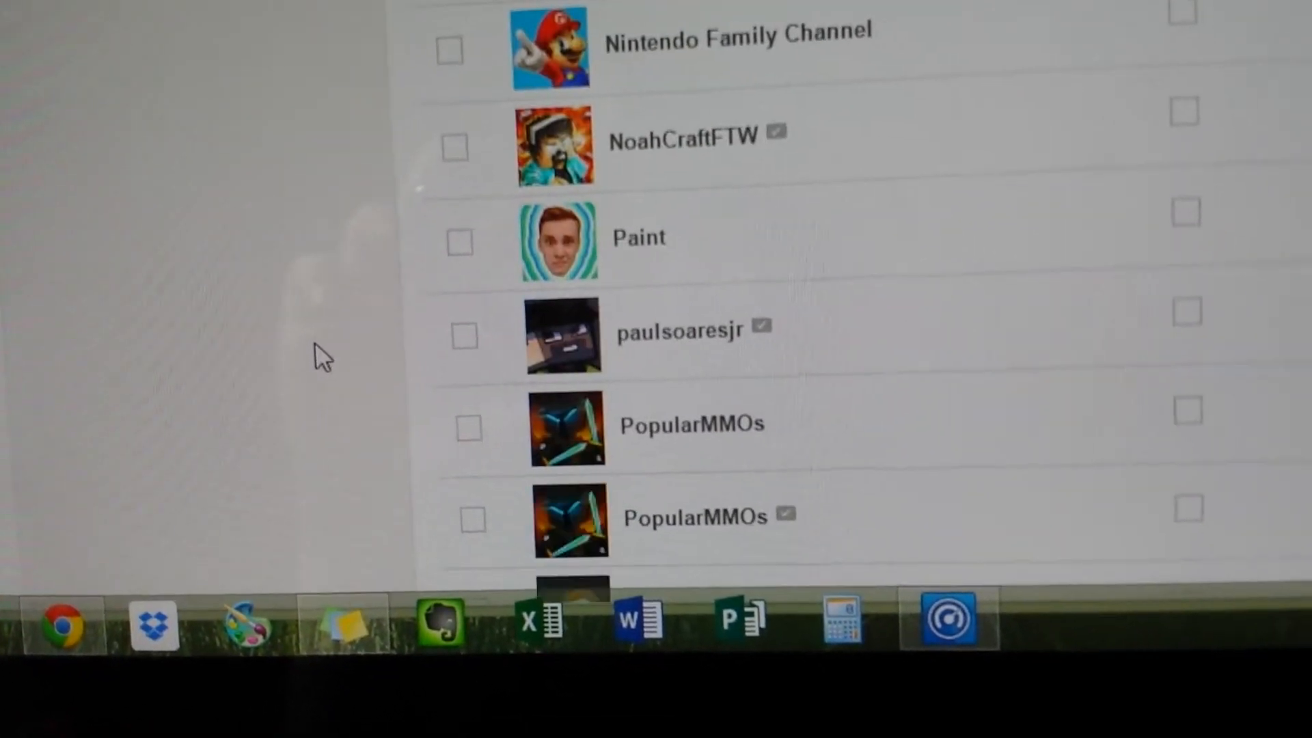
scroll("down", 3)
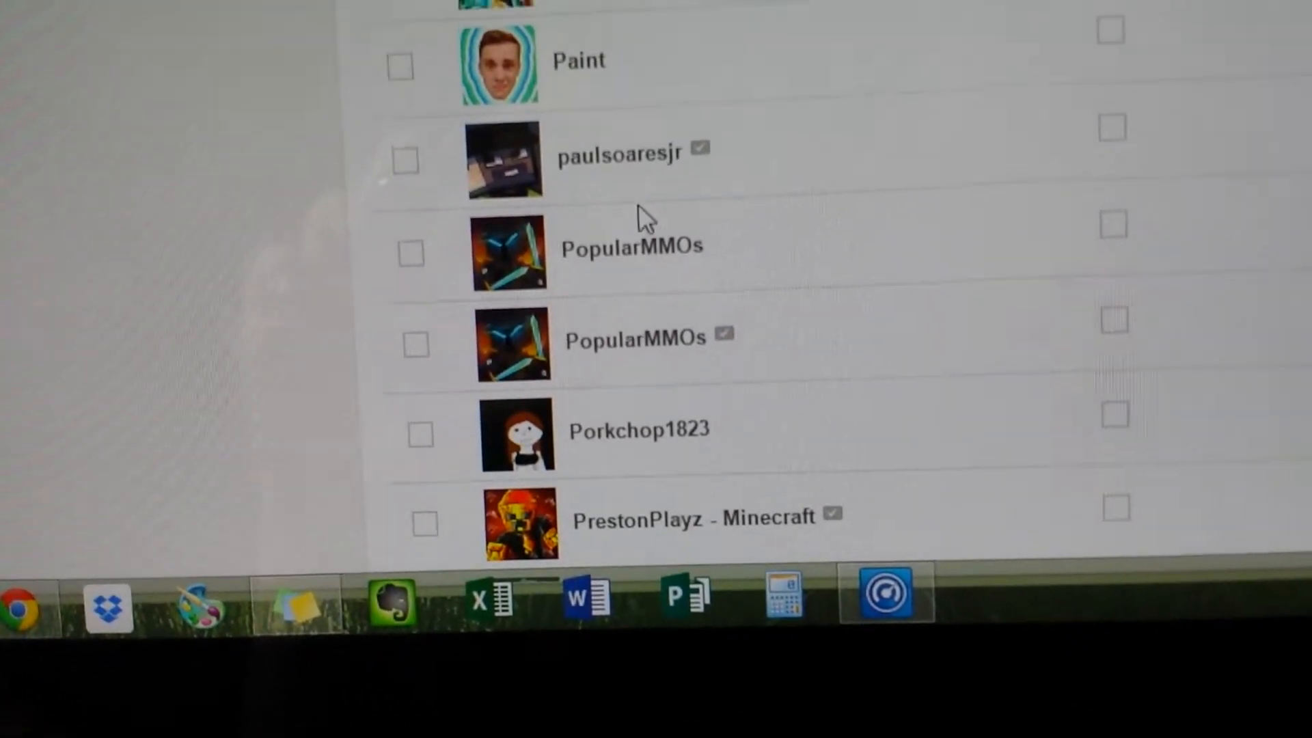
mouse_move(592, 271)
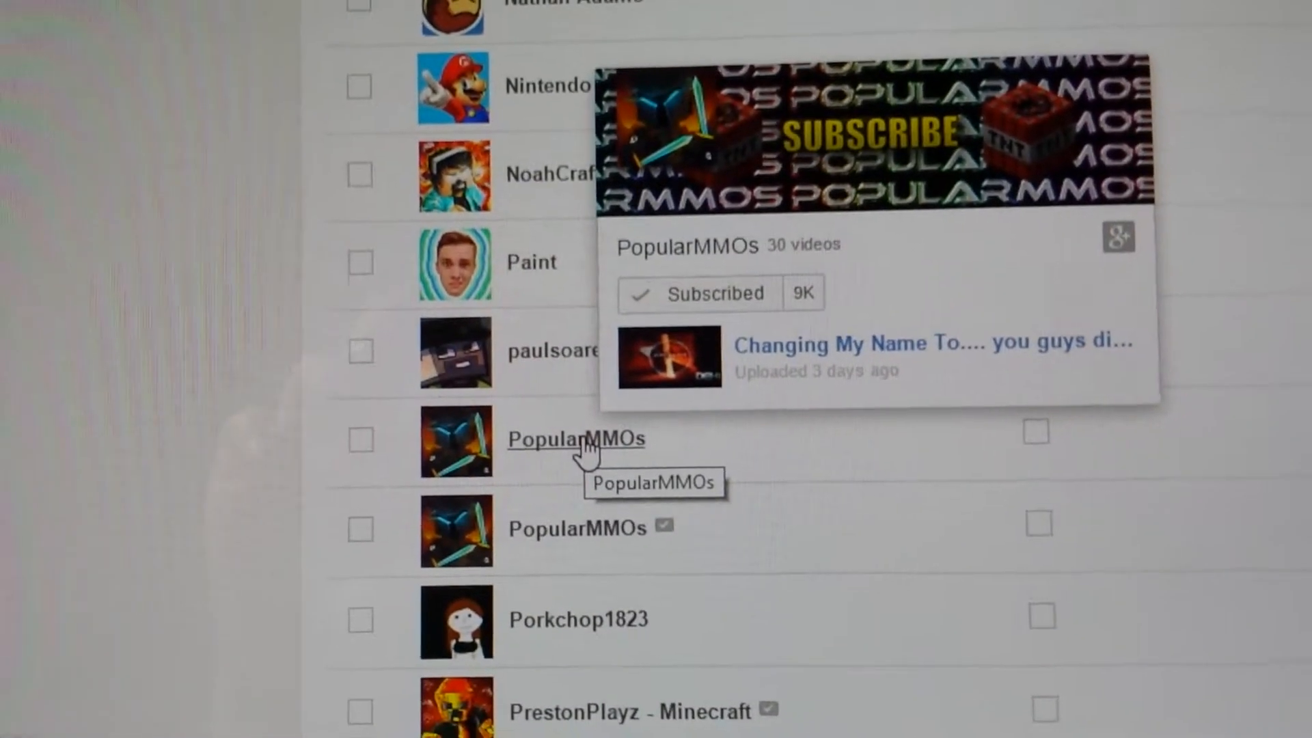
scroll("down", 3)
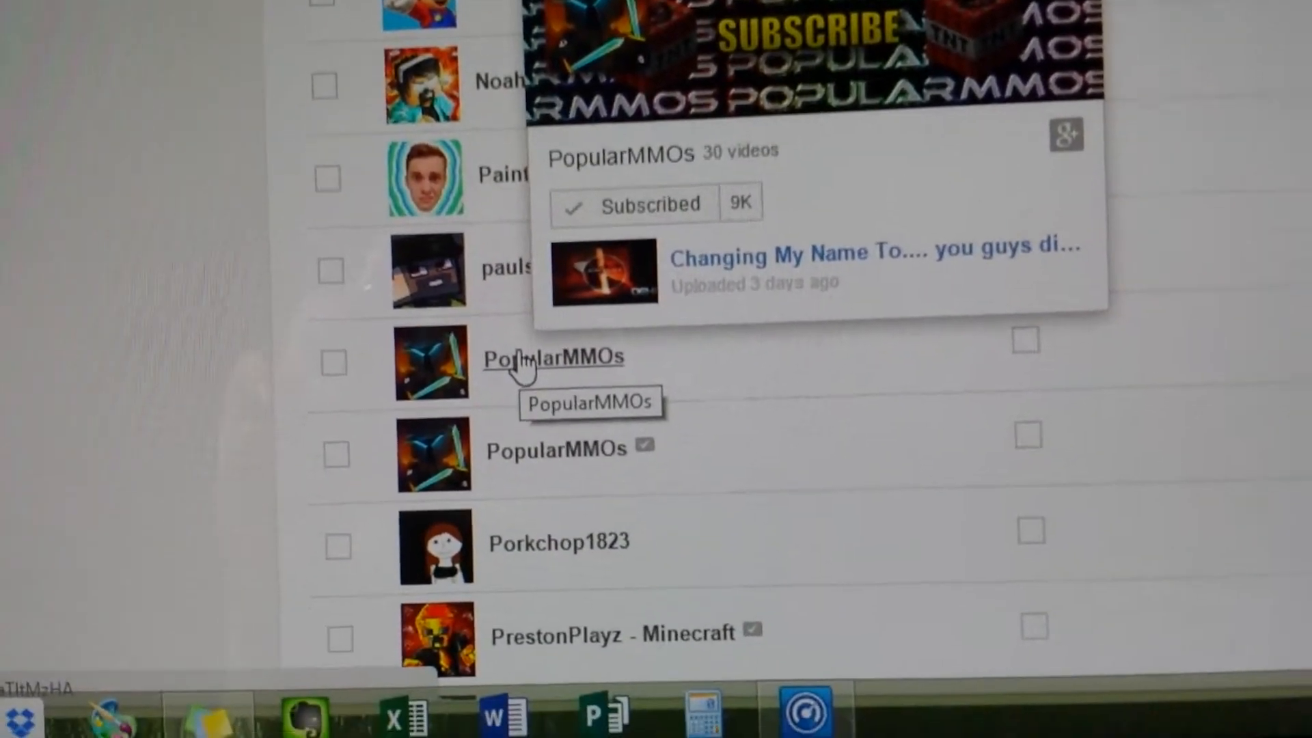
scroll("down", 3)
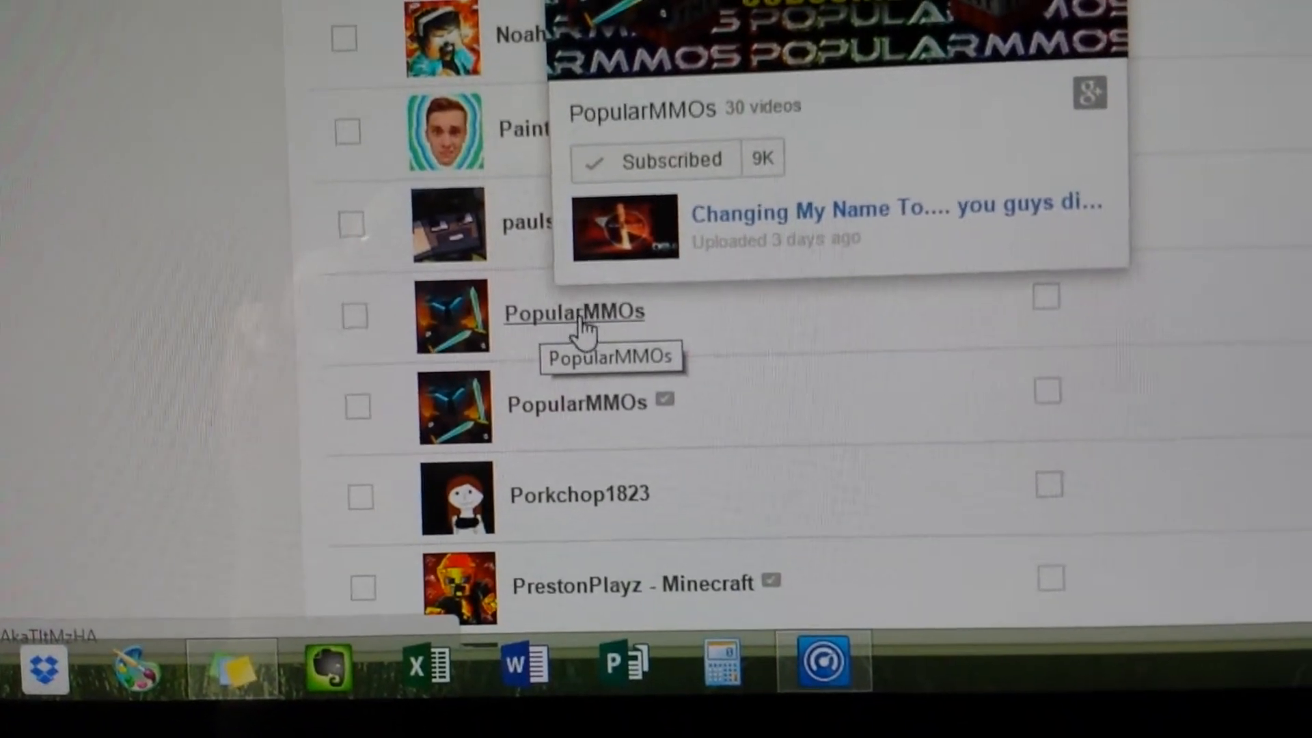
scroll("down", 3)
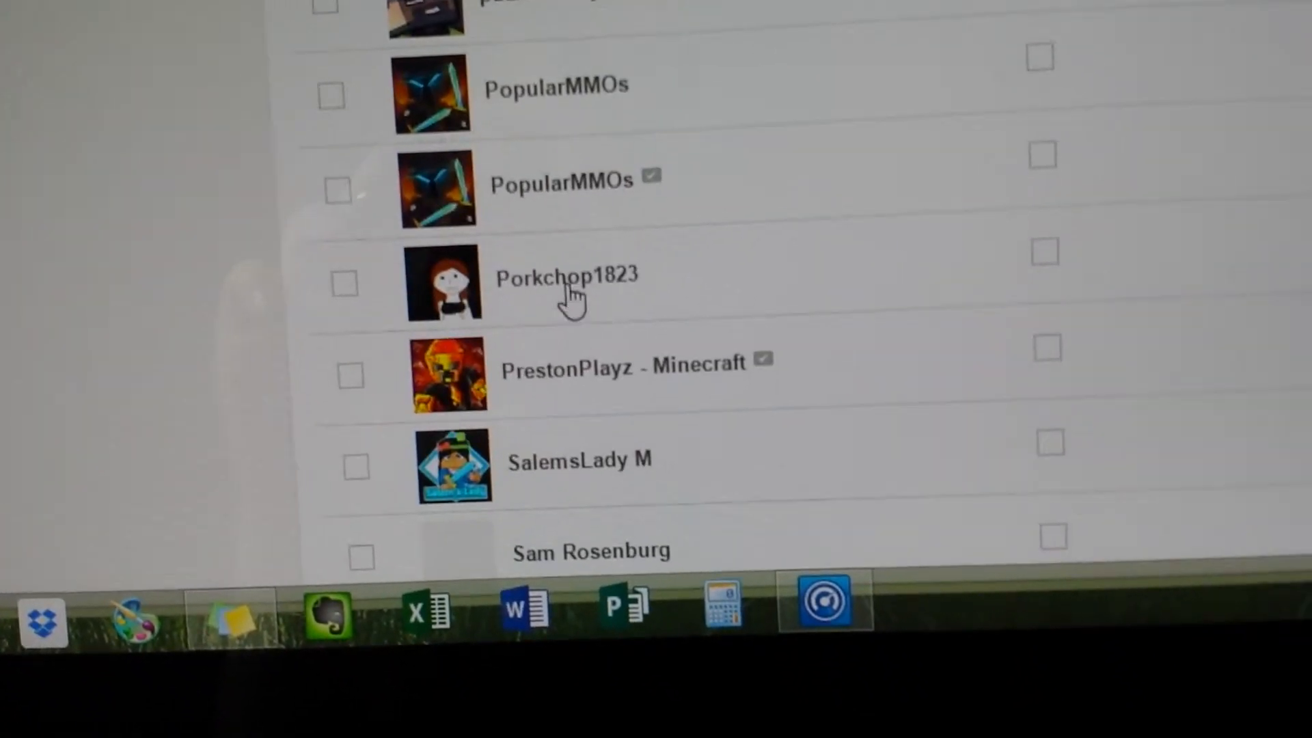
Step: Reach the bottom of the subscriptions list and move to page 2 (Thinknoodles, Tobuscus, TobyGames)
scroll("down", 3)
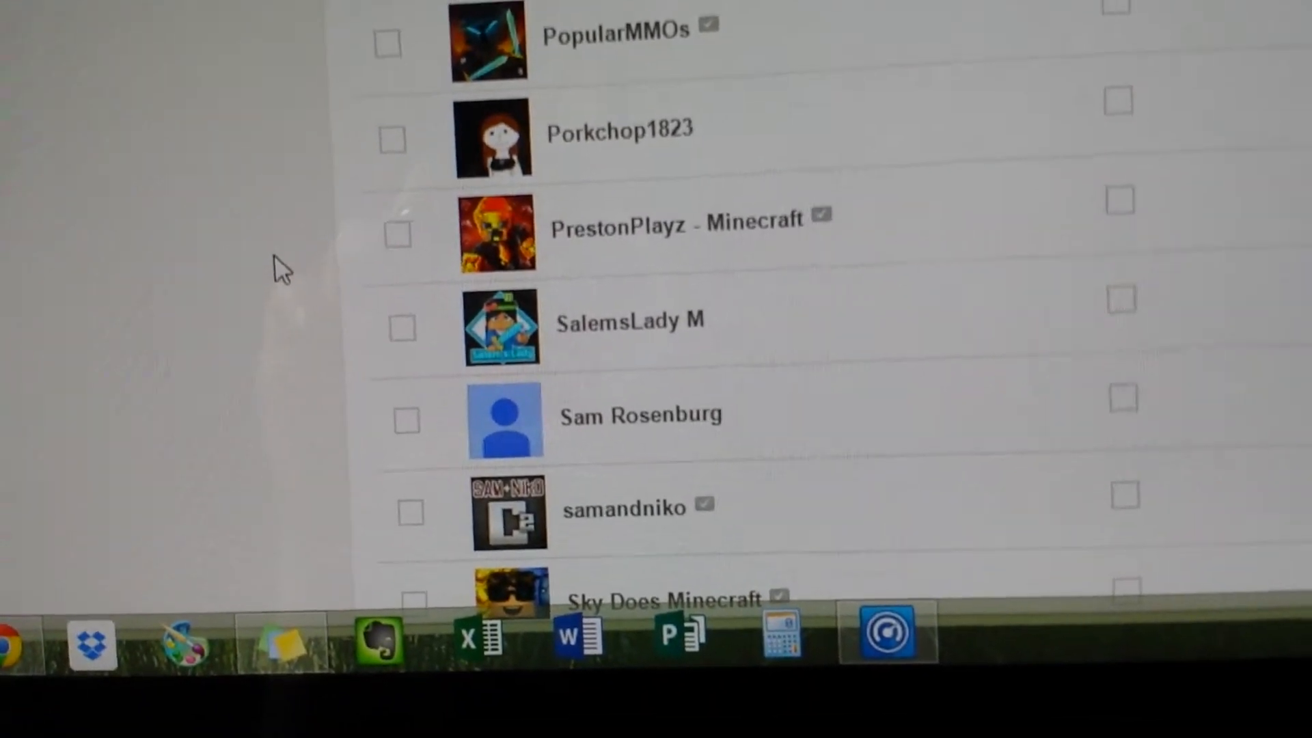
scroll("down", 3)
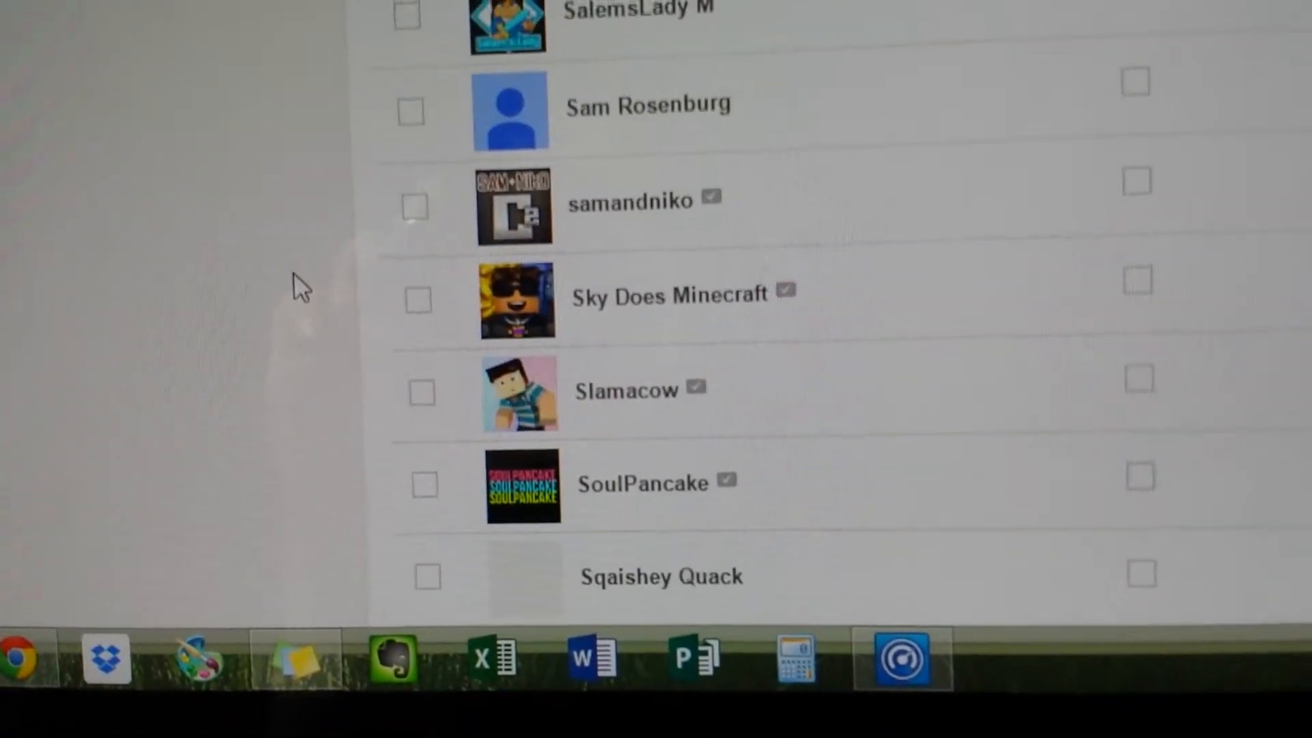
scroll("down", 3)
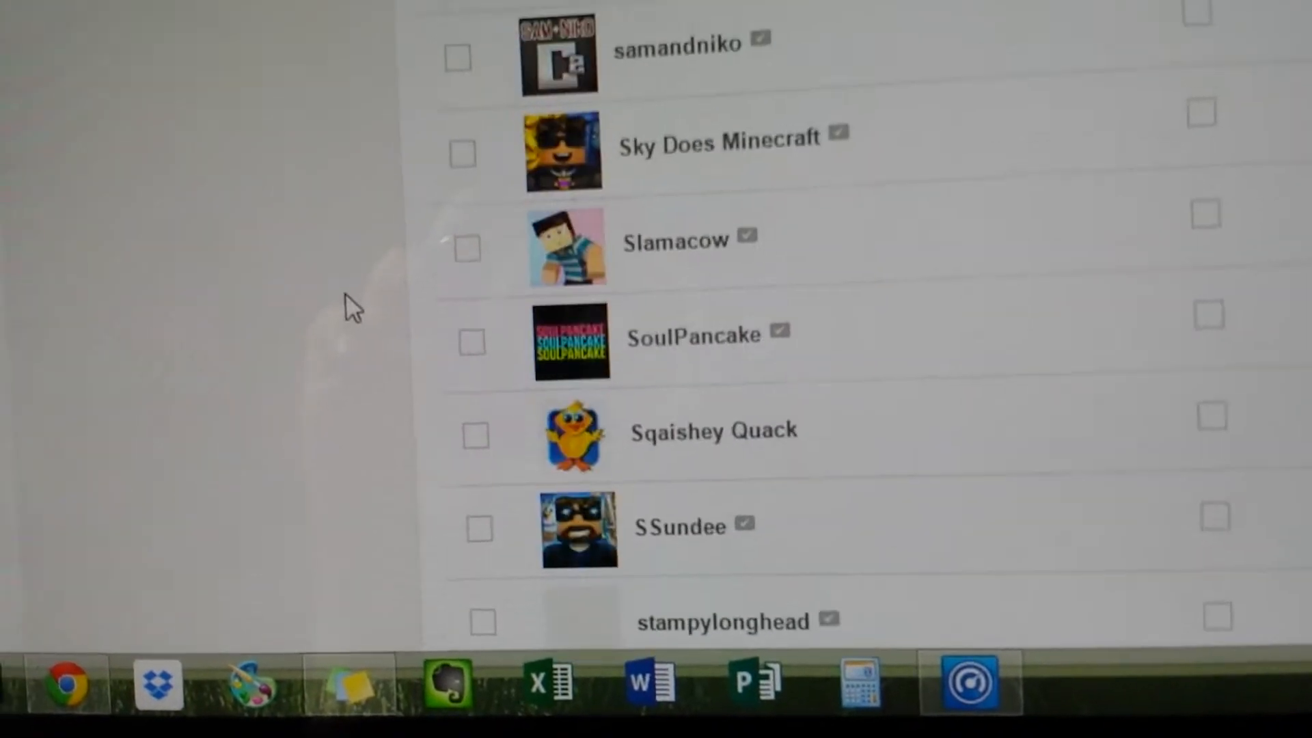
scroll("down", 3)
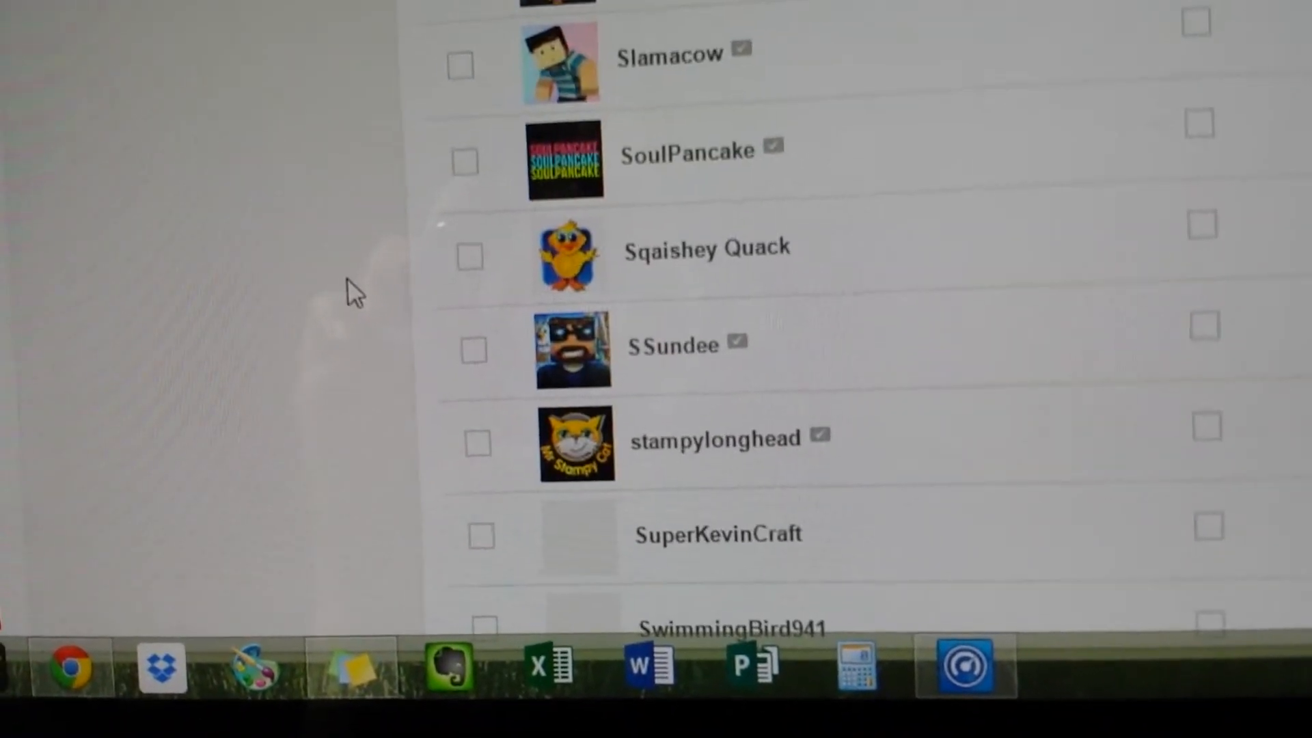
scroll("down", 3)
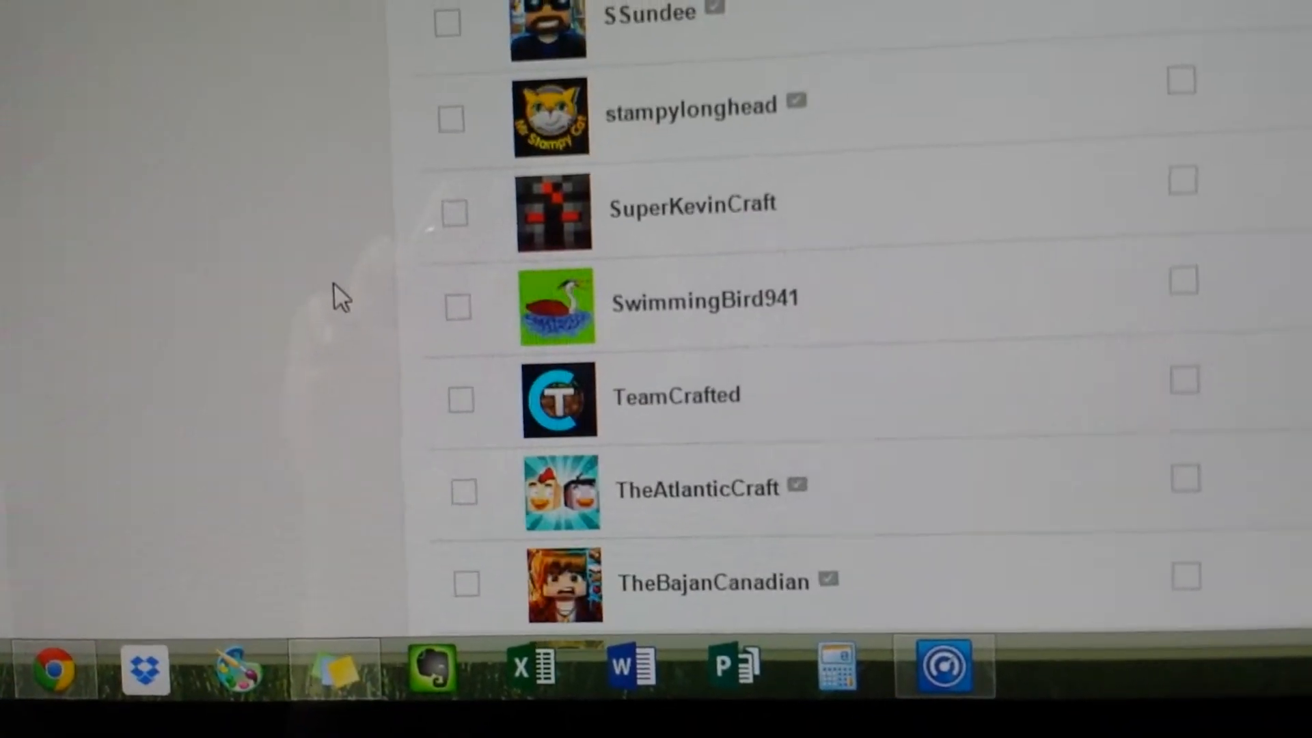
scroll("down", 3)
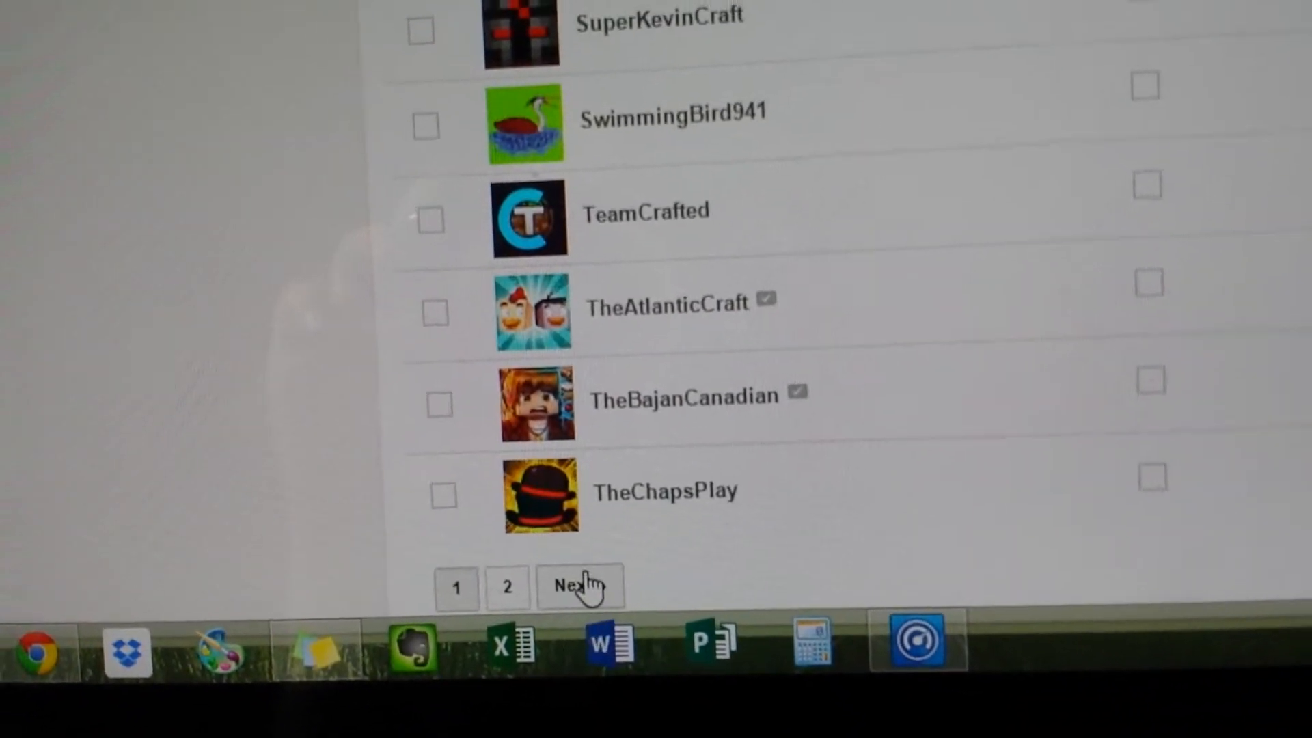
left_click(575, 584)
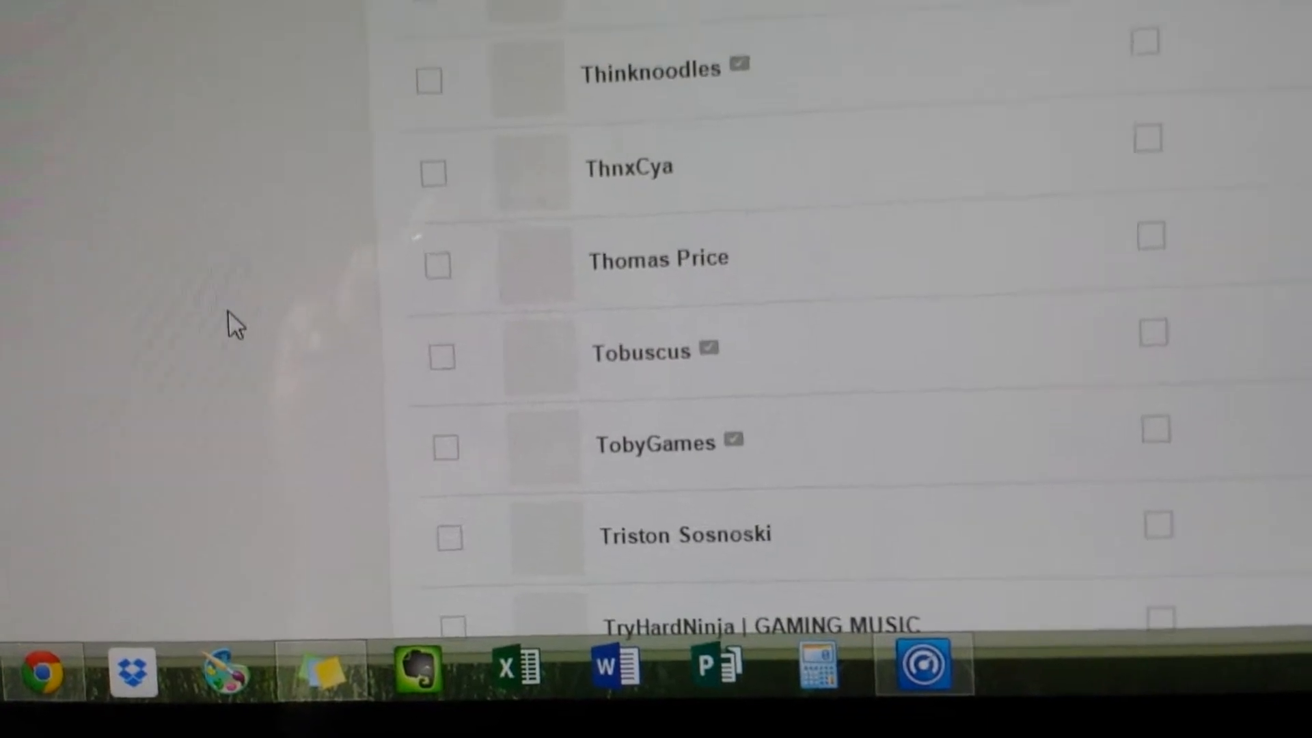
scroll("up", 3)
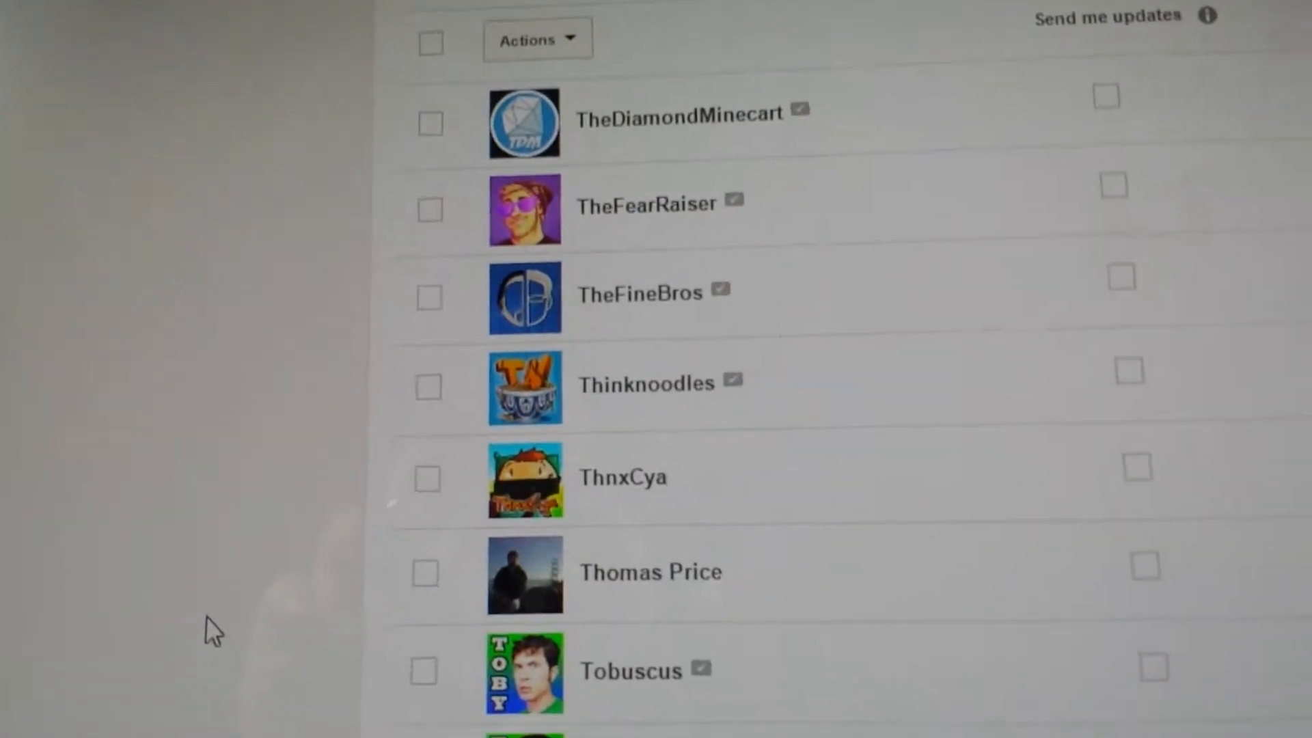
scroll("down", 3)
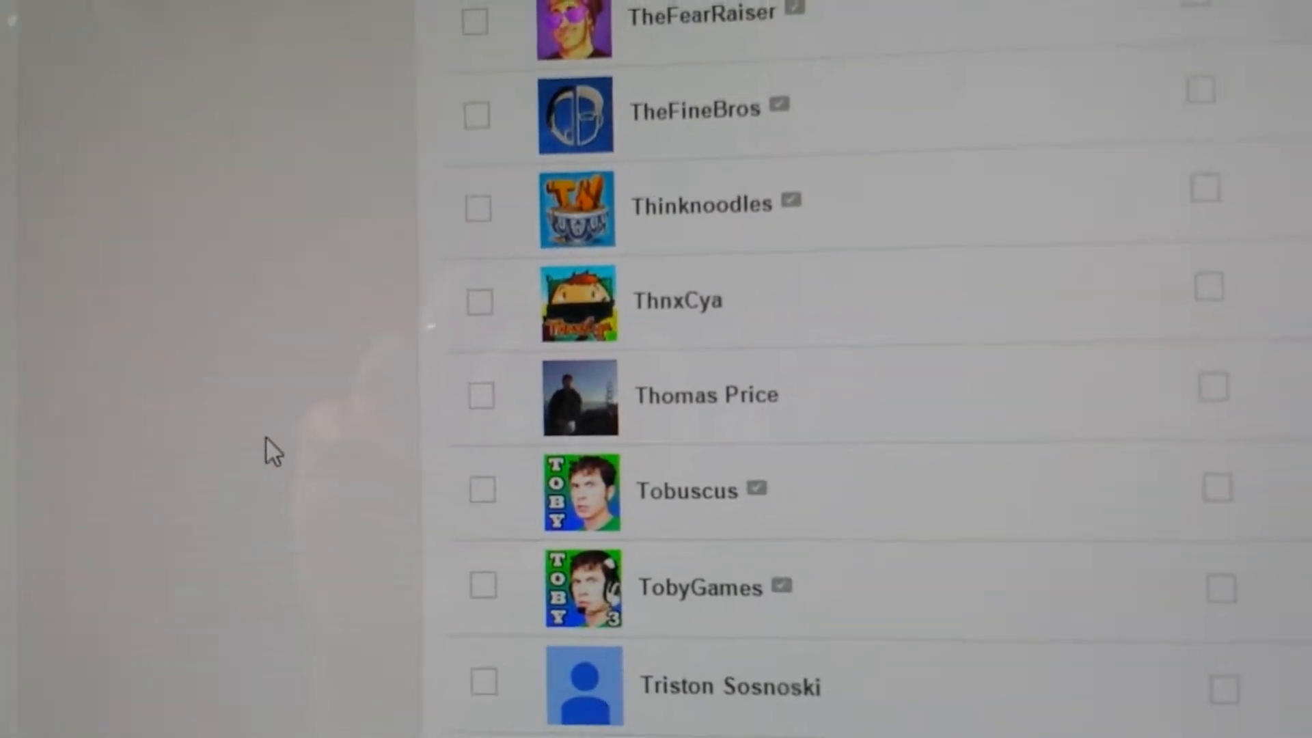
scroll("down", 3)
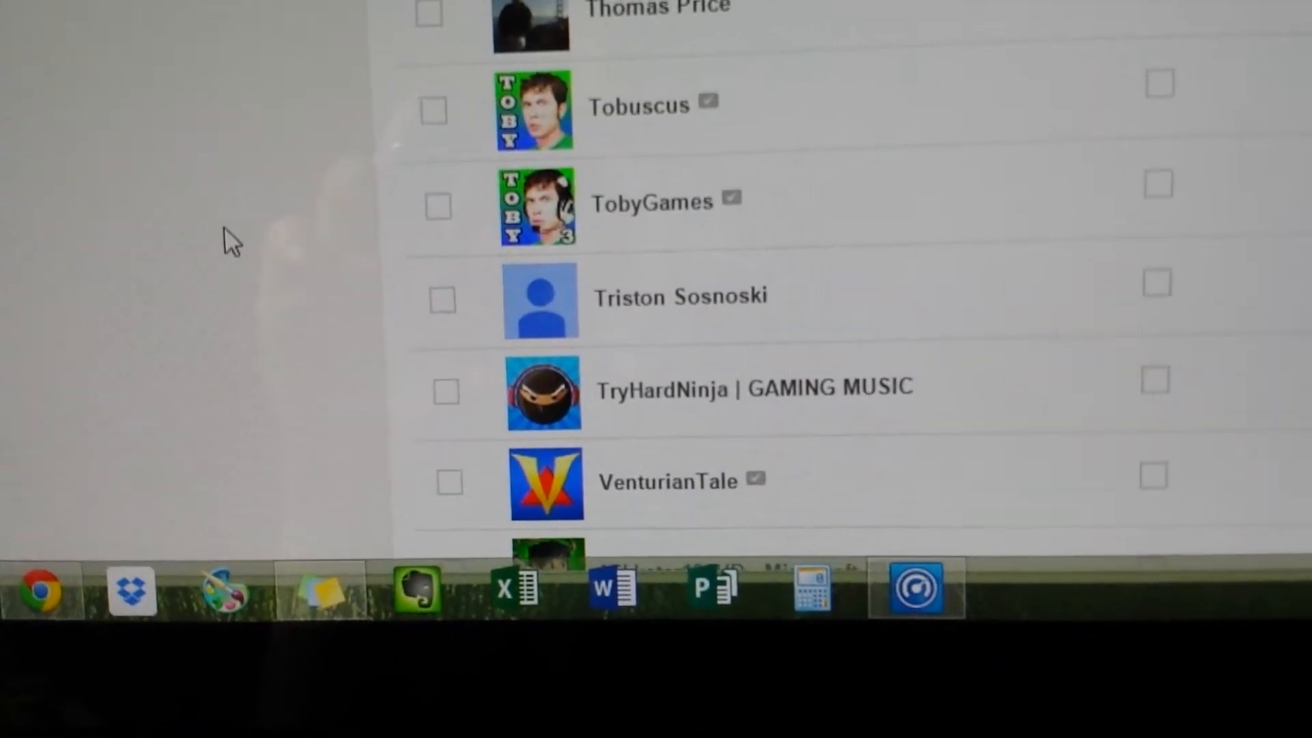
scroll("down", 3)
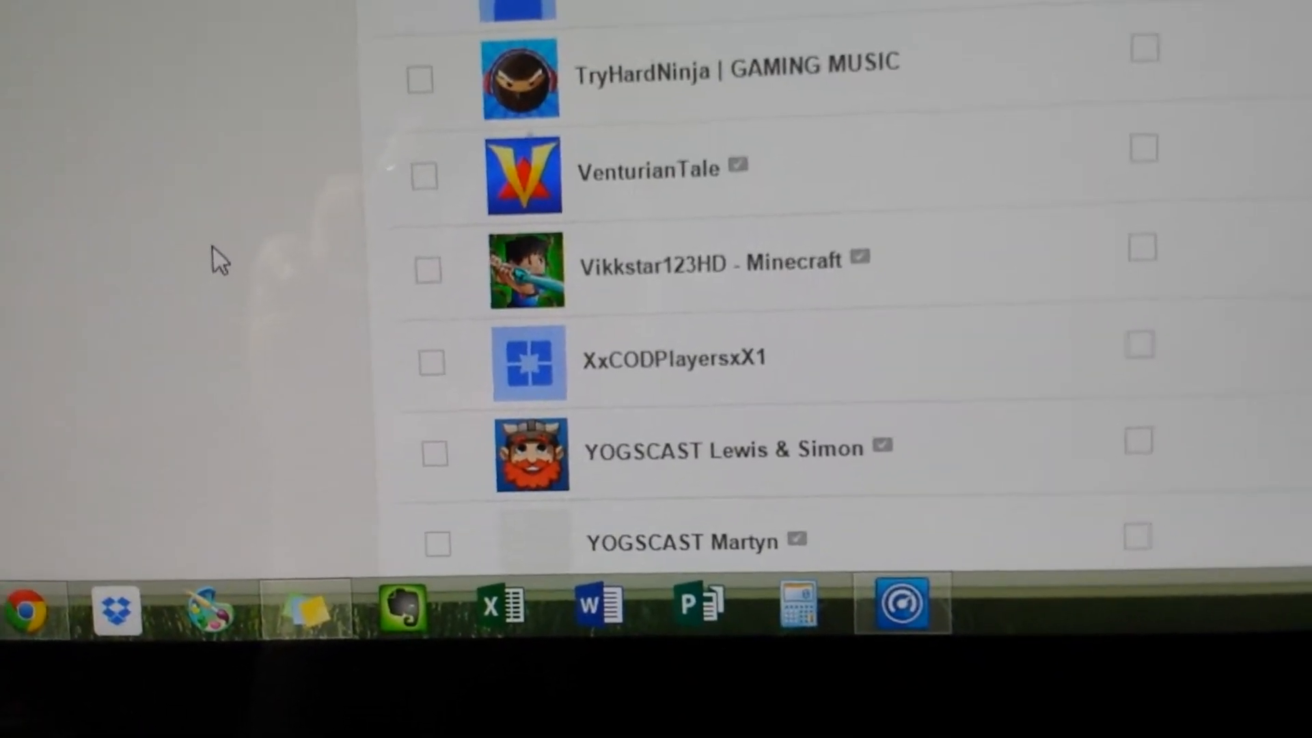
scroll("down", 3)
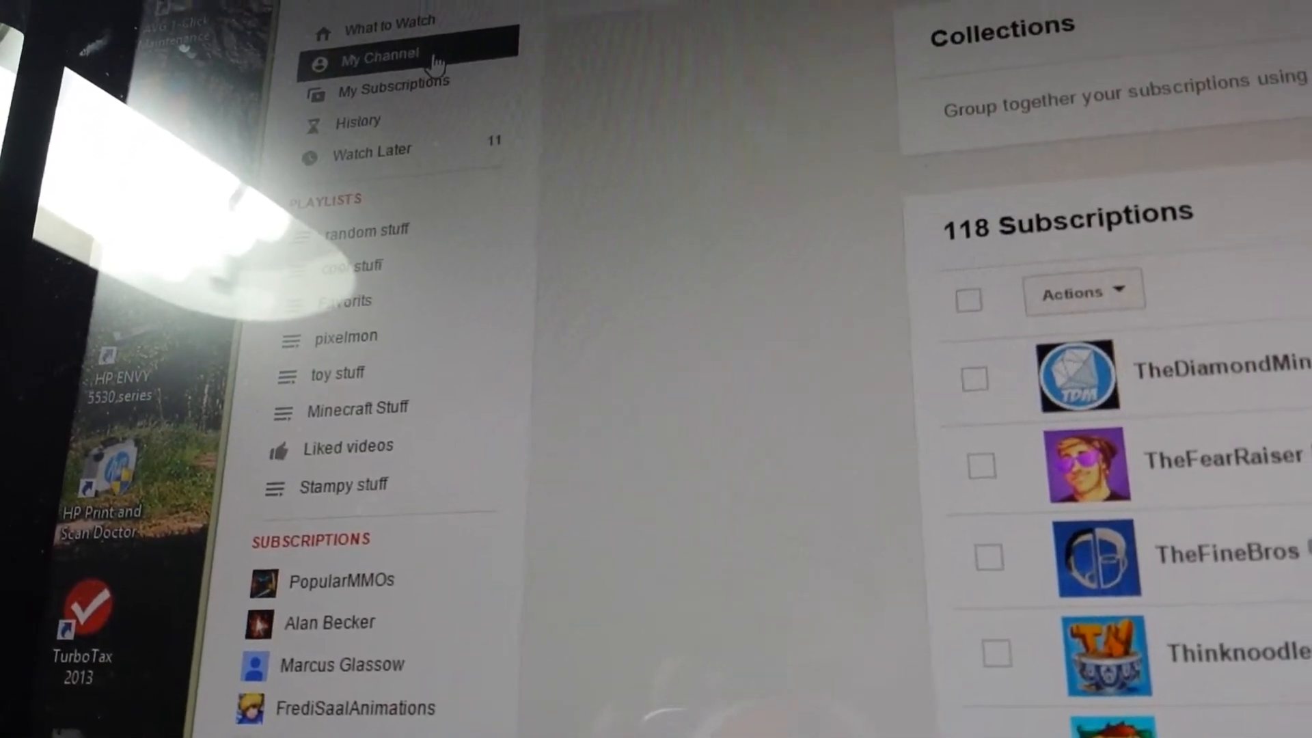
Step: Return to the Chris Pickaxe channel page and scroll its Home activity feed
left_click(377, 61)
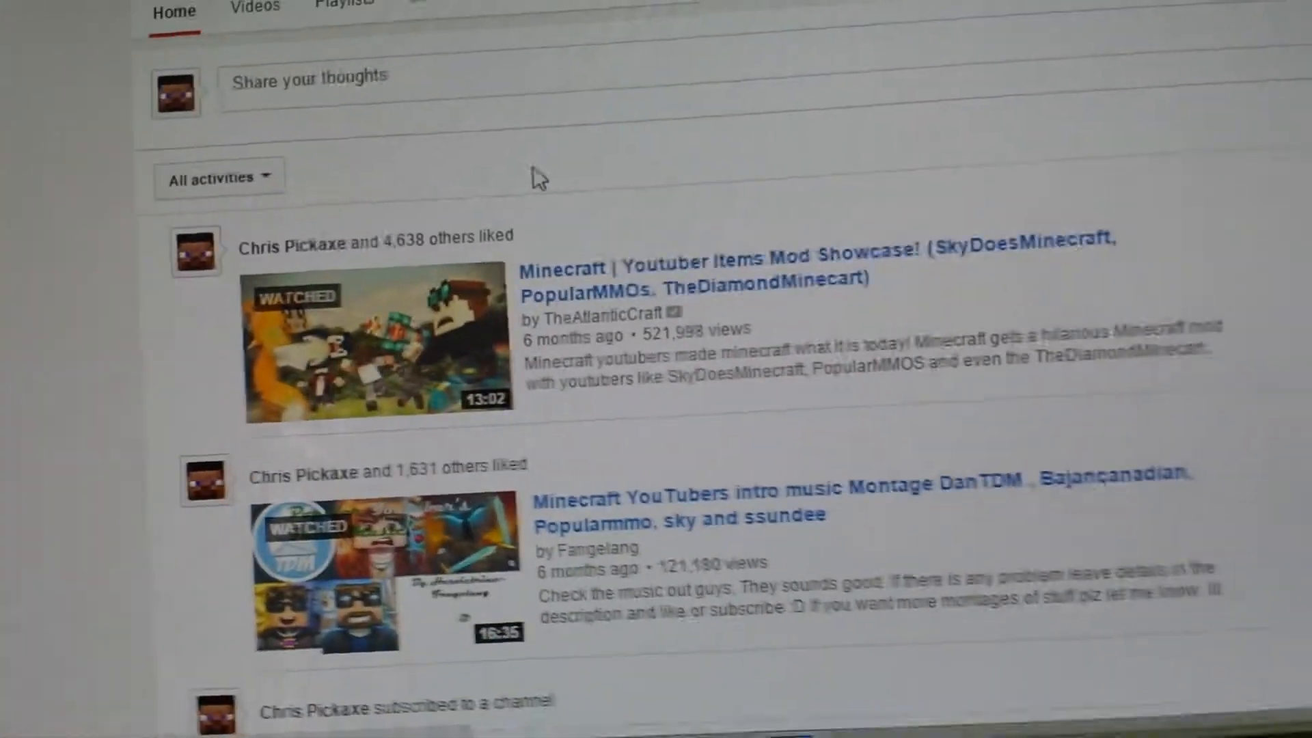
scroll("down", 3)
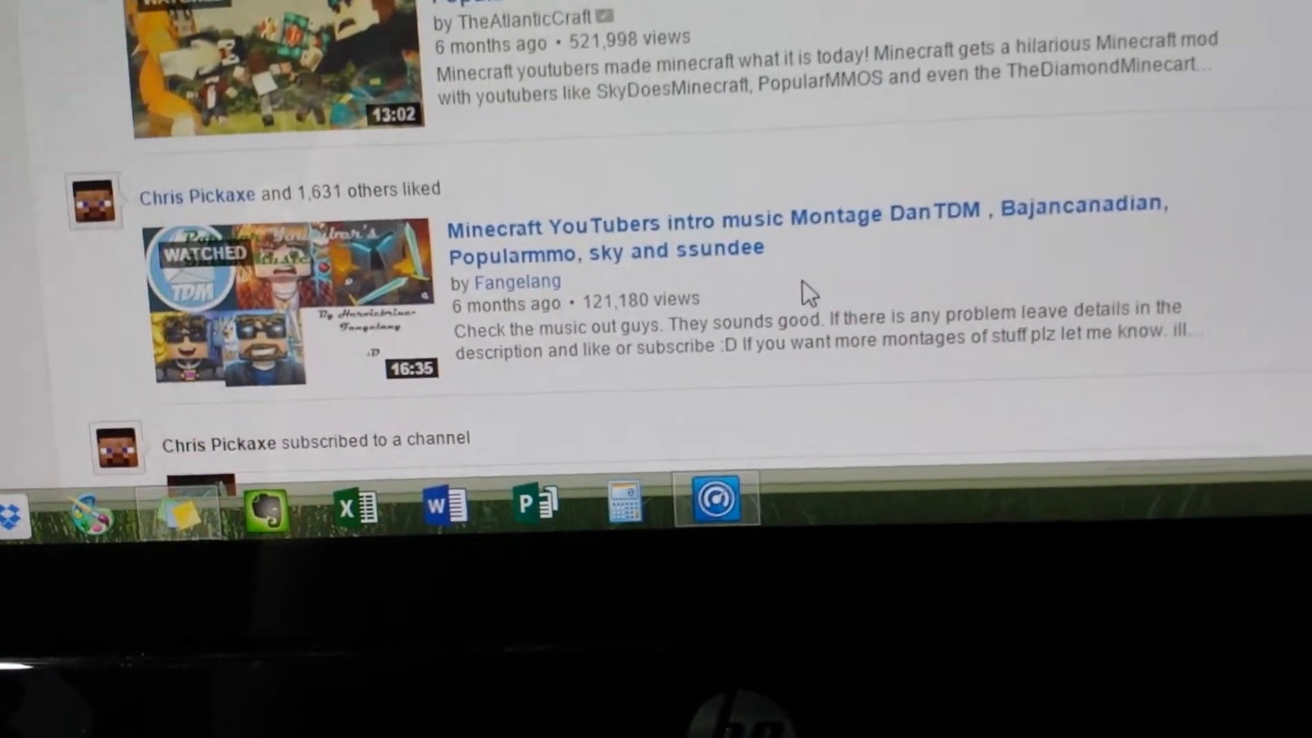
scroll("down", 3)
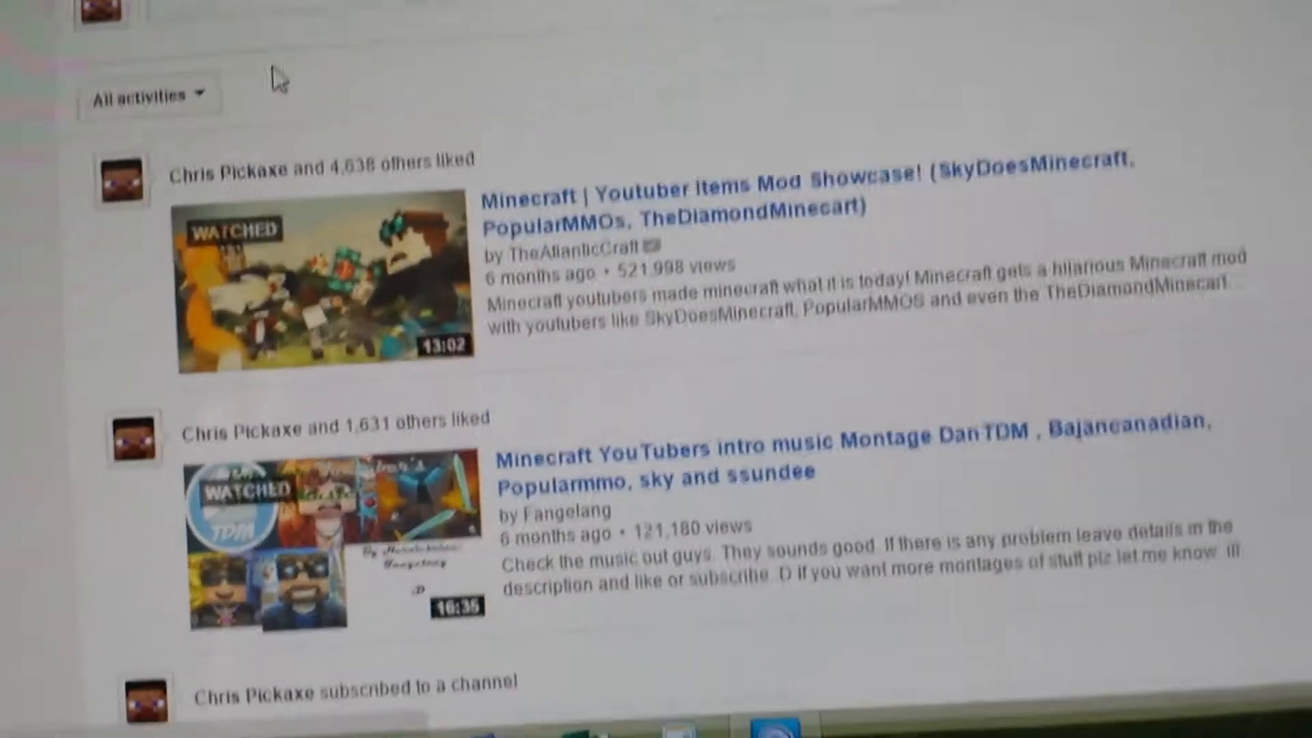
scroll("down", 3)
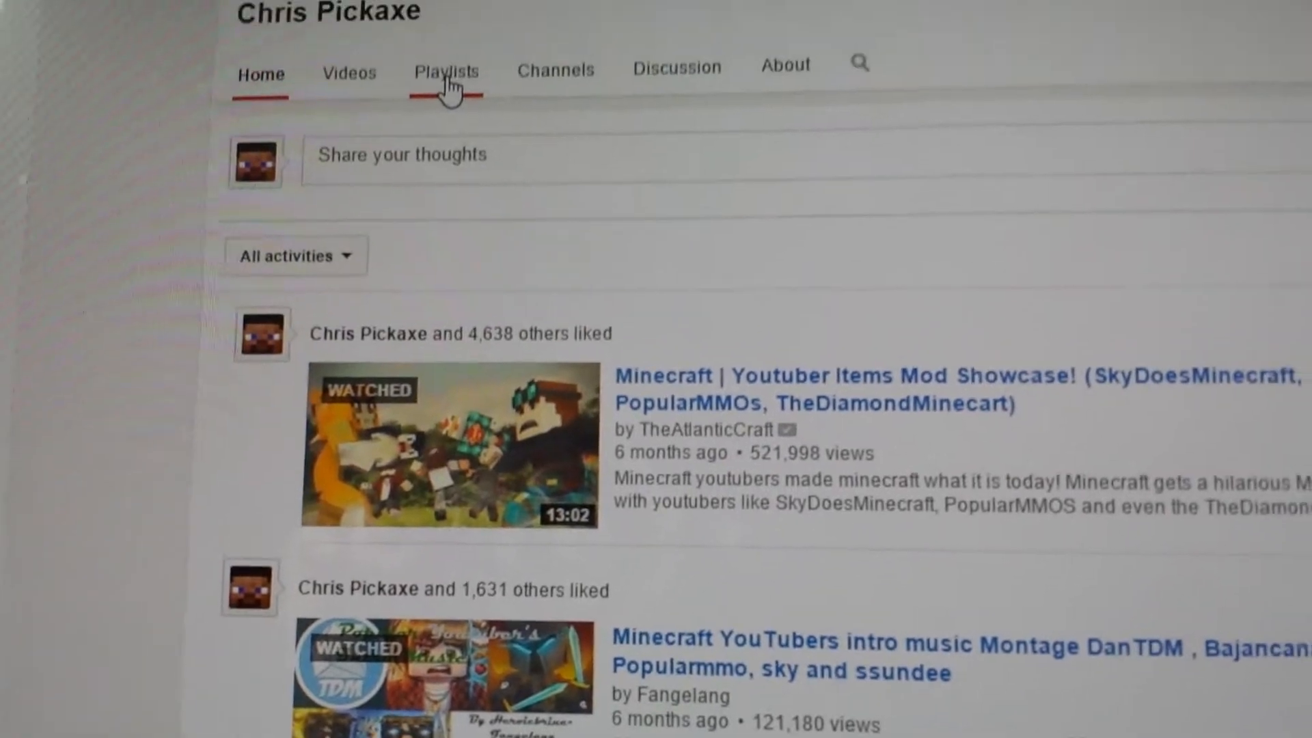
Step: Show the channel's playlists: Liked videos, random stuff, cool stuff, Favorits and pixelmon
left_click(445, 70)
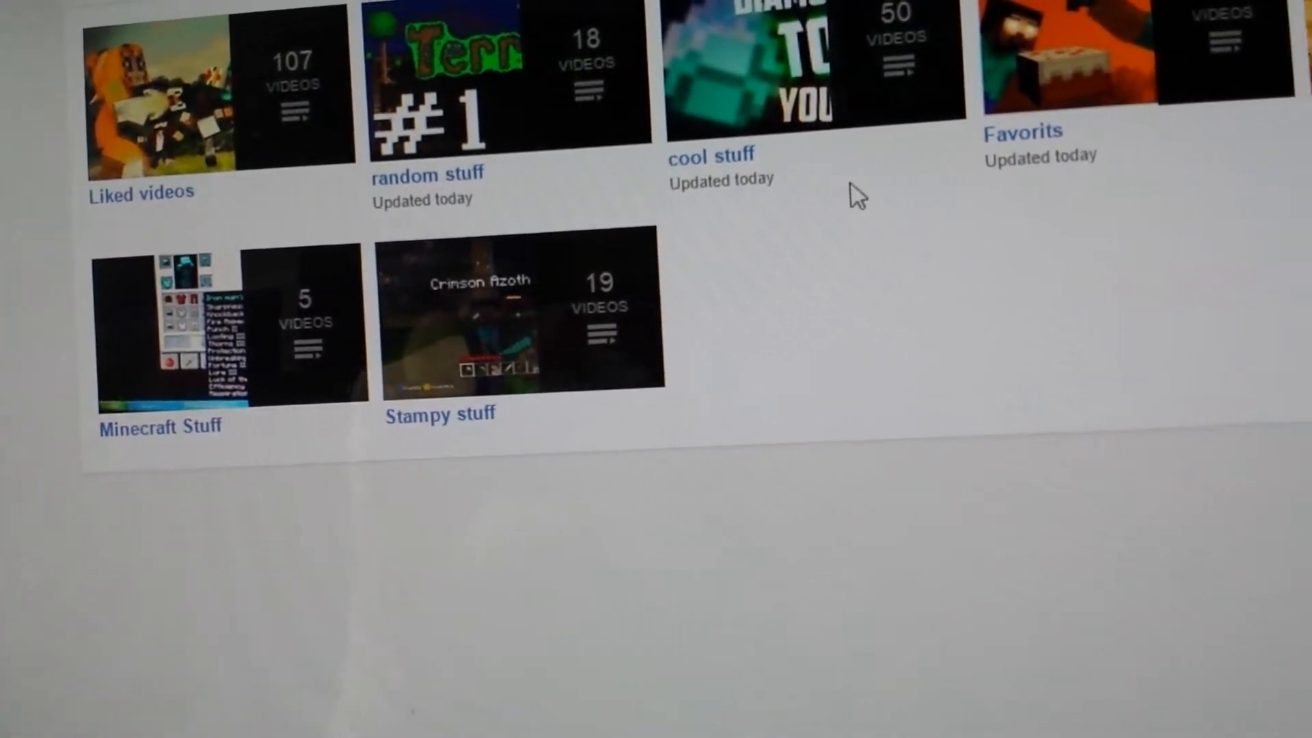
scroll("right", 3)
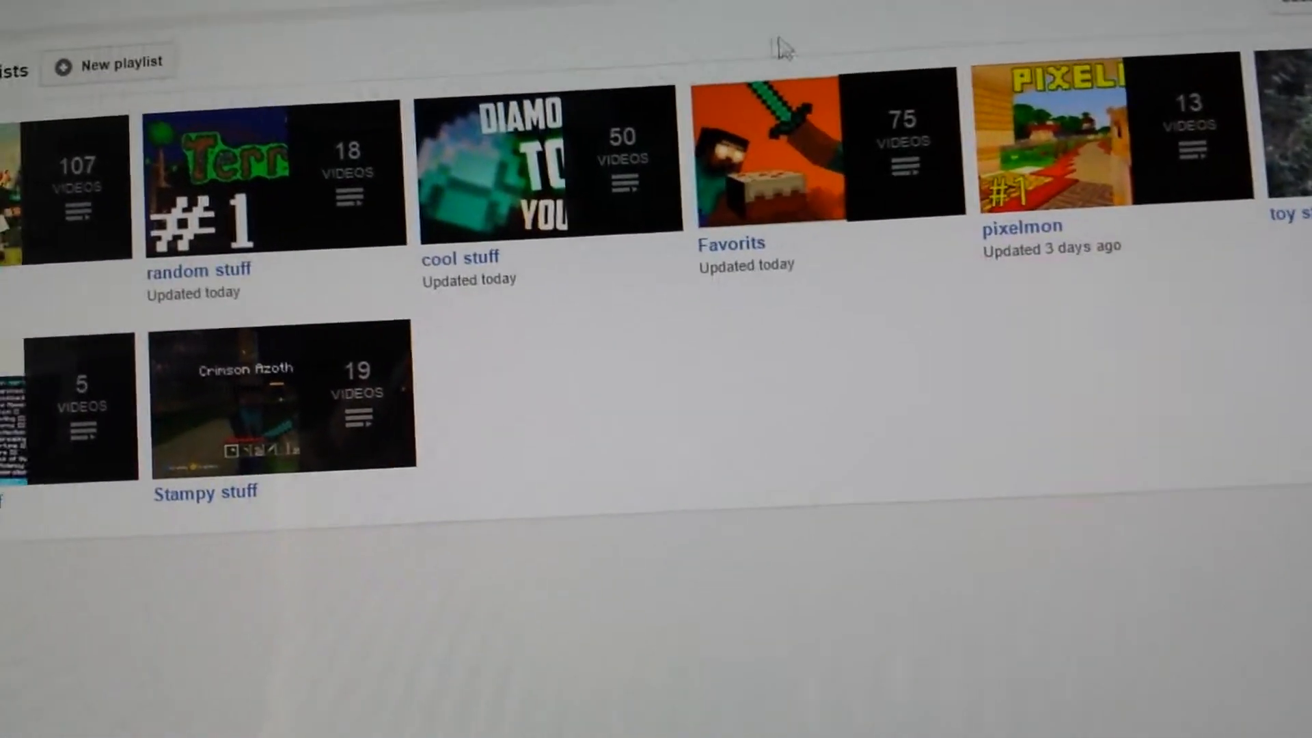
Step: Show the channel's Channels grid and scroll into the subscribed channels
left_click(746, 33)
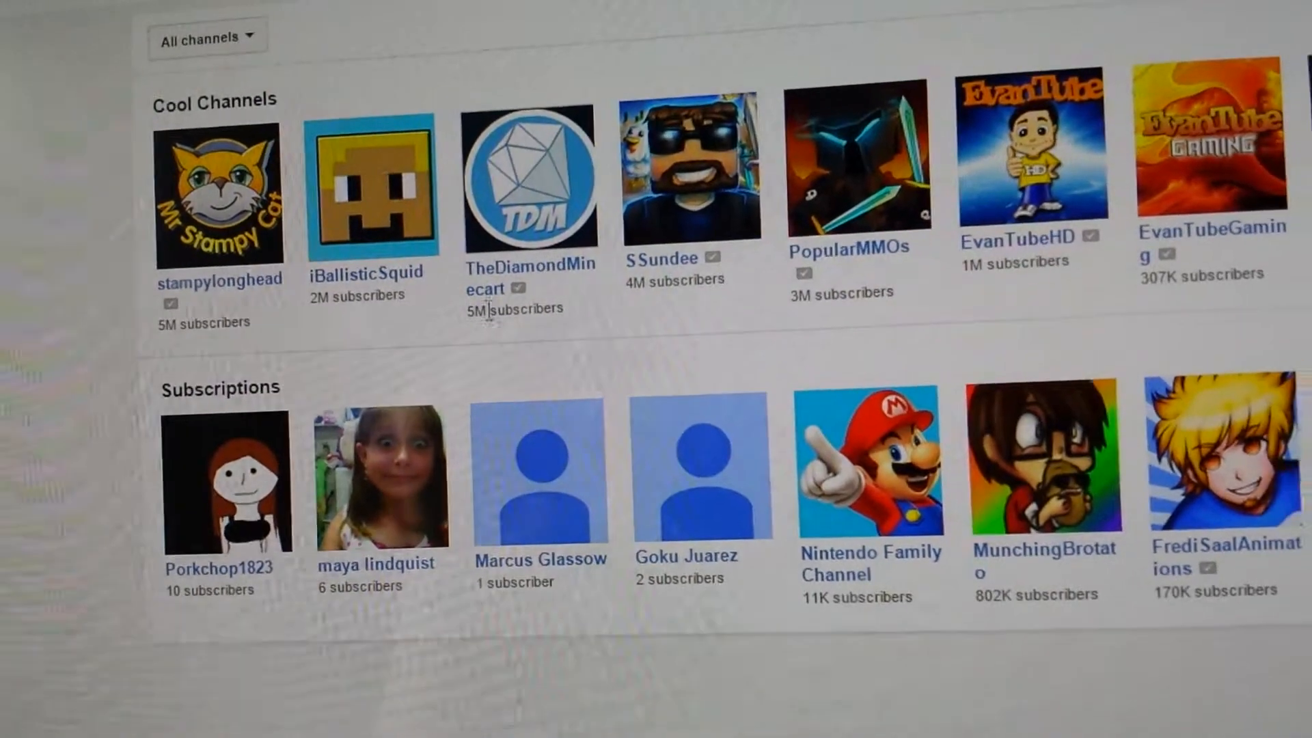
scroll("right", 3)
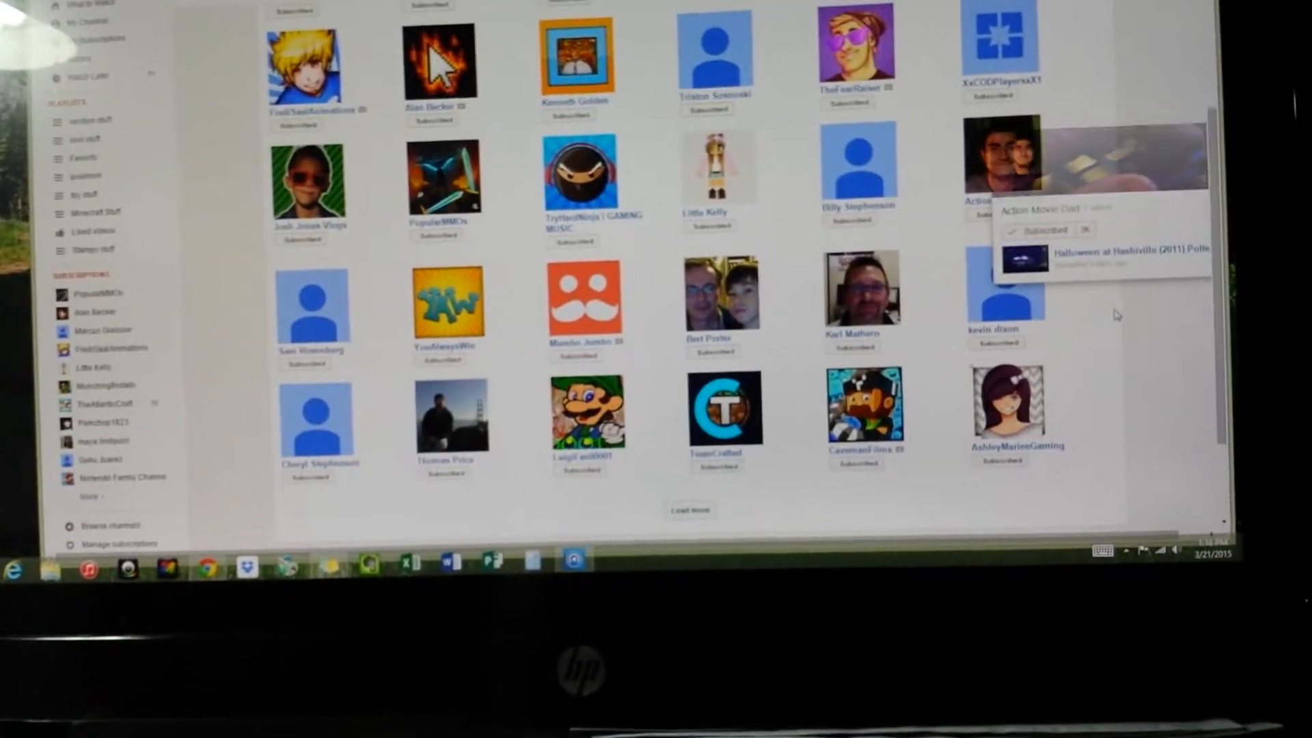
scroll("down", 3)
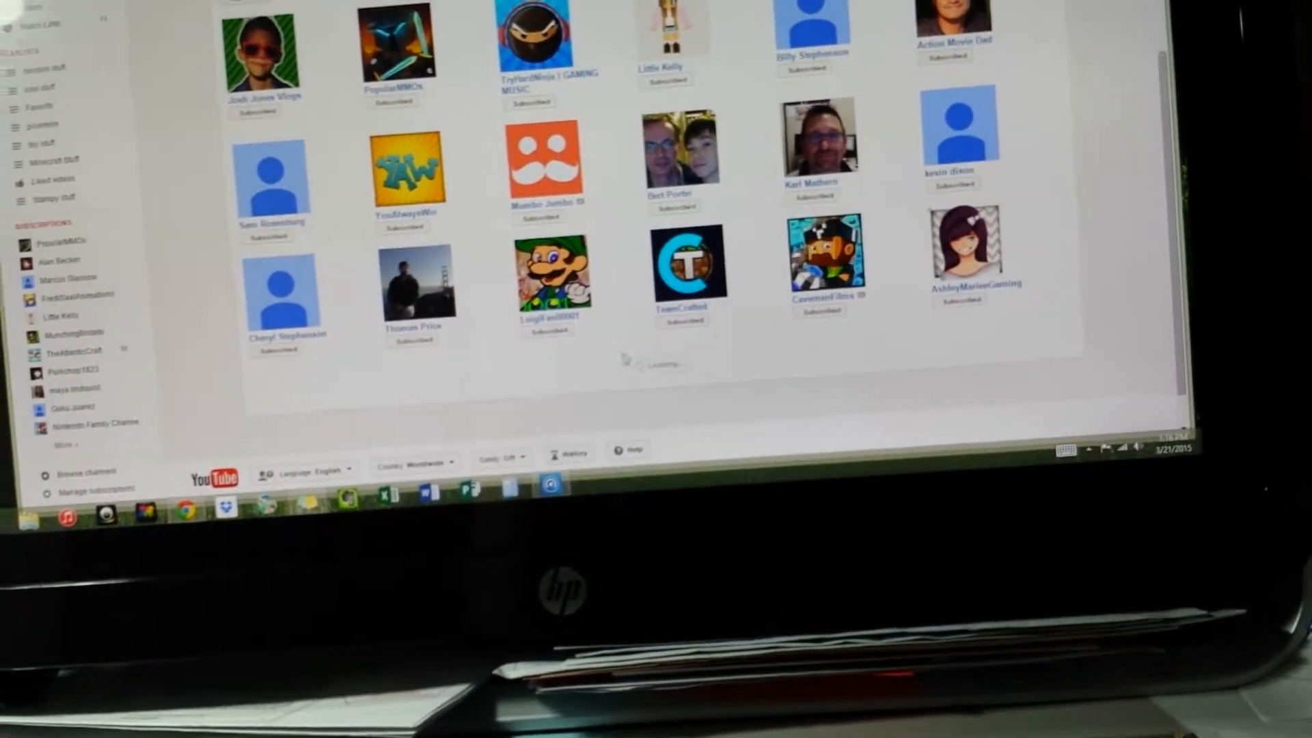
scroll("down", 3)
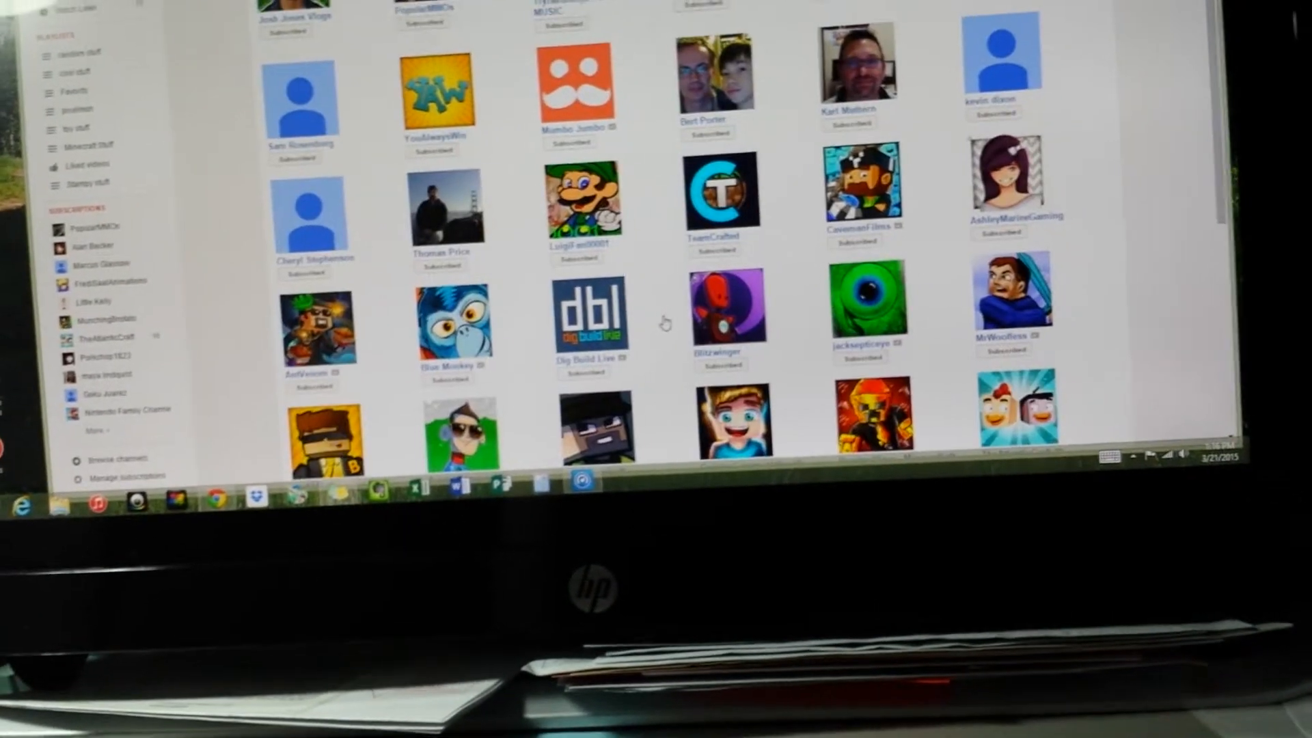
scroll("down", 3)
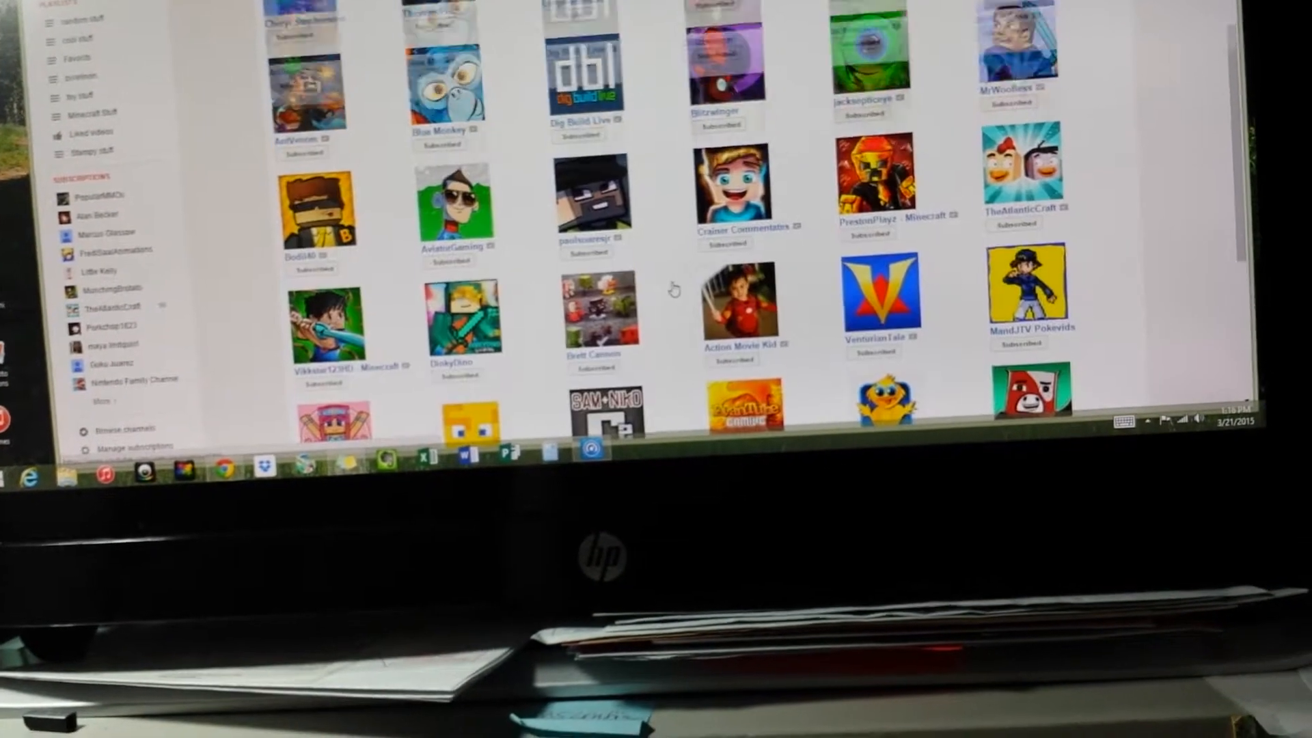
scroll("down", 3)
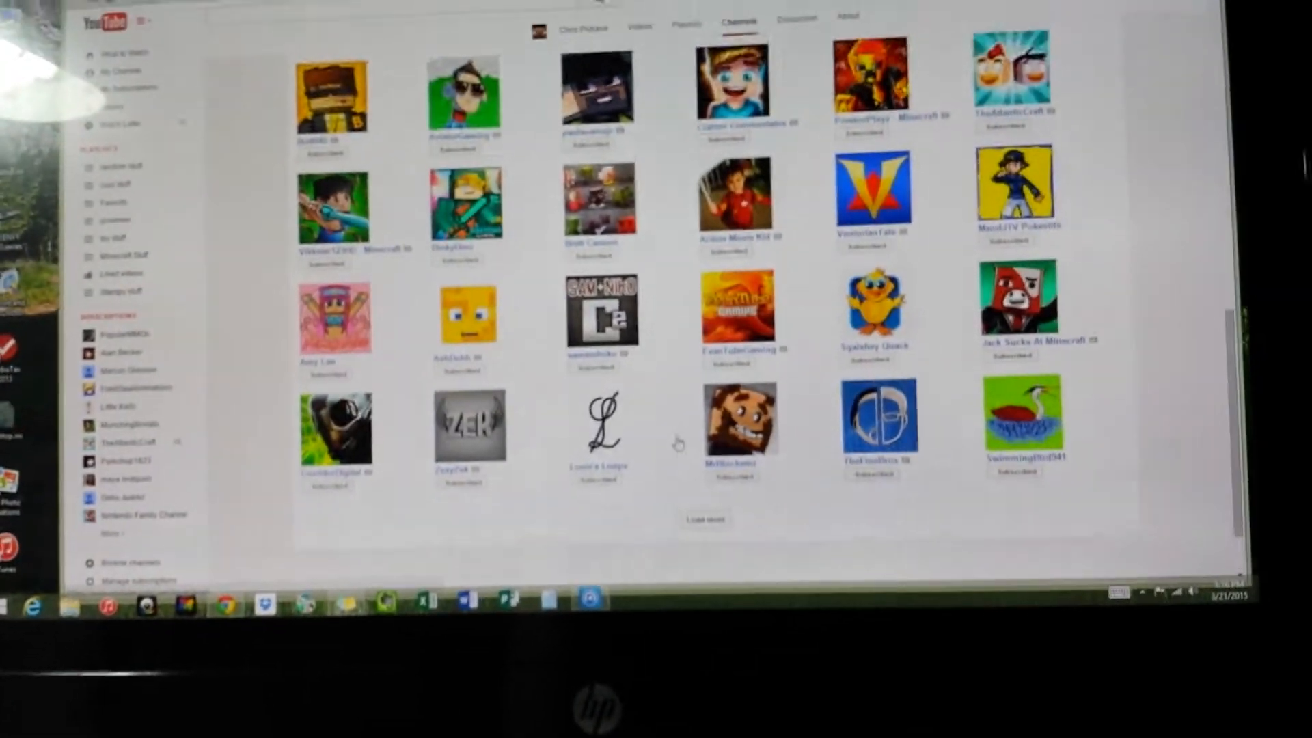
Step: Keep scrolling the subscriptions grid down to the end of the list
scroll("down", 3)
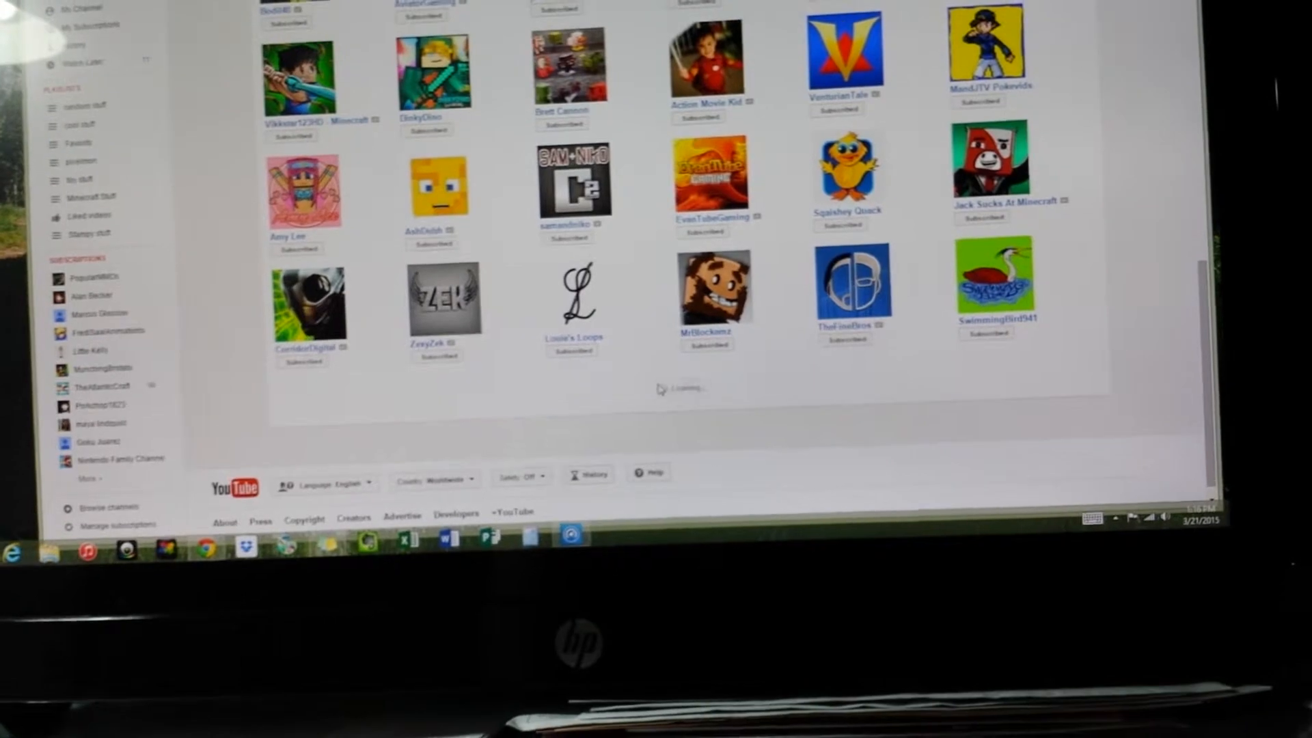
scroll("down", 3)
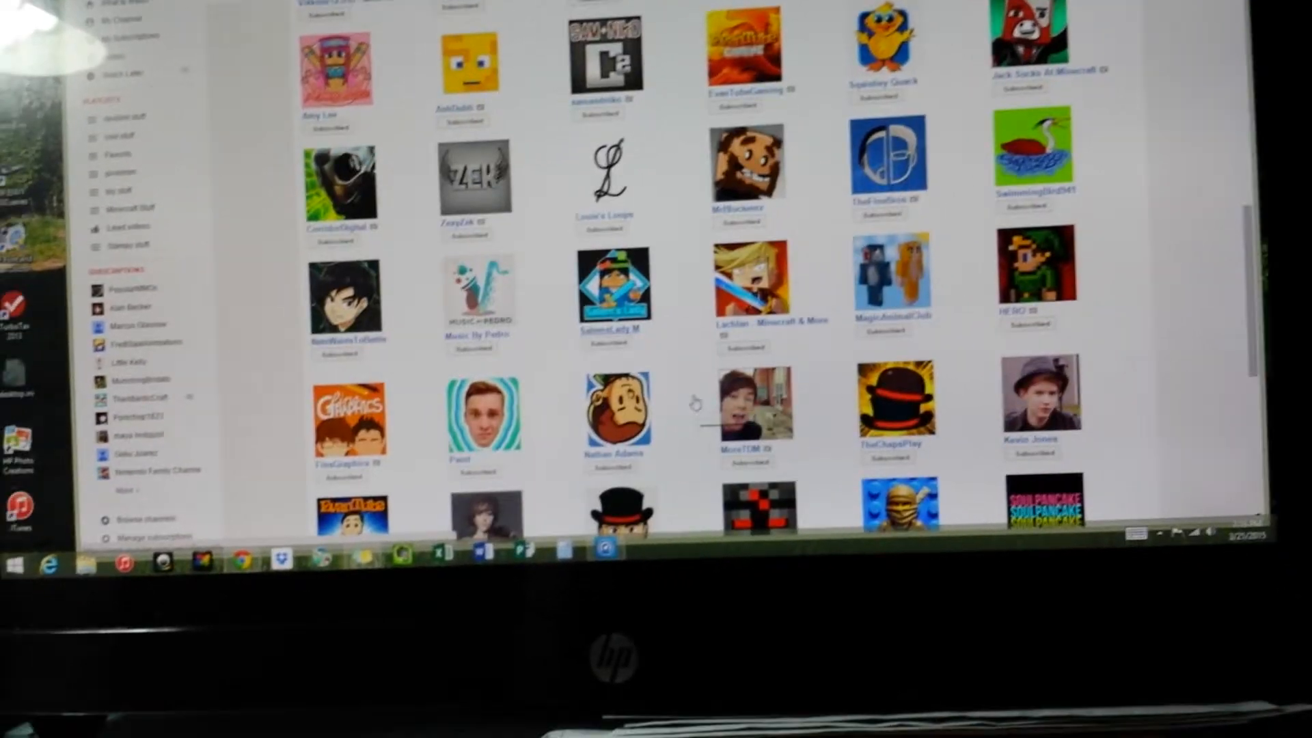
scroll("down", 3)
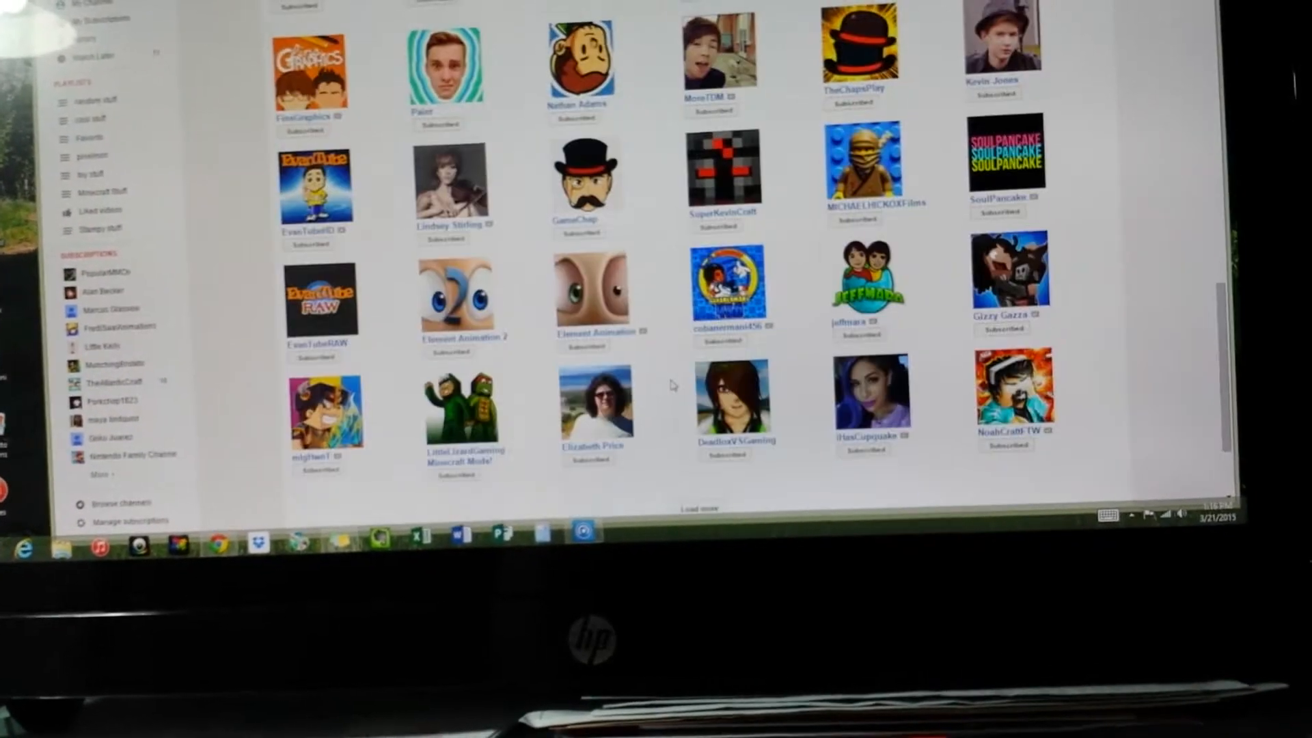
scroll("down", 3)
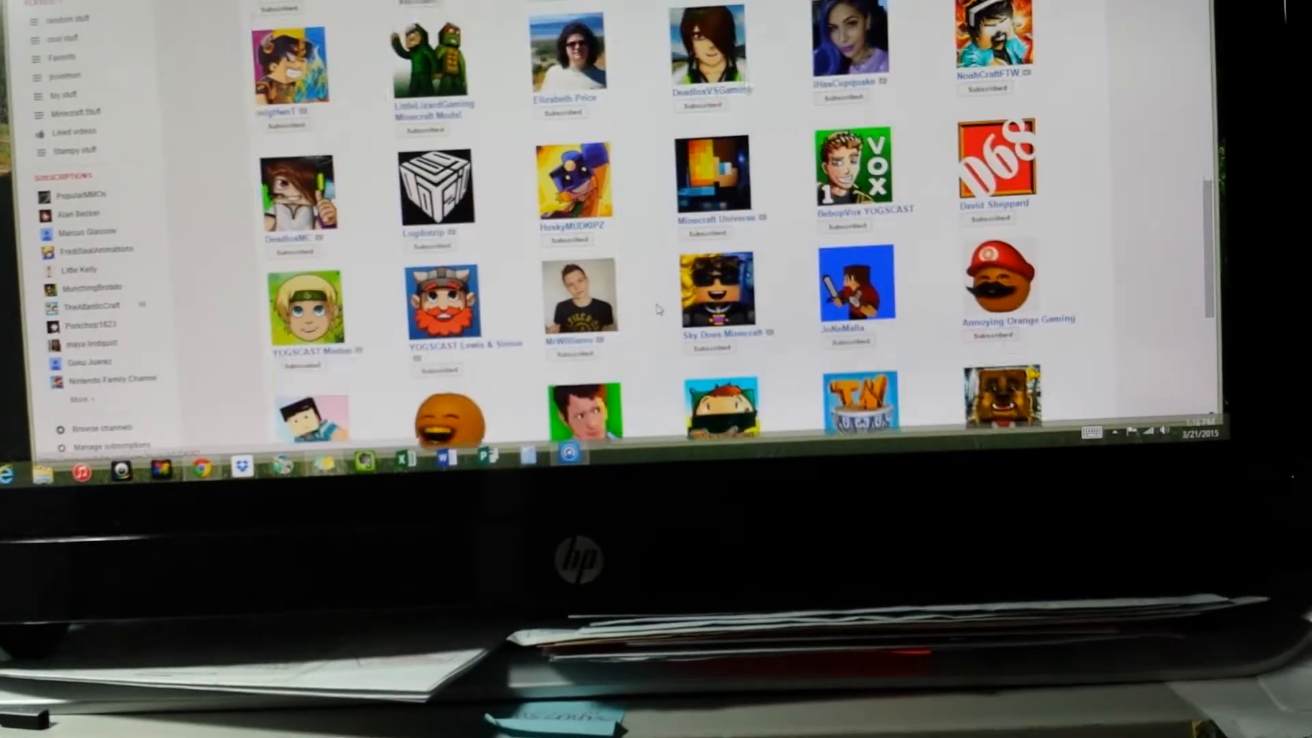
scroll("down", 3)
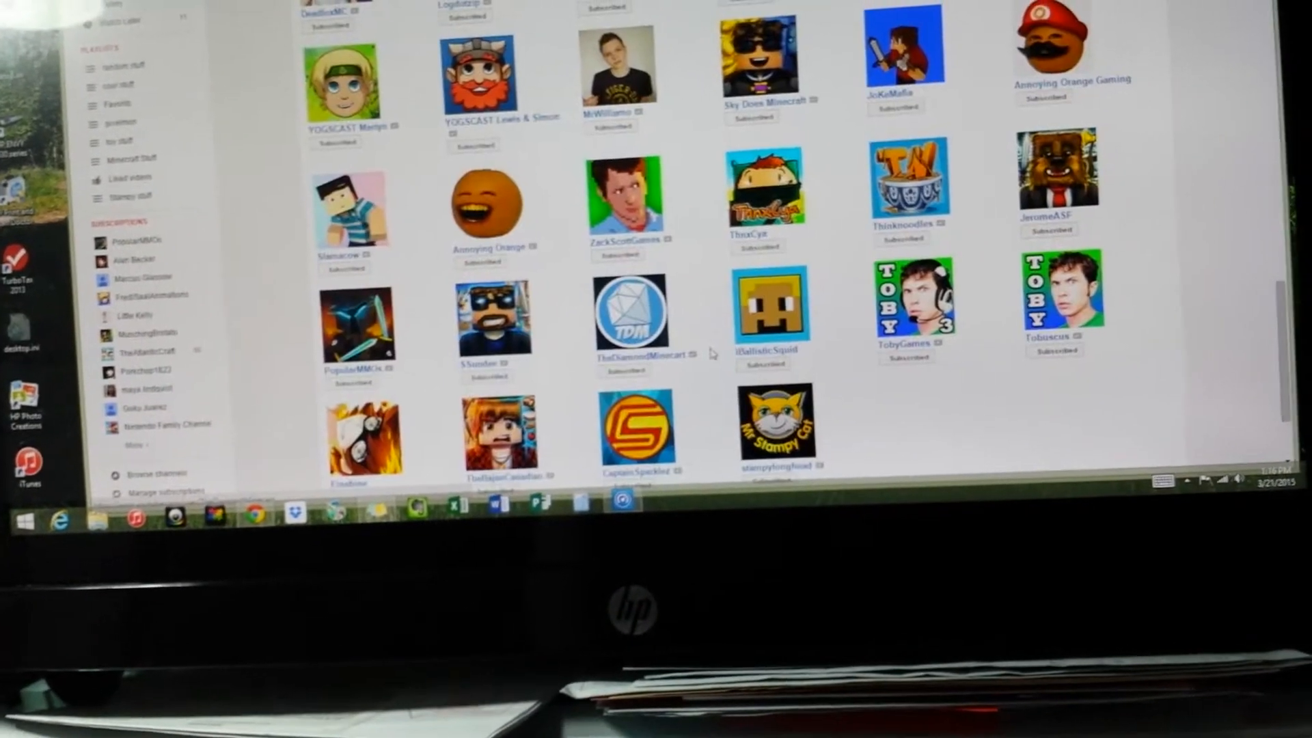
scroll("down", 3)
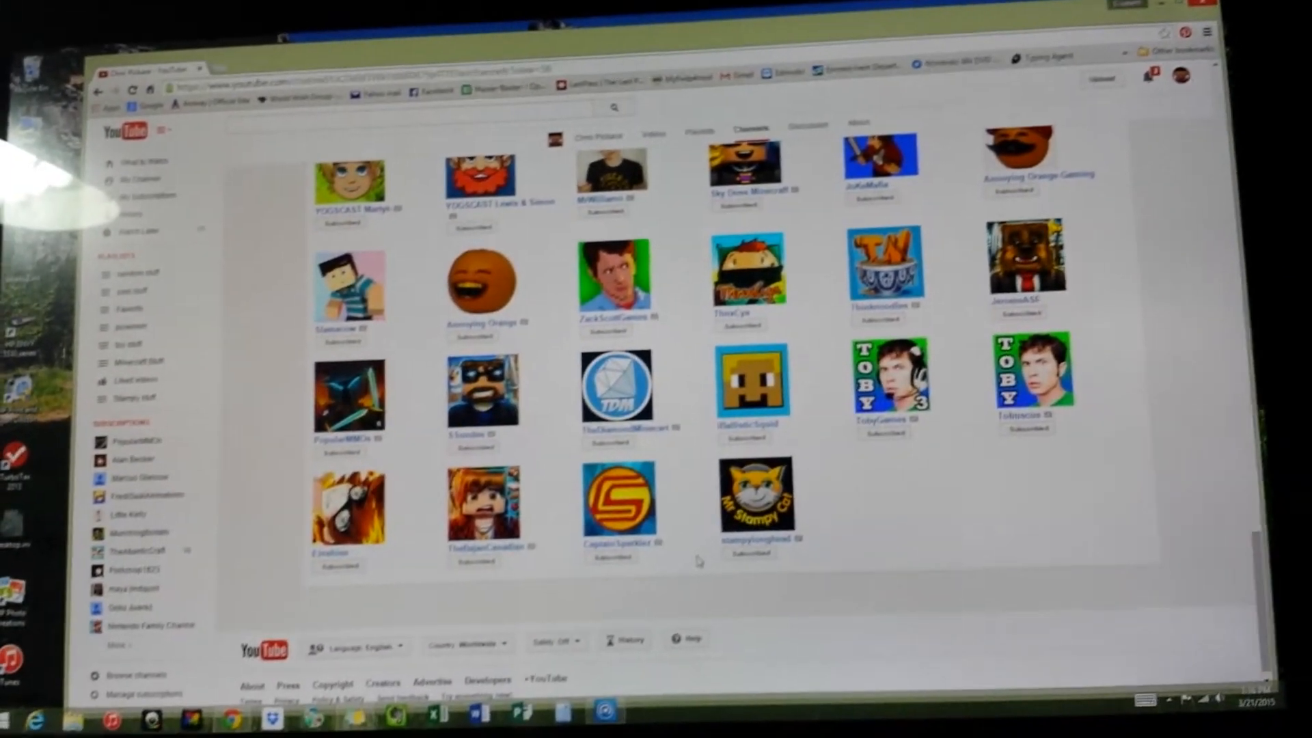
scroll("down", 3)
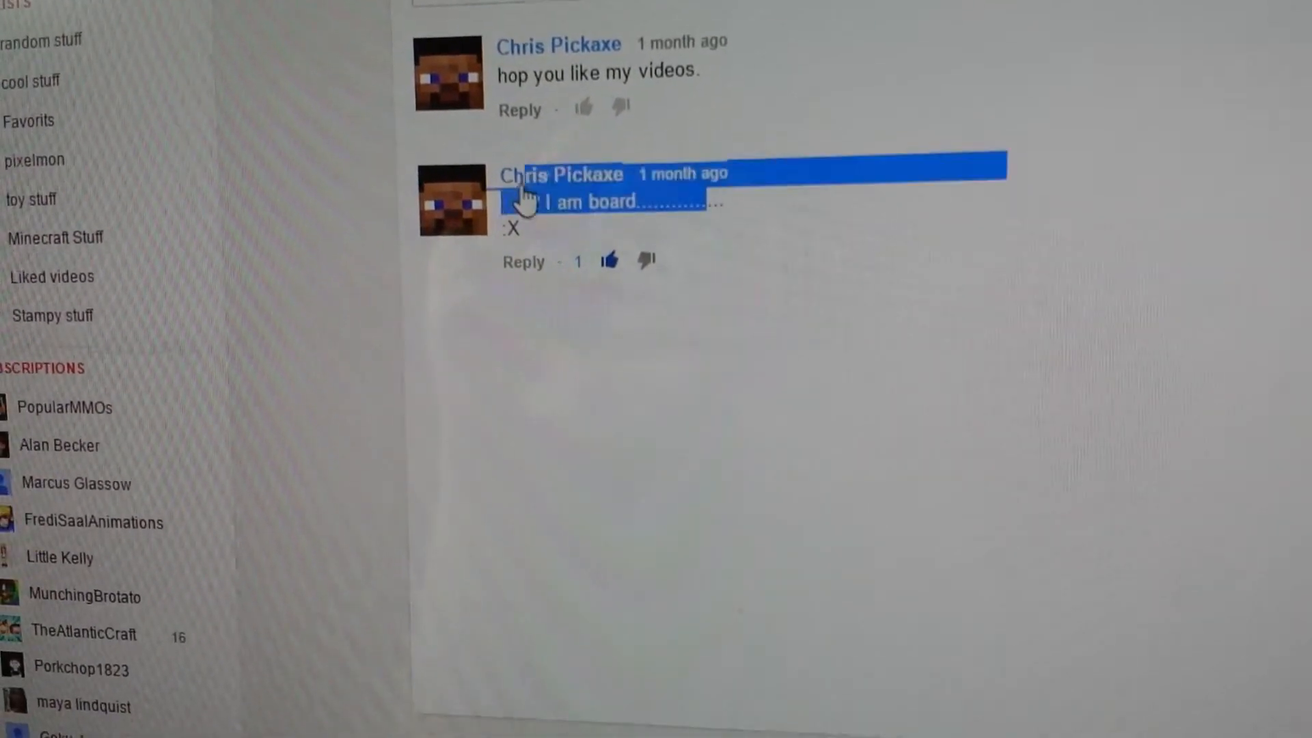
Step: Scroll to the channel's discussion comments 'hop you like my videos' and 'I am board'
scroll("down", 3)
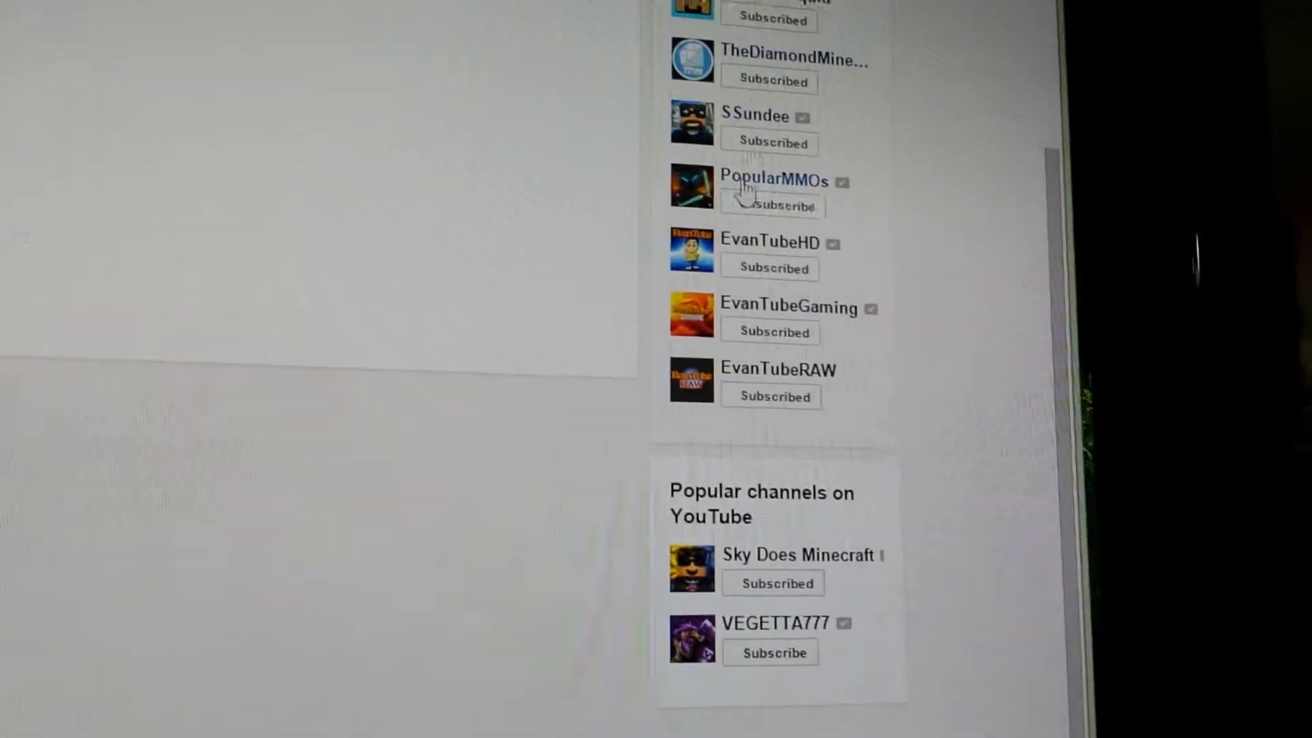
Step: Scroll the sidebar to the featured channels and Popular channels on YouTube boxes
scroll("down", 3)
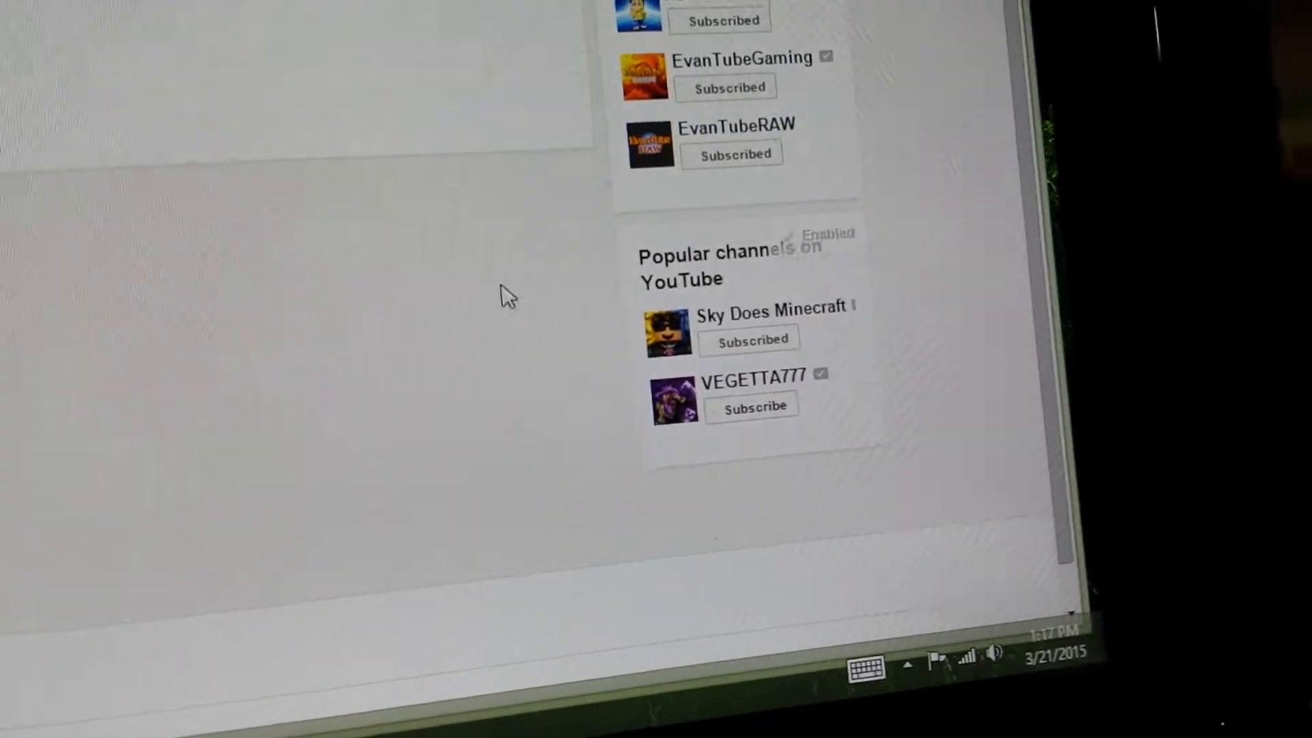
scroll("up", 3)
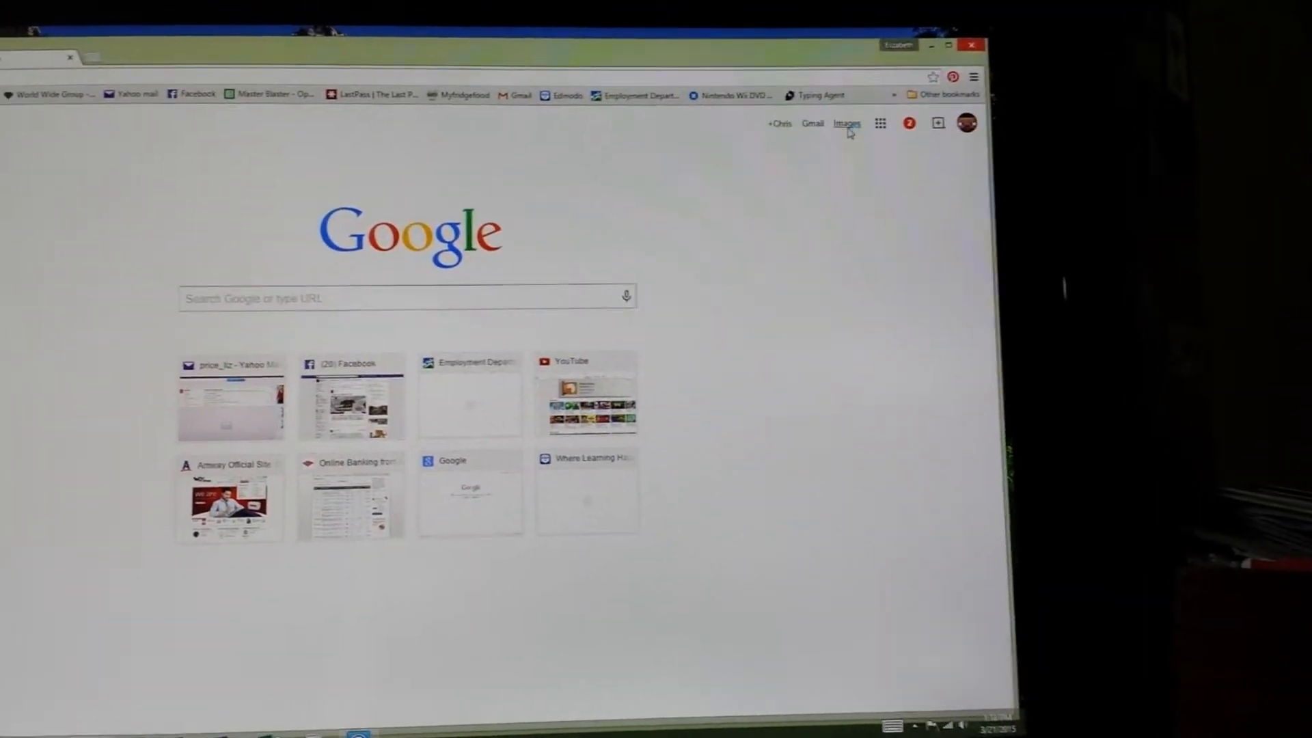
Step: Search Google Images for 'chris pickaxe' to show the channel's Steve-face avatar and pickaxe results
left_click(846, 123)
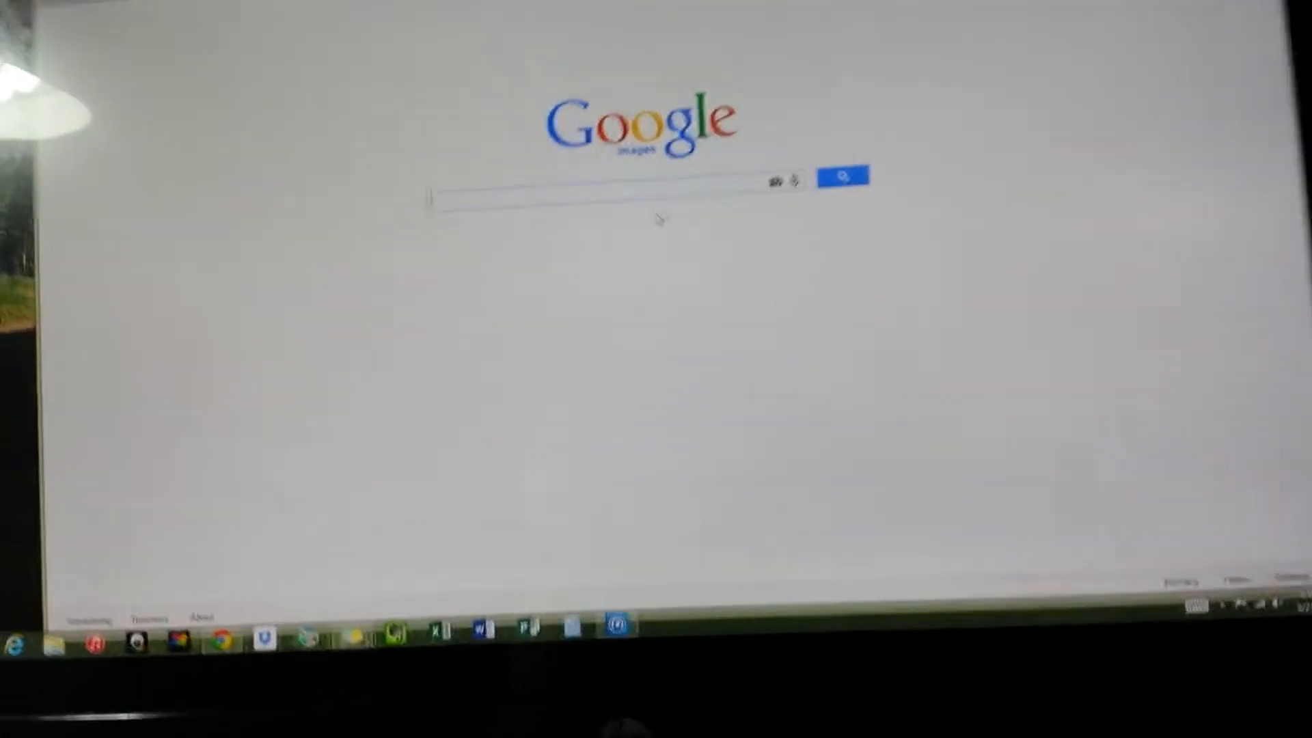
type("chr")
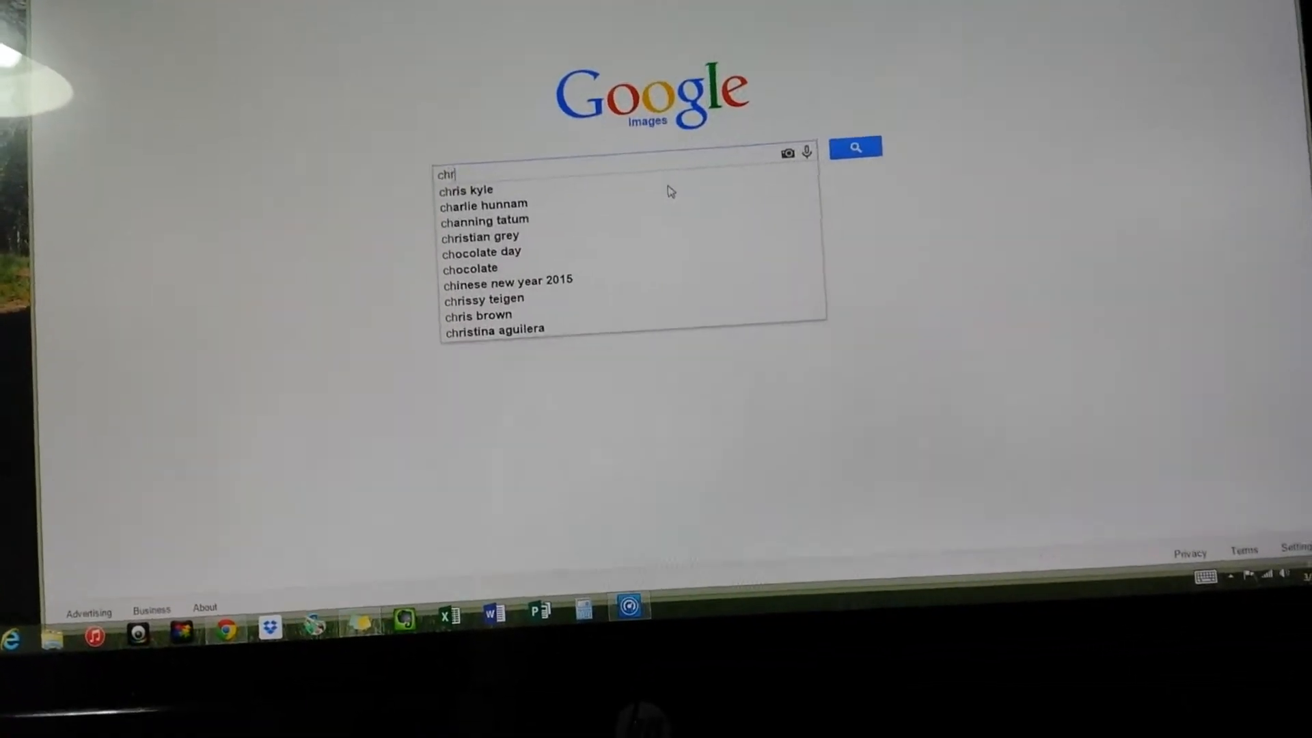
type("is pickaxe")
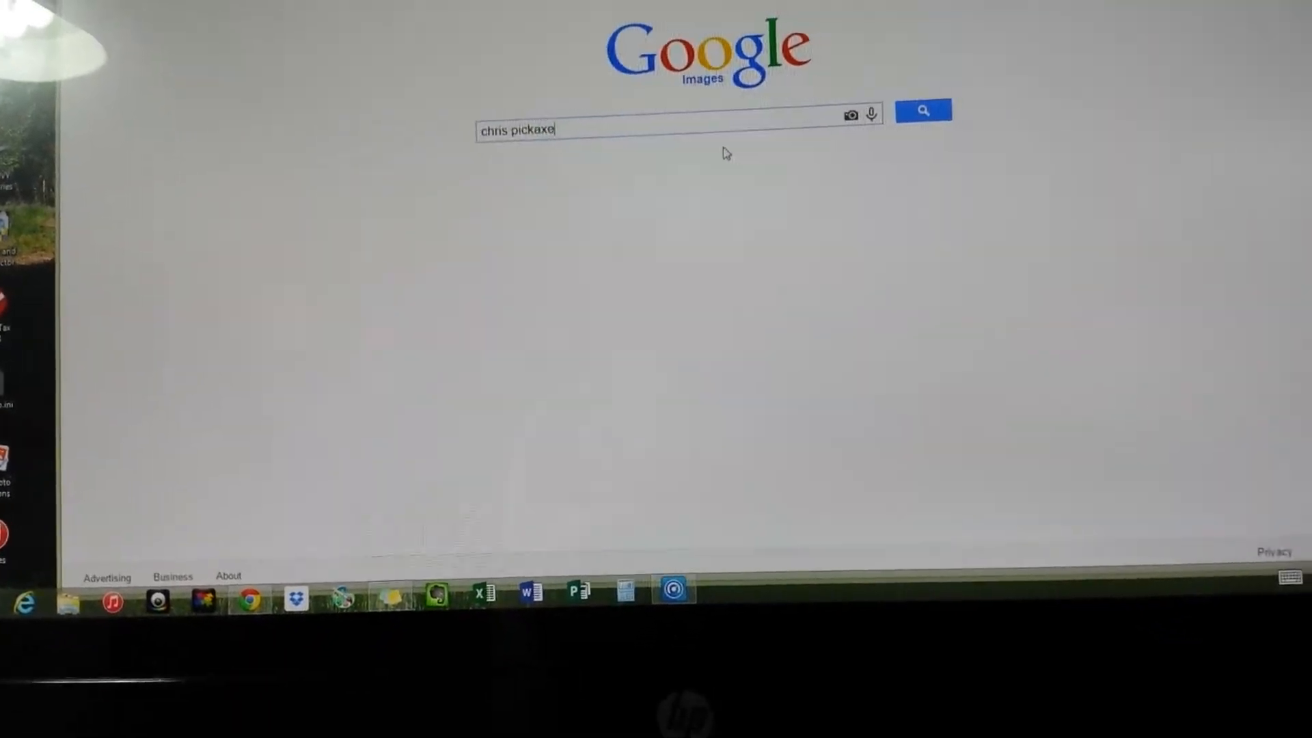
left_click(923, 109)
type("y")
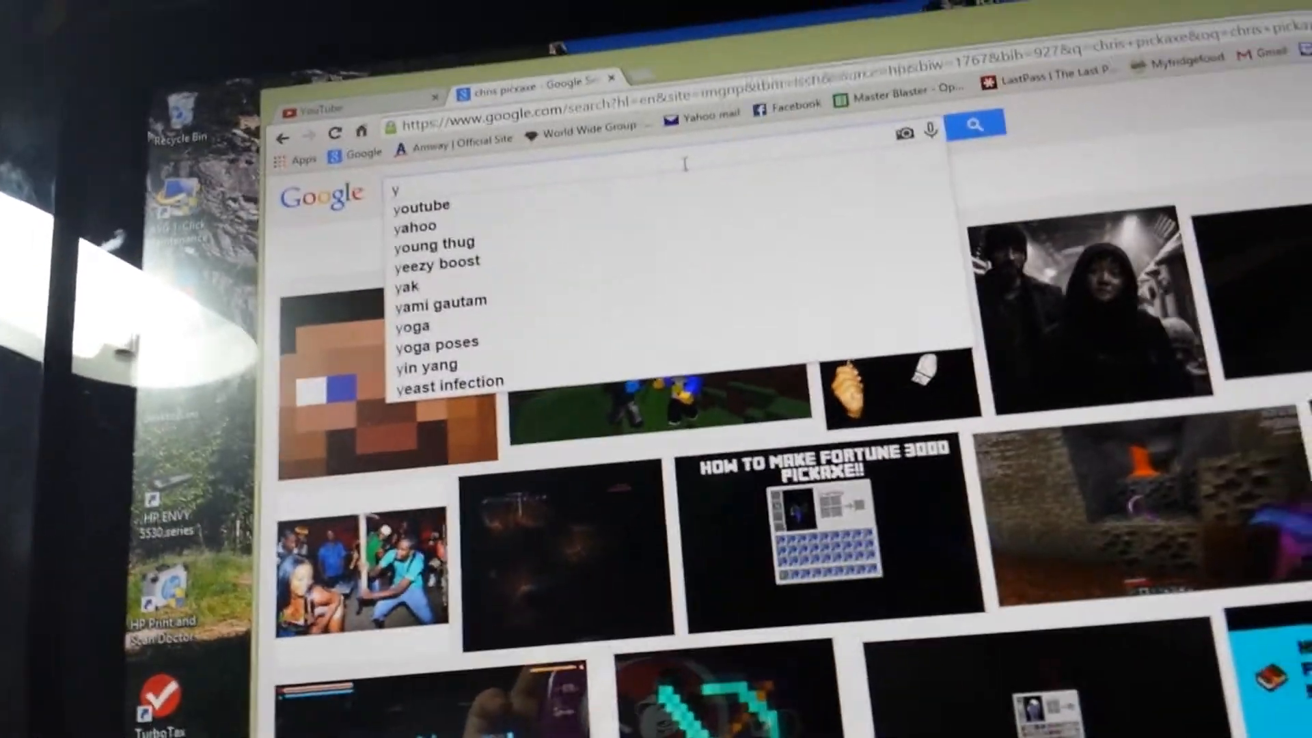
Step: Search Google Images for 'youtube' logos, then begin typing the 'poppularmmos' query
type("ou")
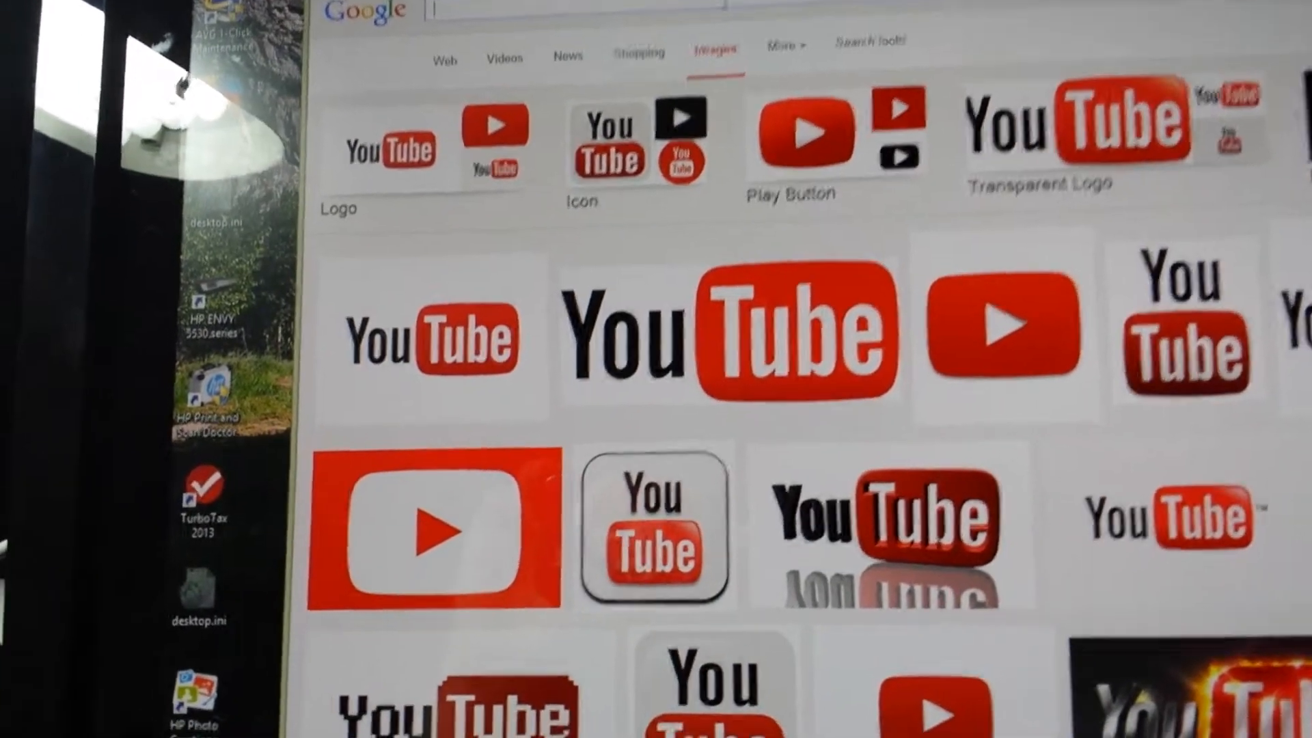
type("poppularmmos")
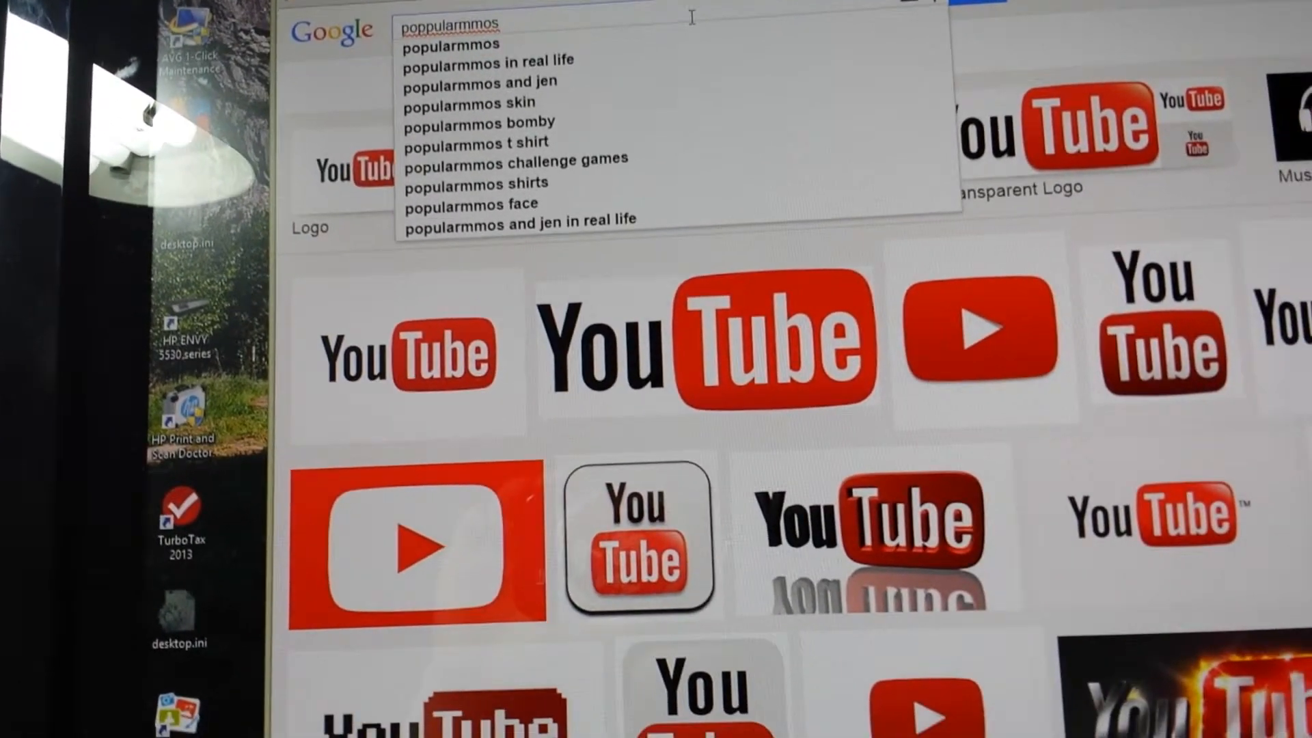
Step: Submit the PopularMMOs search, then browse 'captainsparklez' image results: skins, red S logo, photos
key("Enter")
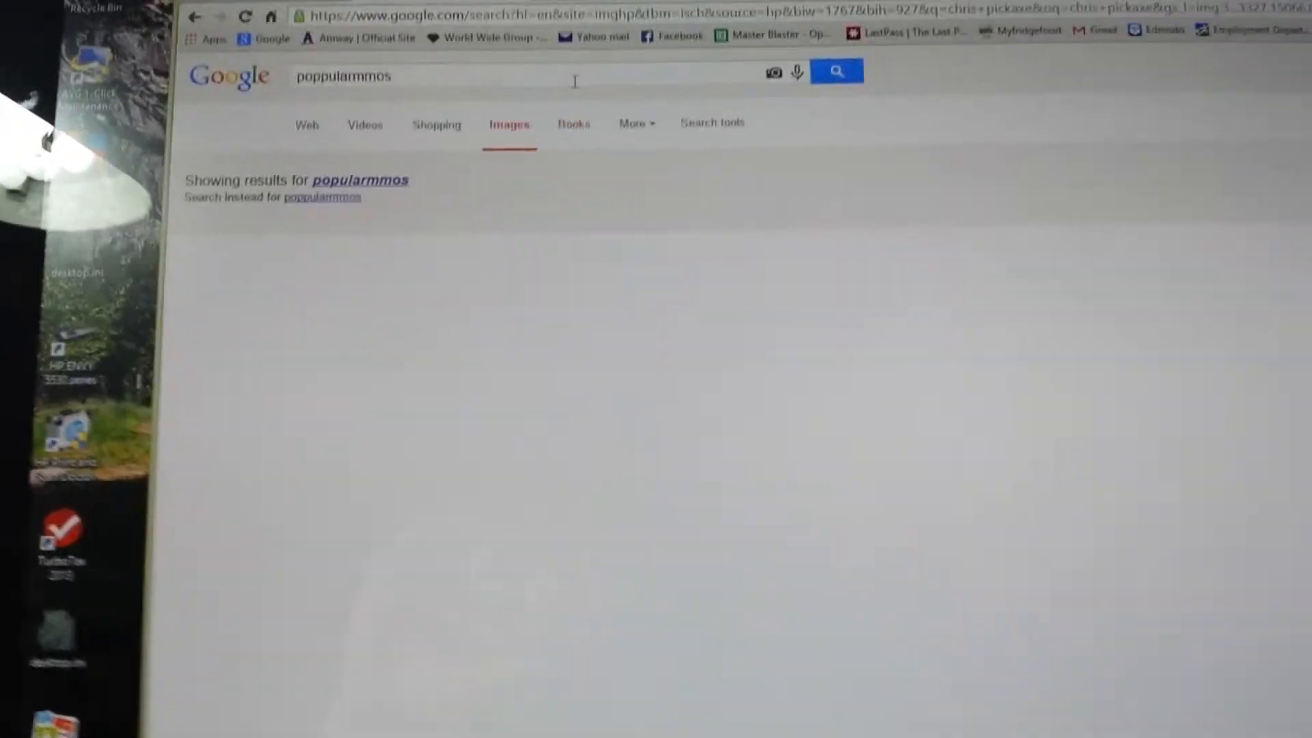
scroll("down", 3)
type("captainsparklez")
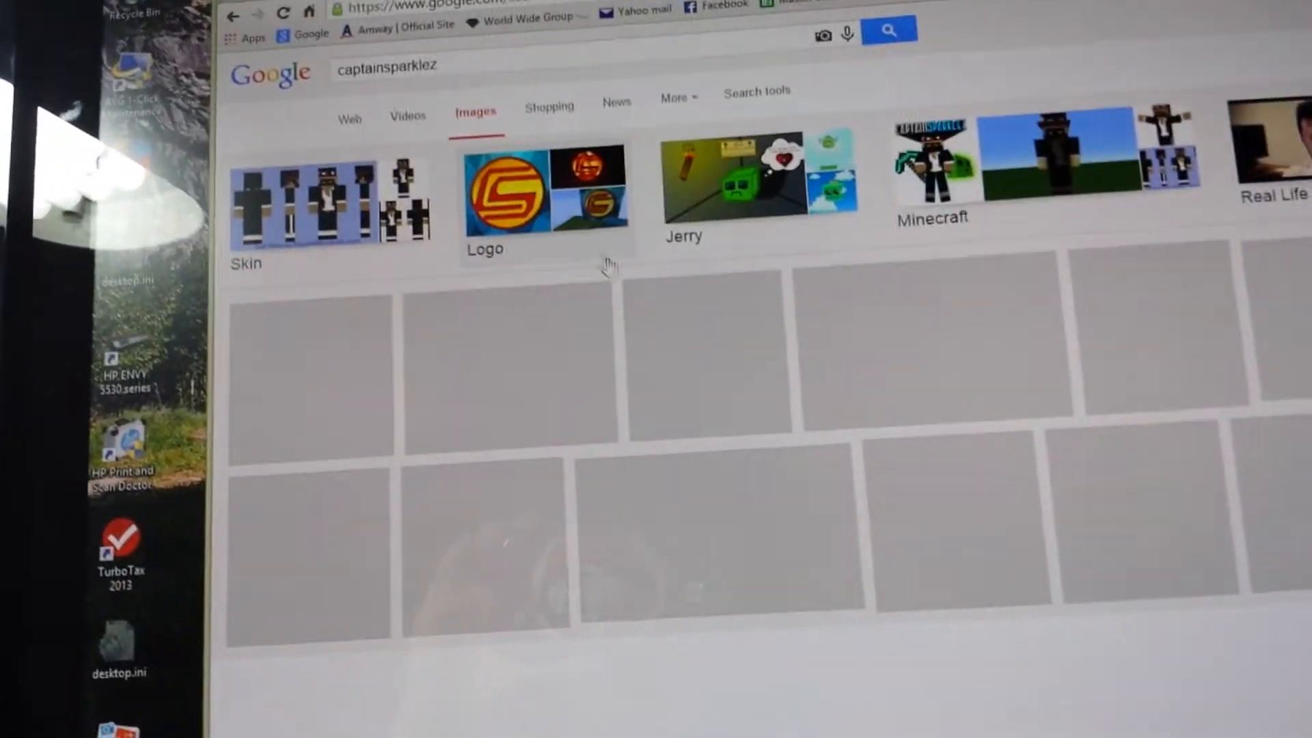
scroll("down", 3)
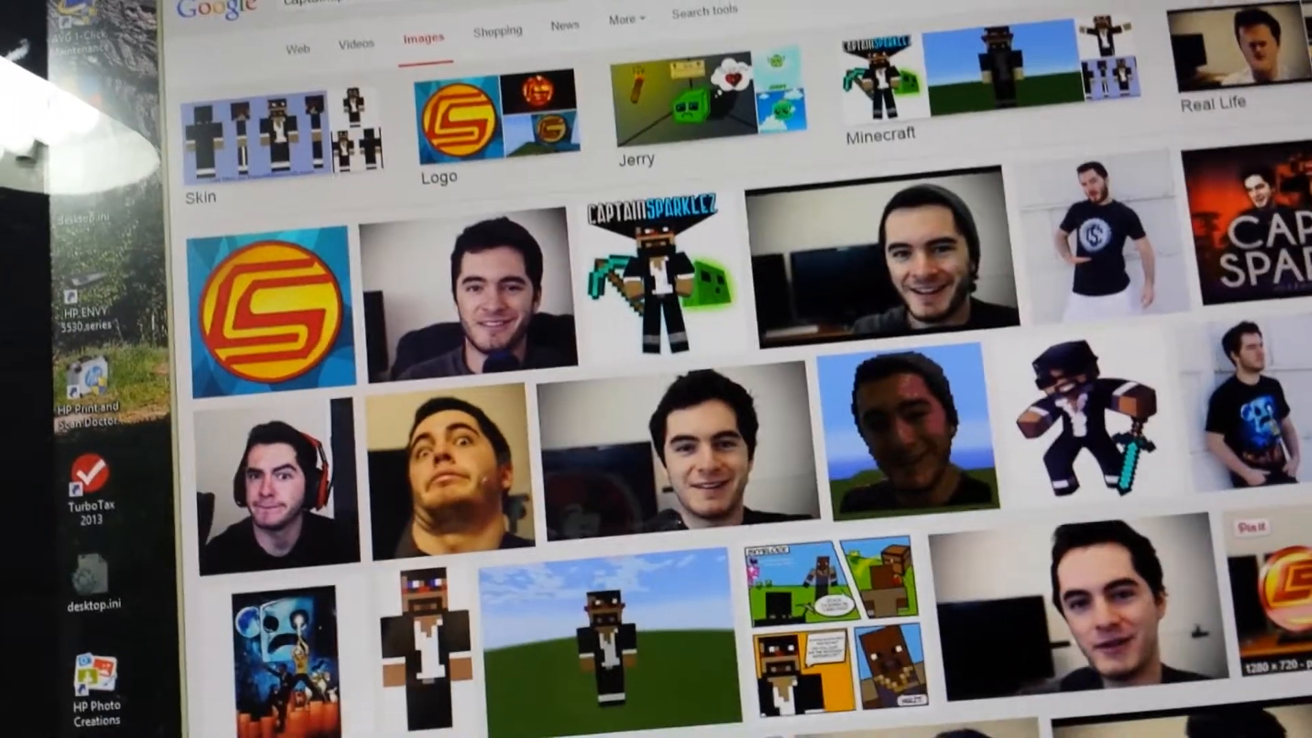
scroll("down", 3)
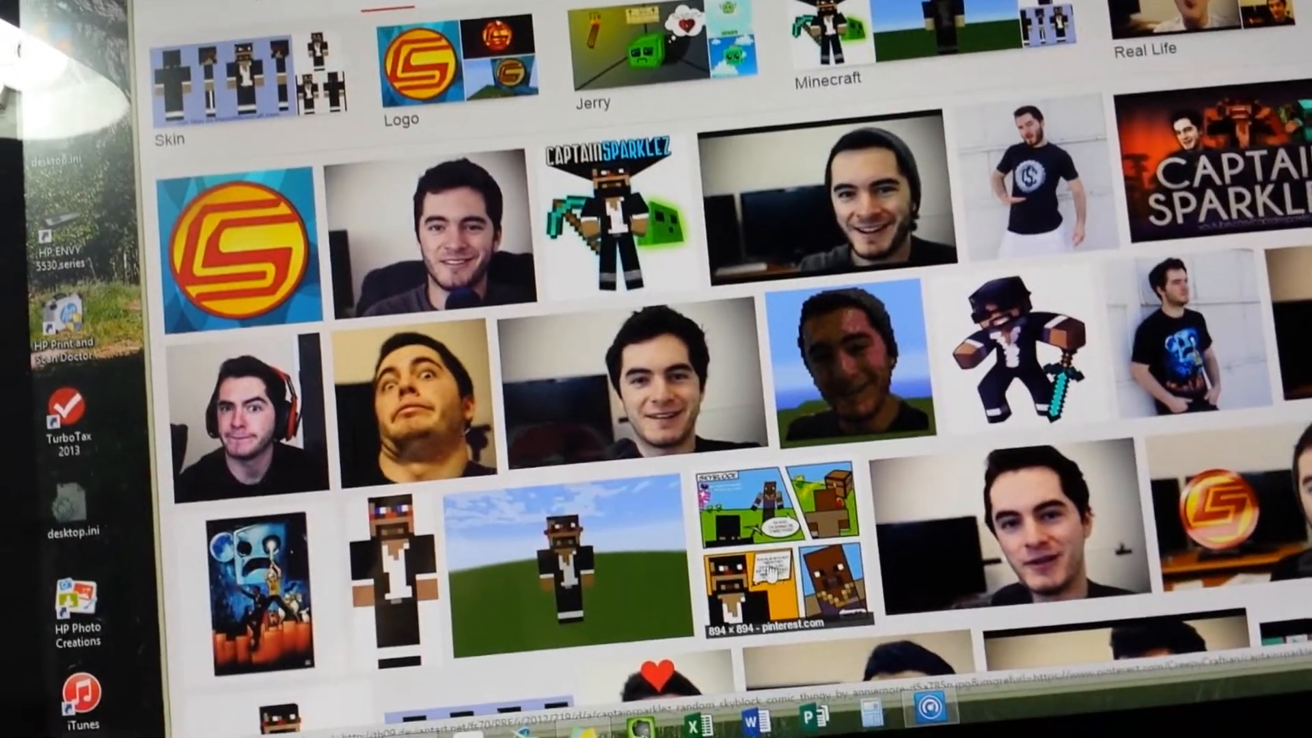
scroll("down", 3)
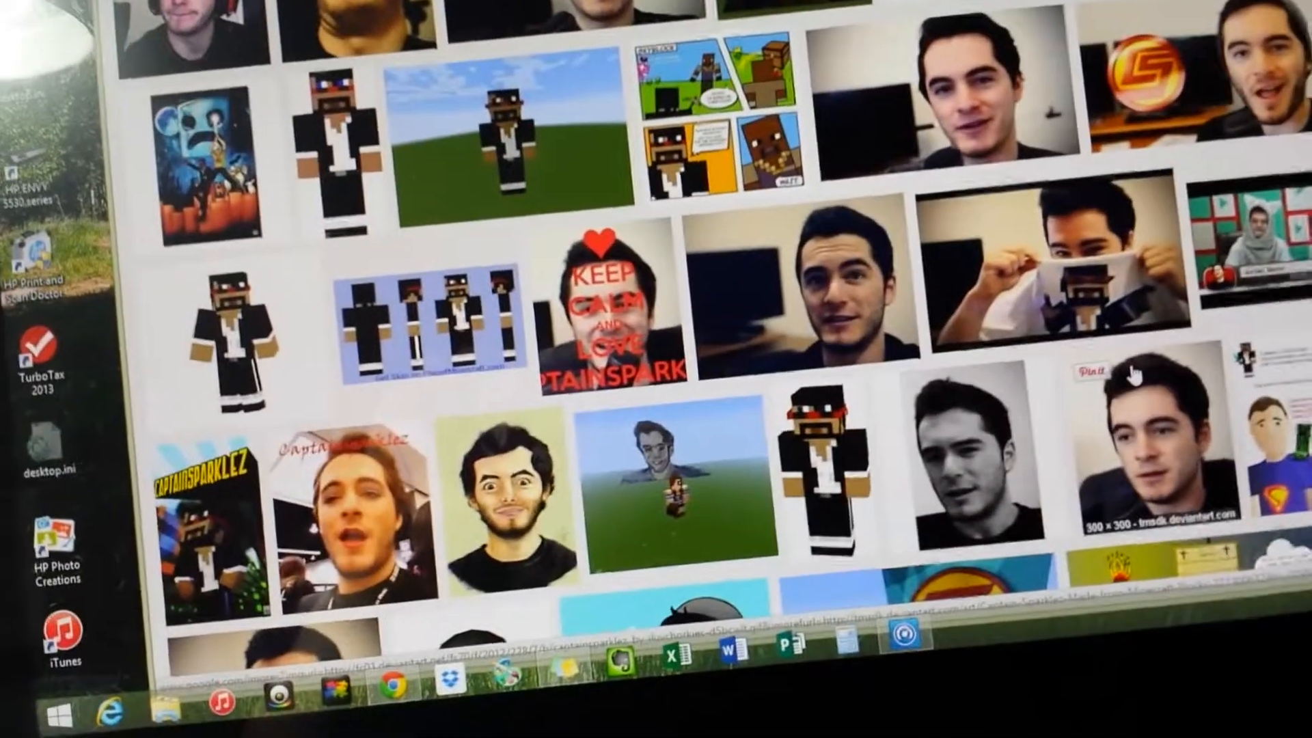